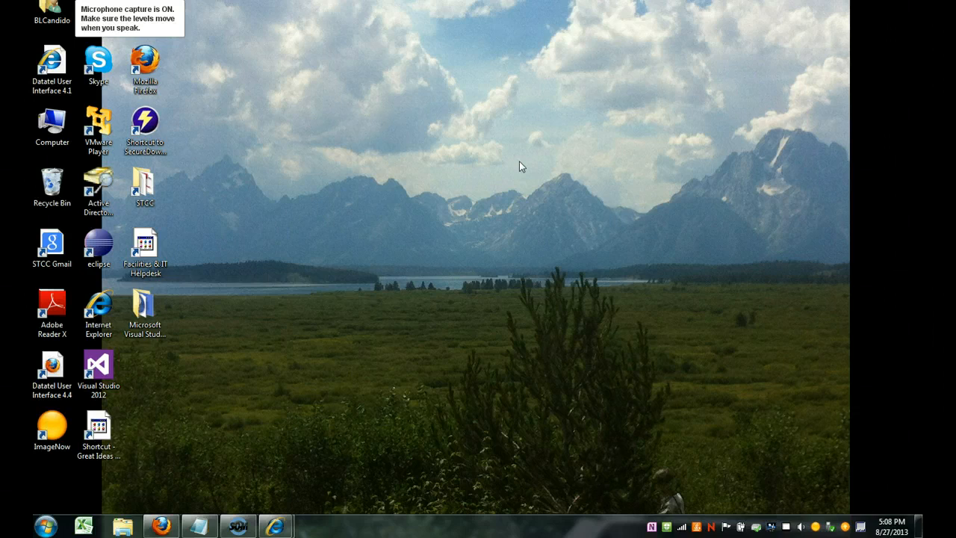
Launch Visual Studio 2012 from the desktop icon and browse its File menu.
left_click(99, 366)
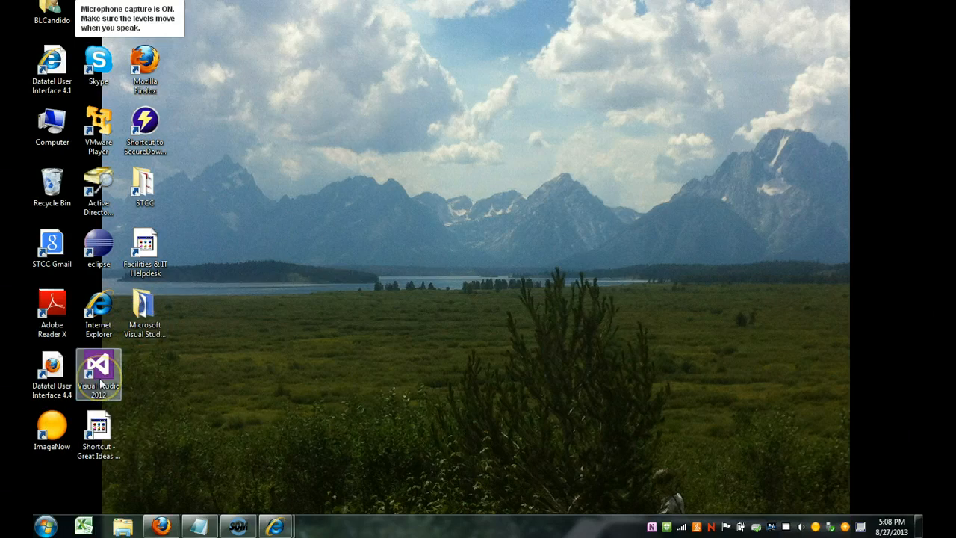
double_click(98, 374)
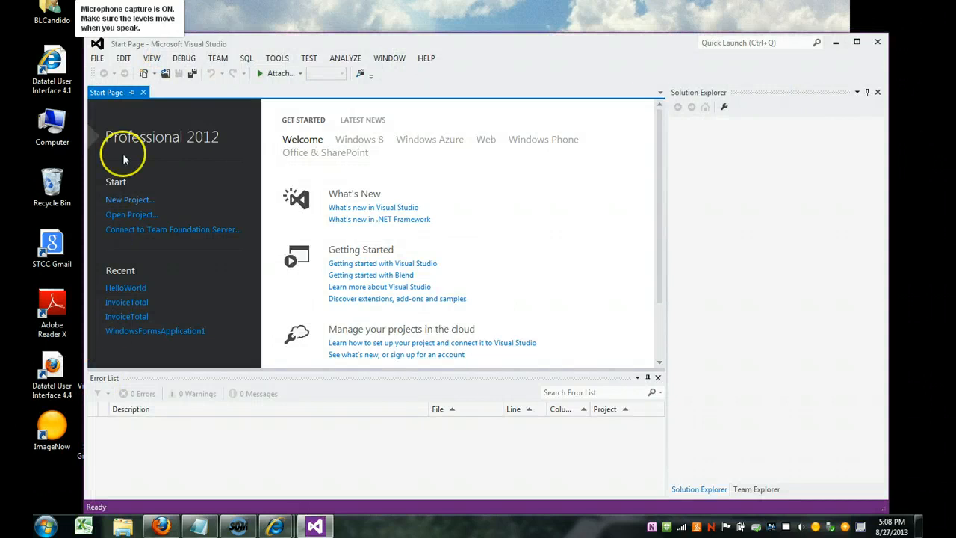
left_click(95, 56)
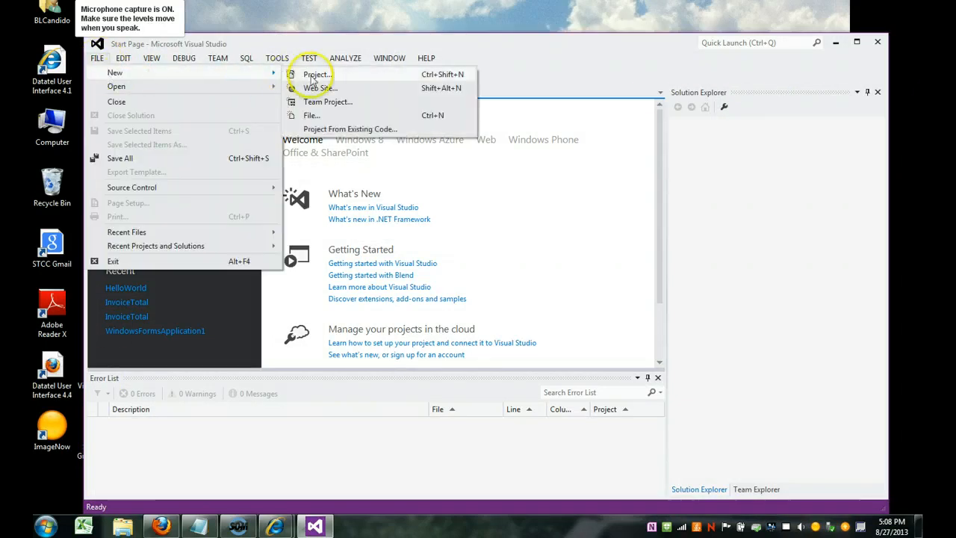
Create a Windows Forms Application project named HelloWorldGUI.
left_click(315, 75)
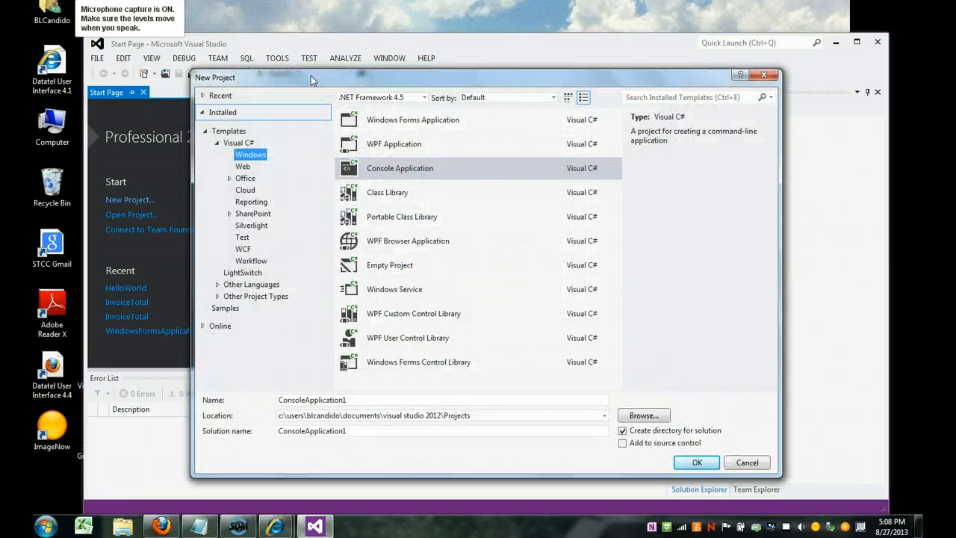
mouse_move(386, 167)
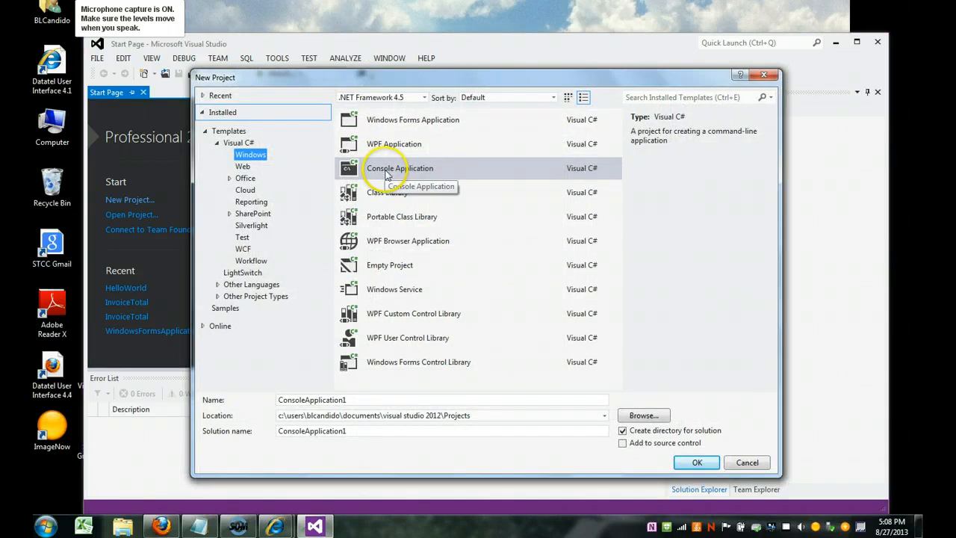
mouse_move(425, 119)
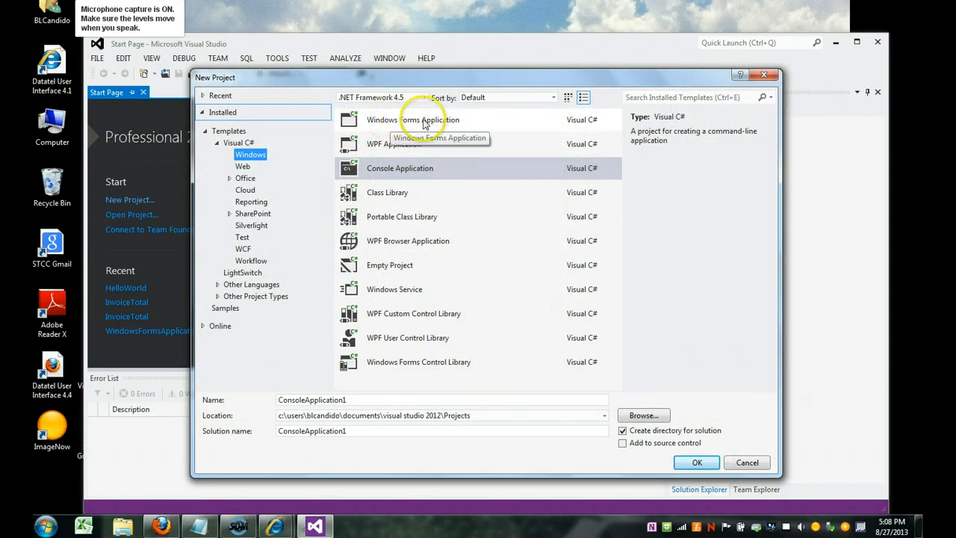
mouse_move(326, 138)
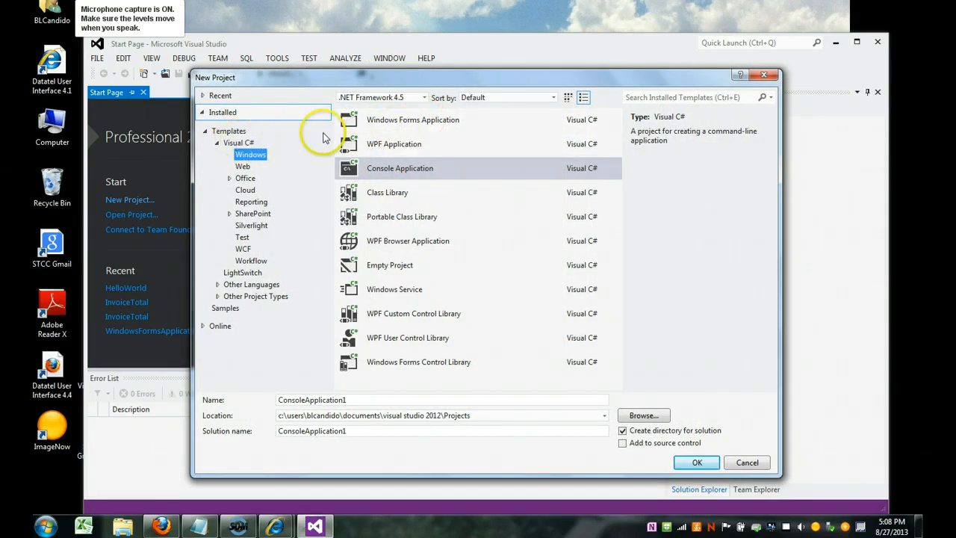
left_click(412, 120)
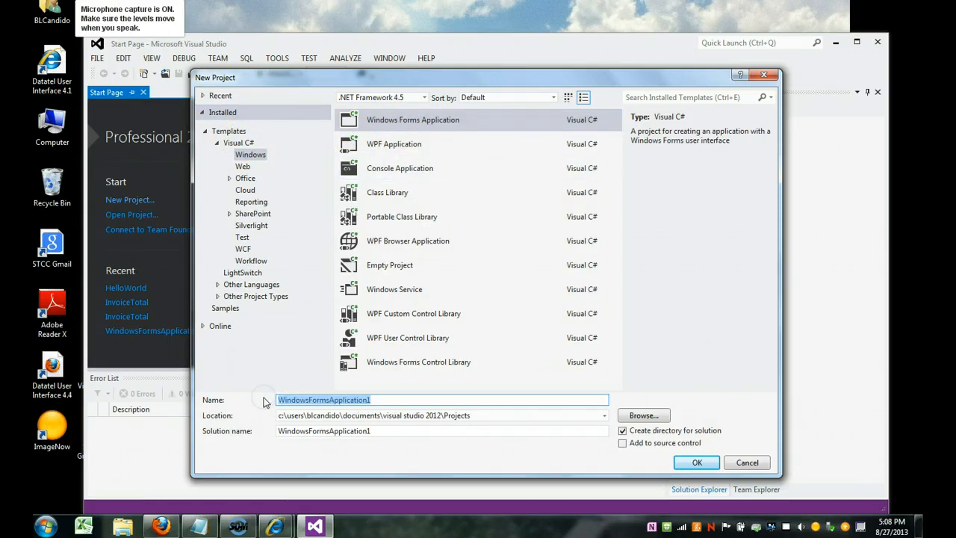
type("HelloWorl")
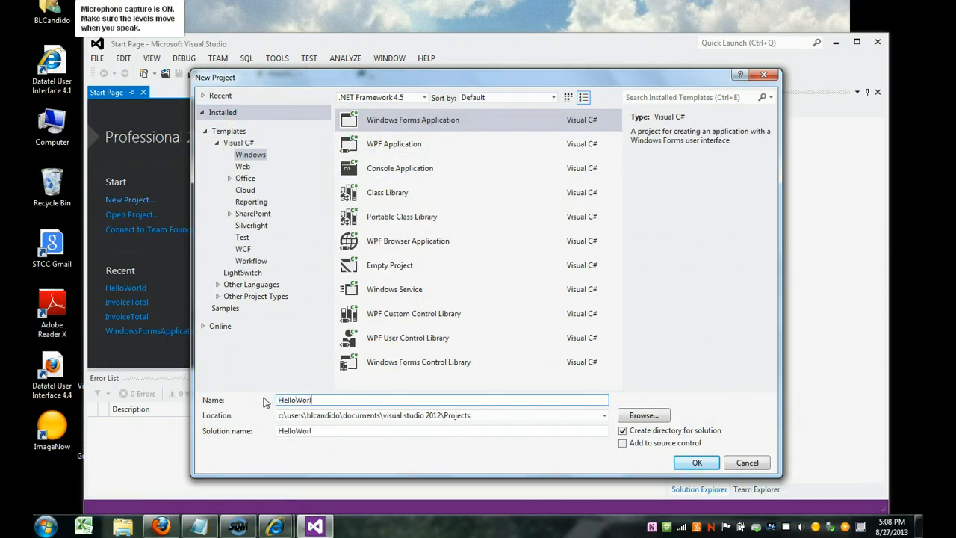
type("dGUI")
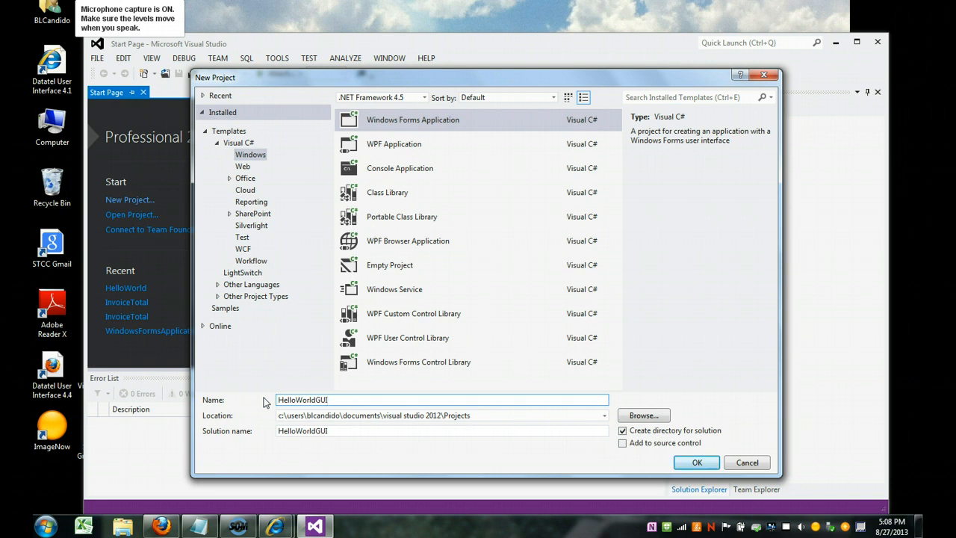
left_click(697, 463)
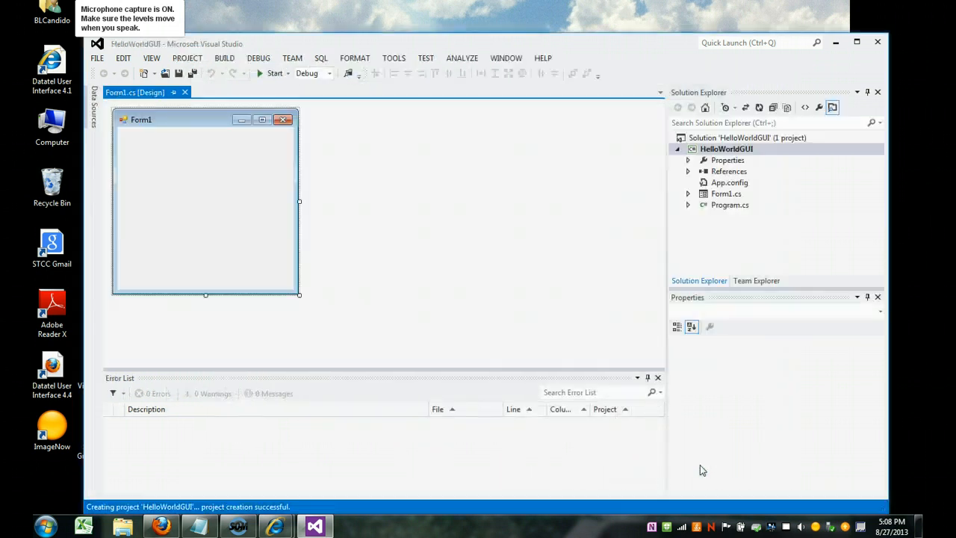
Select the blank Form1 surface so its properties list appears.
left_click(185, 178)
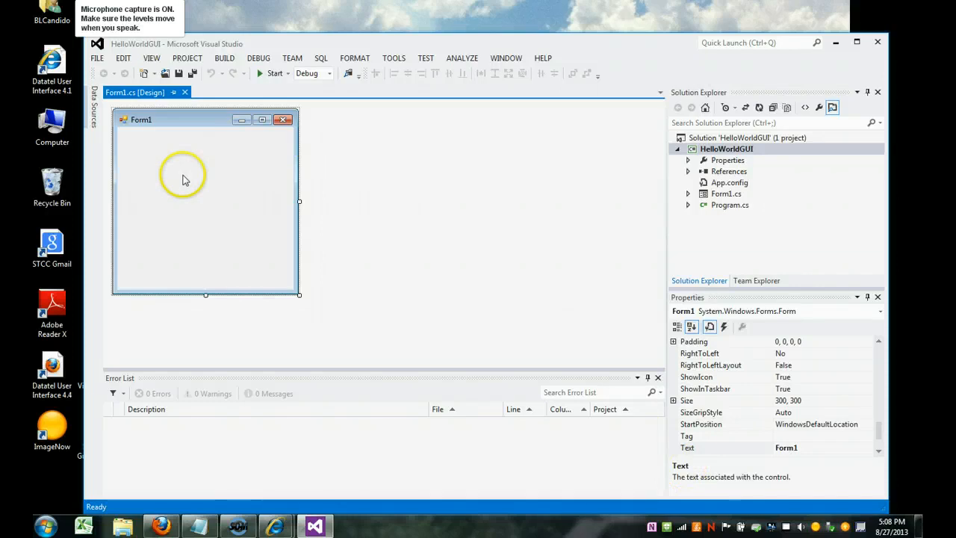
mouse_move(643, 157)
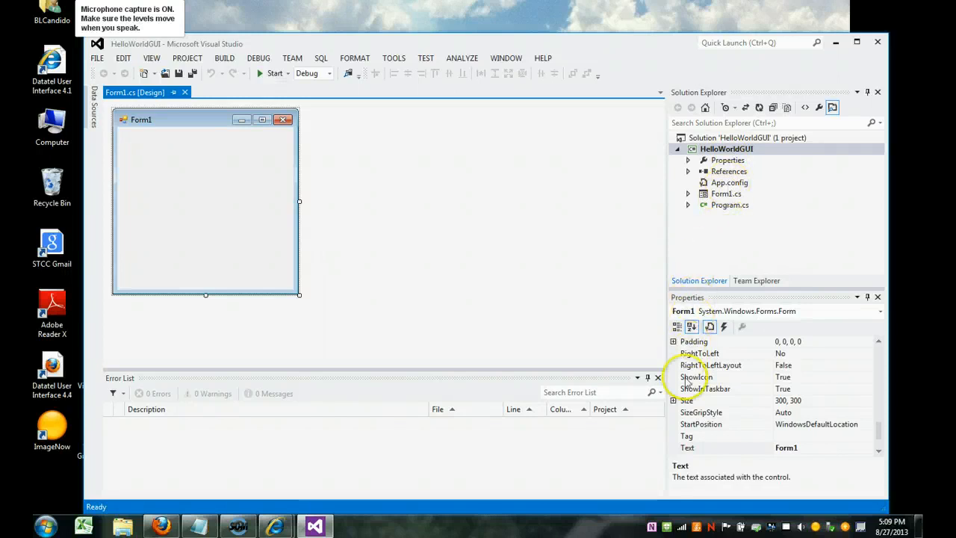
mouse_move(846, 430)
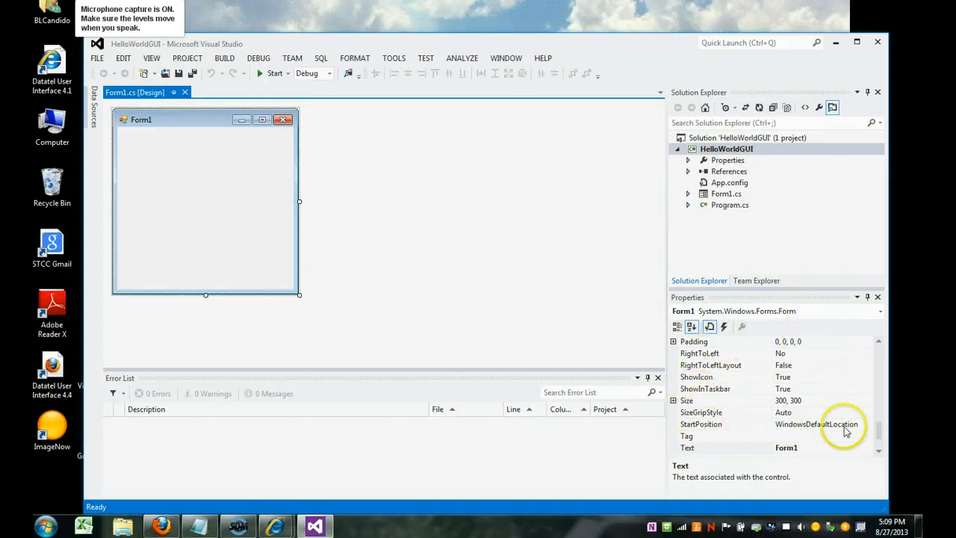
mouse_move(804, 332)
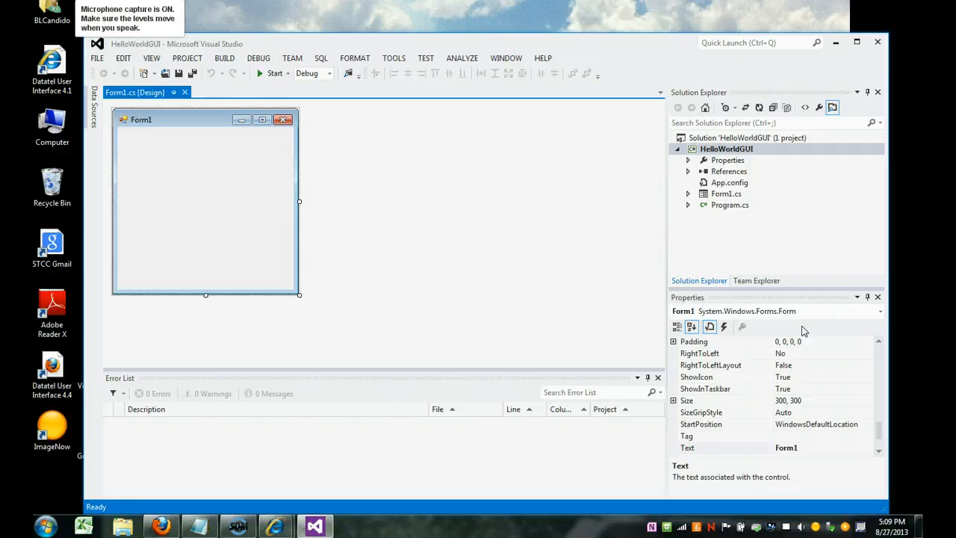
left_click(186, 57)
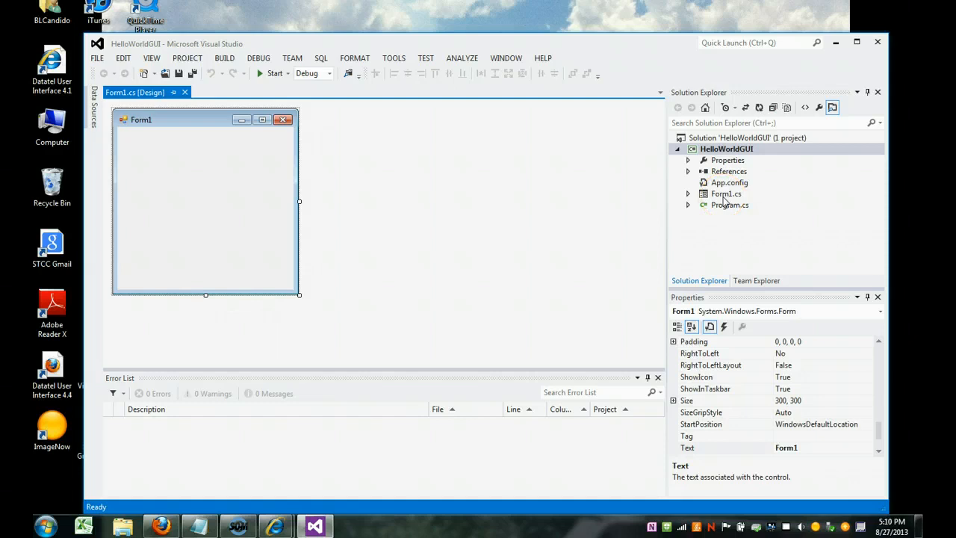
mouse_move(723, 200)
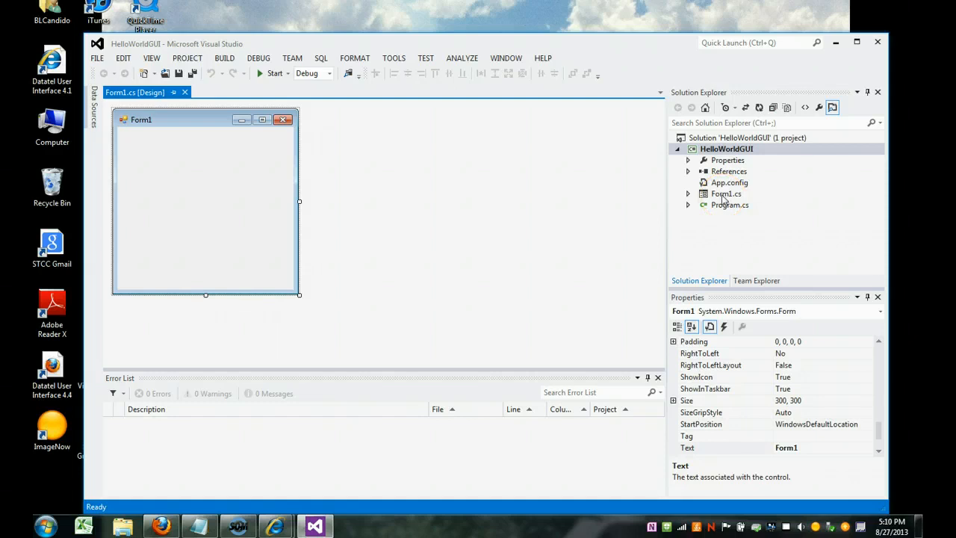
Rename Form1.cs to frmHelloWorld.cs in Solution Explorer, updating all references.
right_click(726, 194)
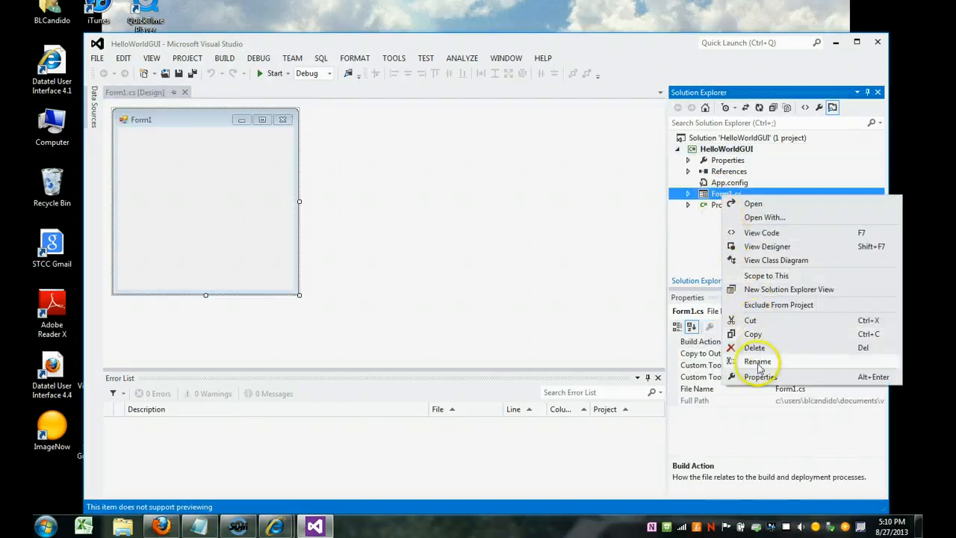
left_click(758, 360)
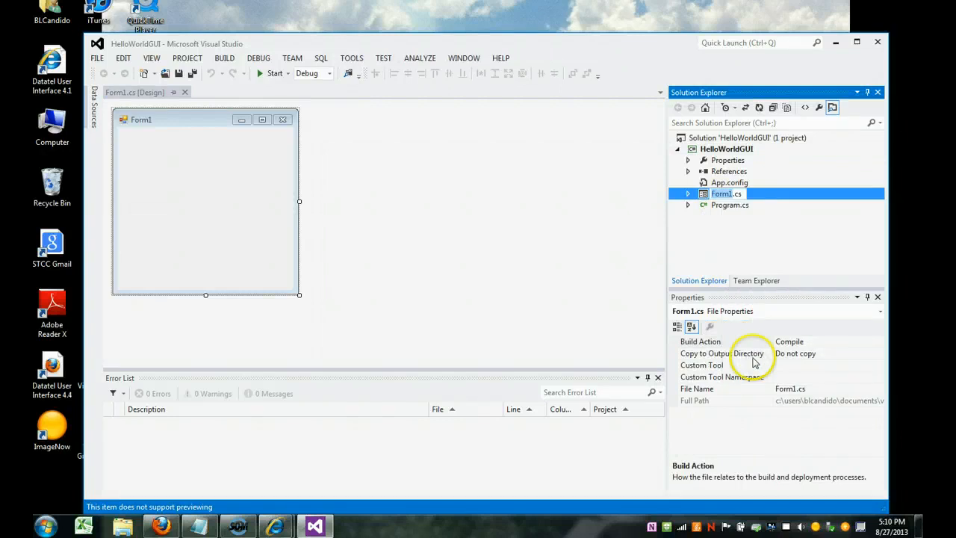
mouse_move(702, 217)
type("frmHelloWorld")
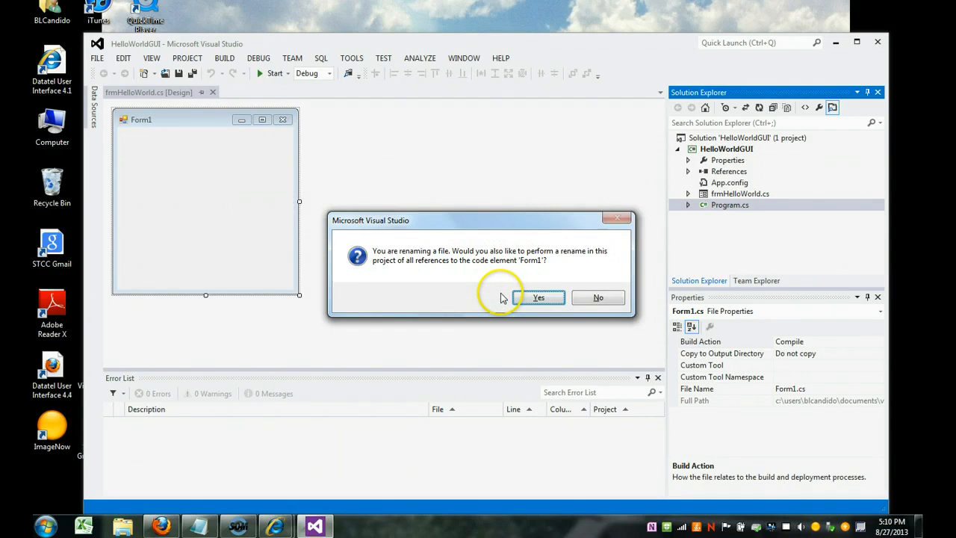
mouse_move(679, 308)
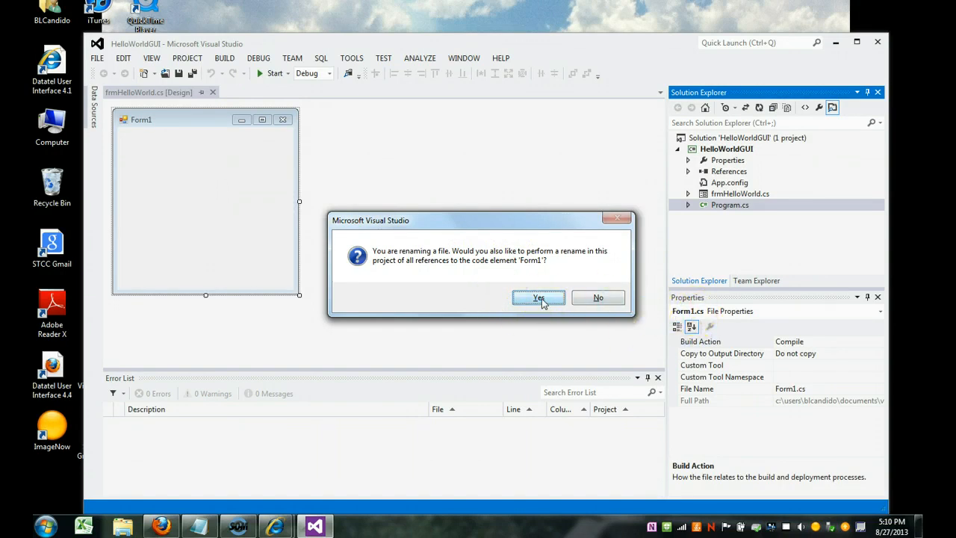
left_click(538, 298)
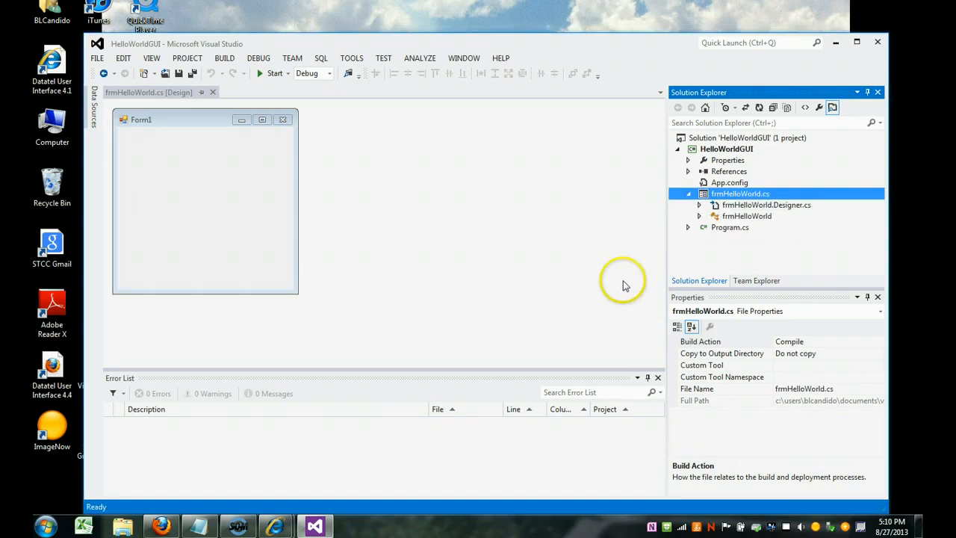
mouse_move(326, 287)
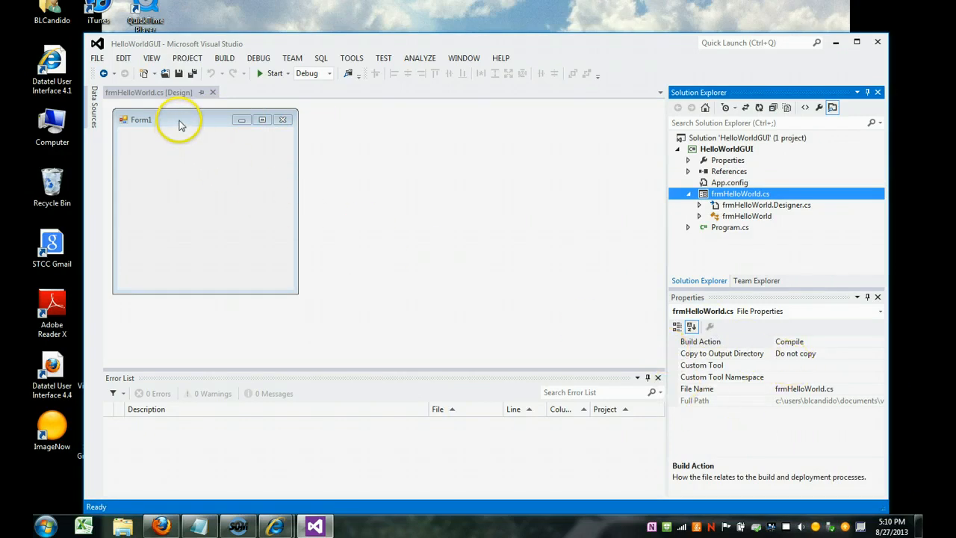
Select the renamed form and its Text property to change the title from Form1.
left_click(206, 202)
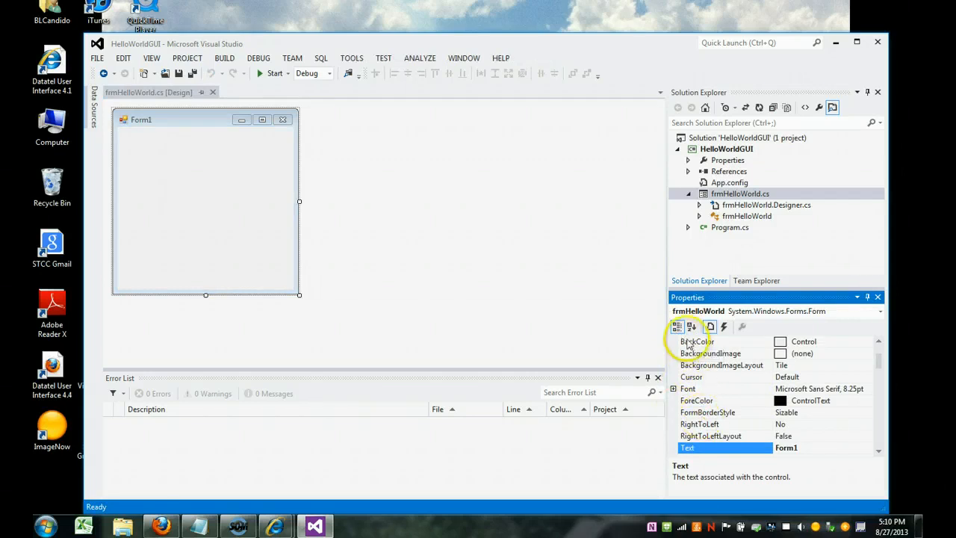
left_click(691, 326)
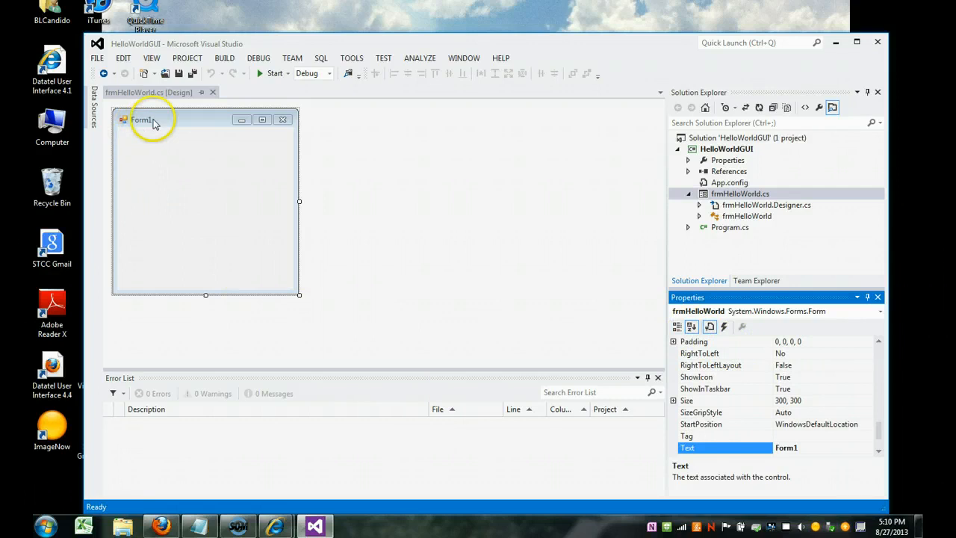
mouse_move(133, 127)
type("Hello World GUI")
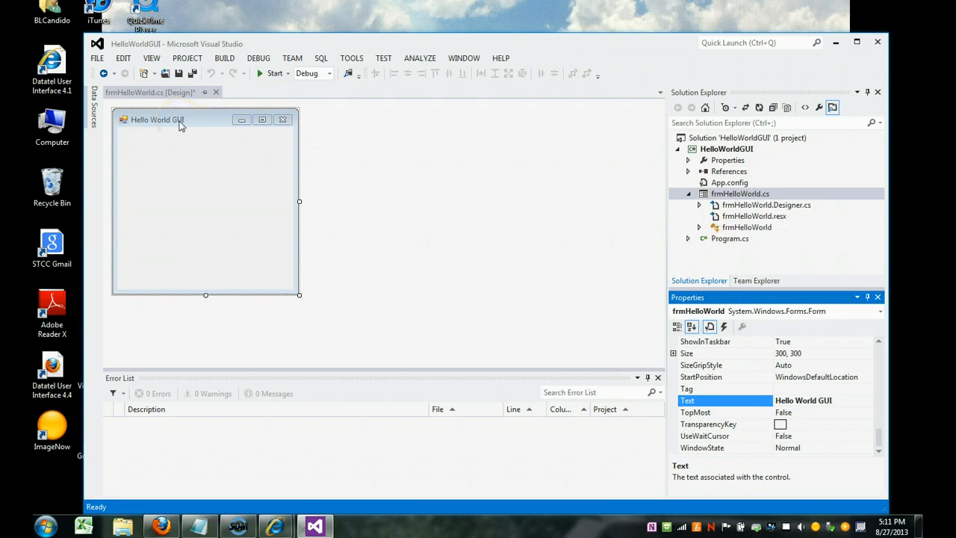
mouse_move(807, 63)
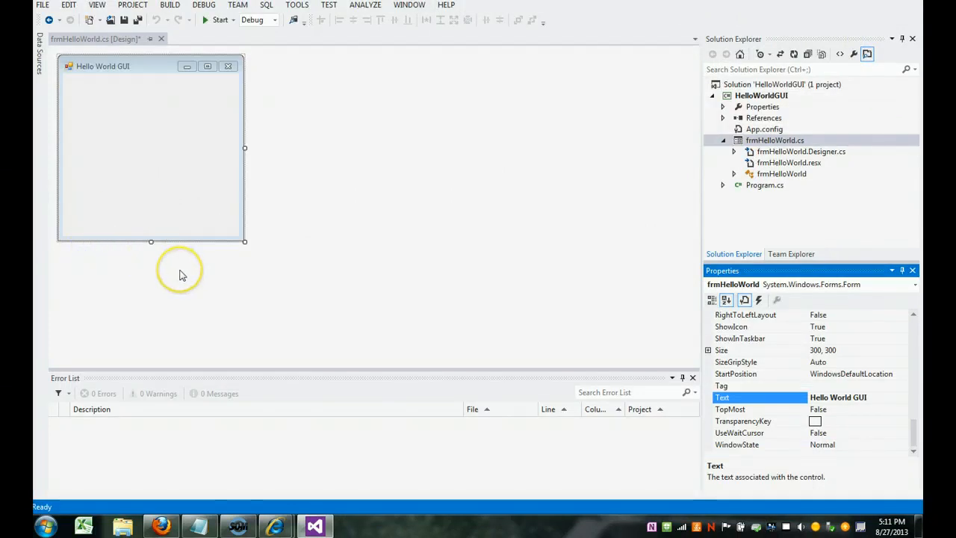
mouse_move(104, 14)
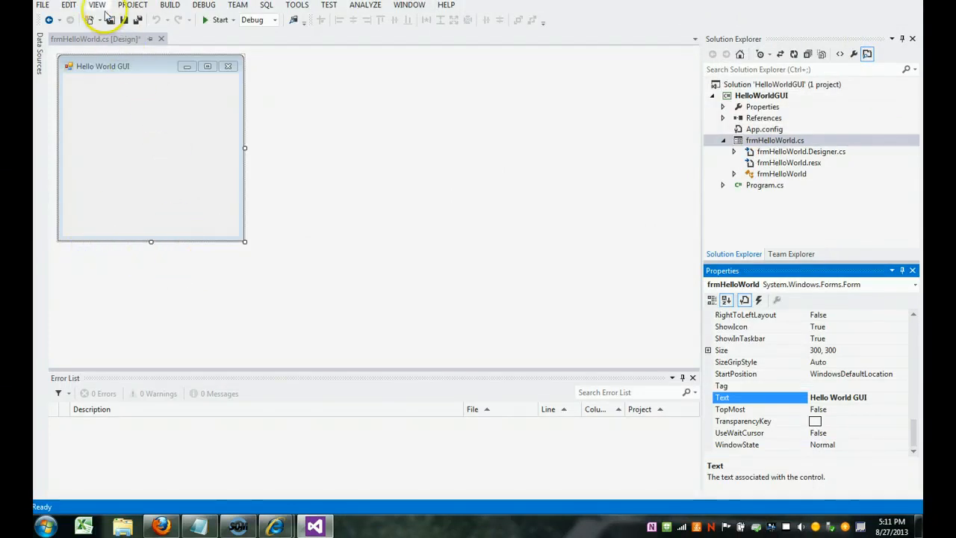
Show the Toolbox, pin it docked beside the designer and expand Common Controls.
left_click(98, 6)
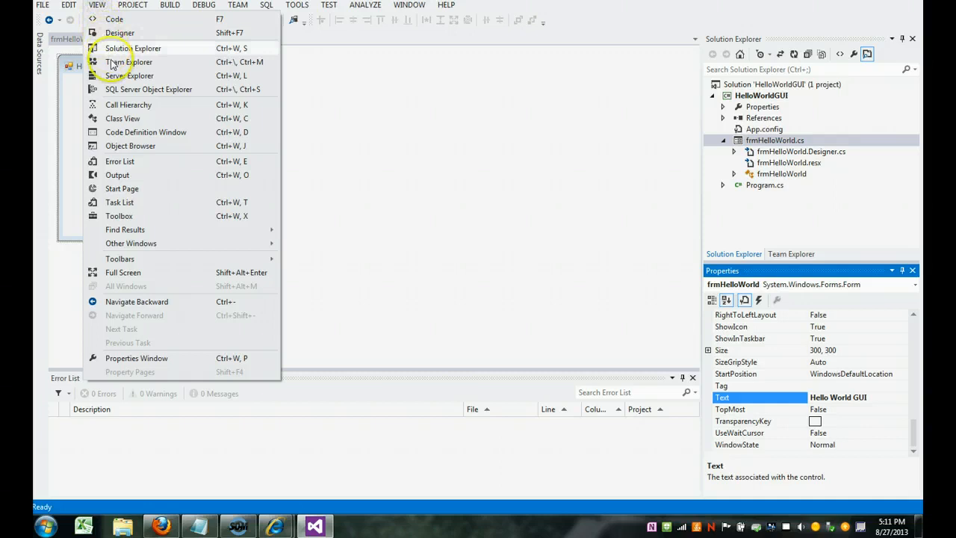
mouse_move(120, 216)
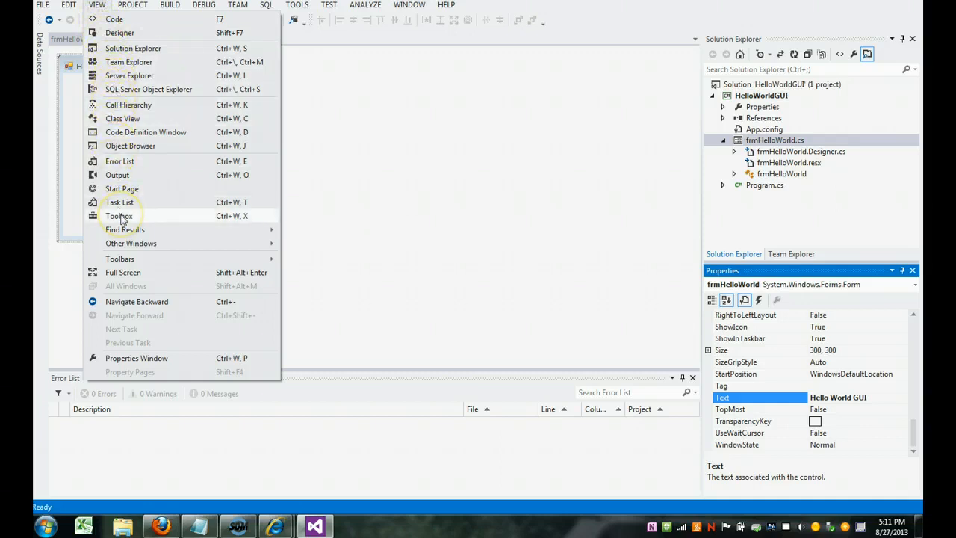
left_click(120, 215)
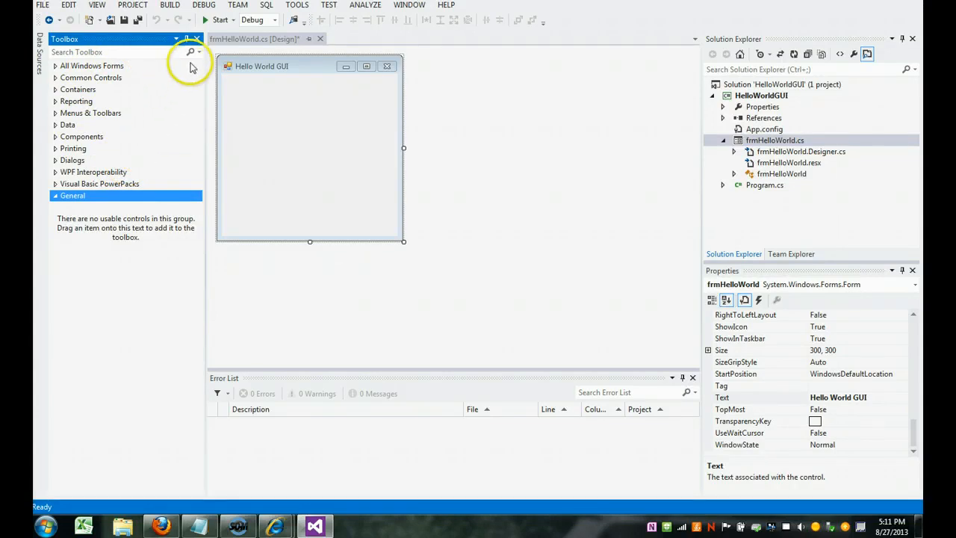
mouse_move(185, 39)
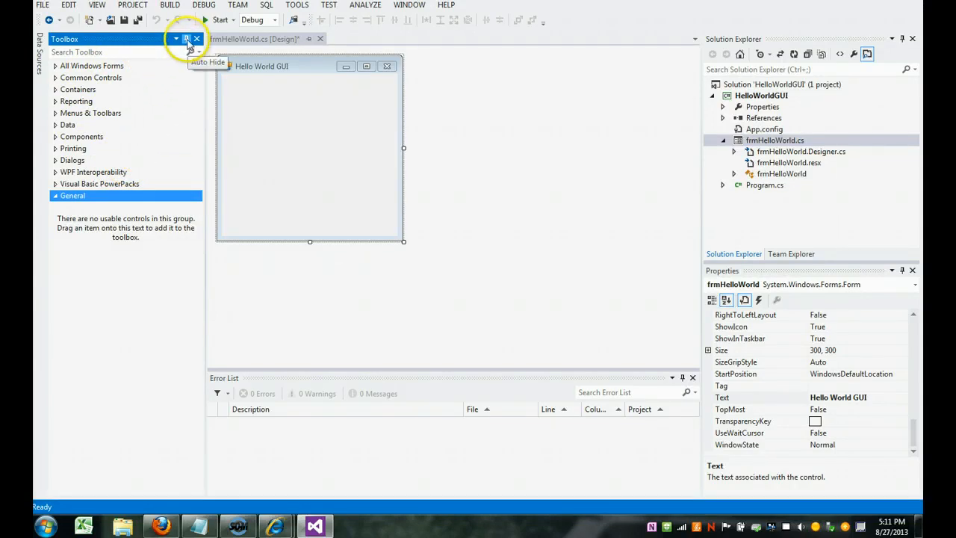
mouse_move(189, 42)
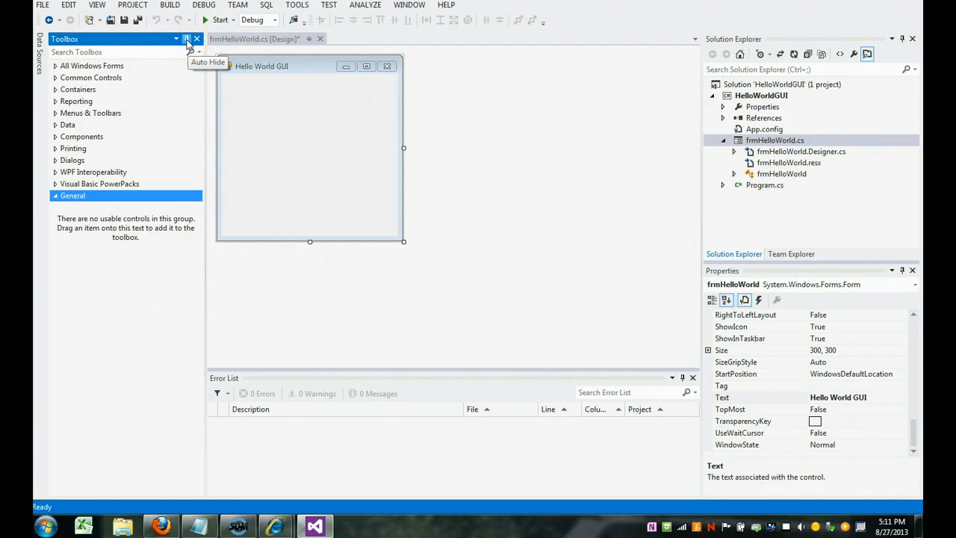
left_click(198, 38)
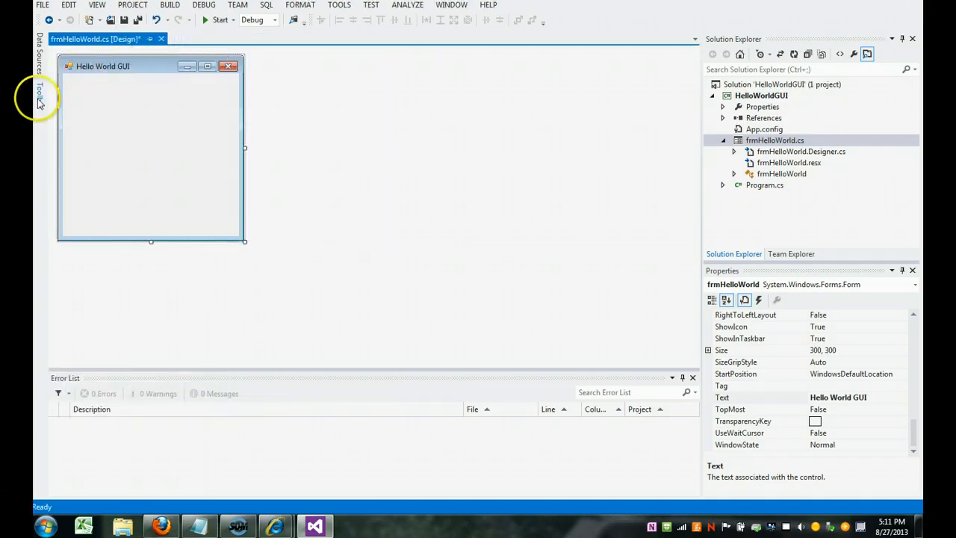
left_click(39, 93)
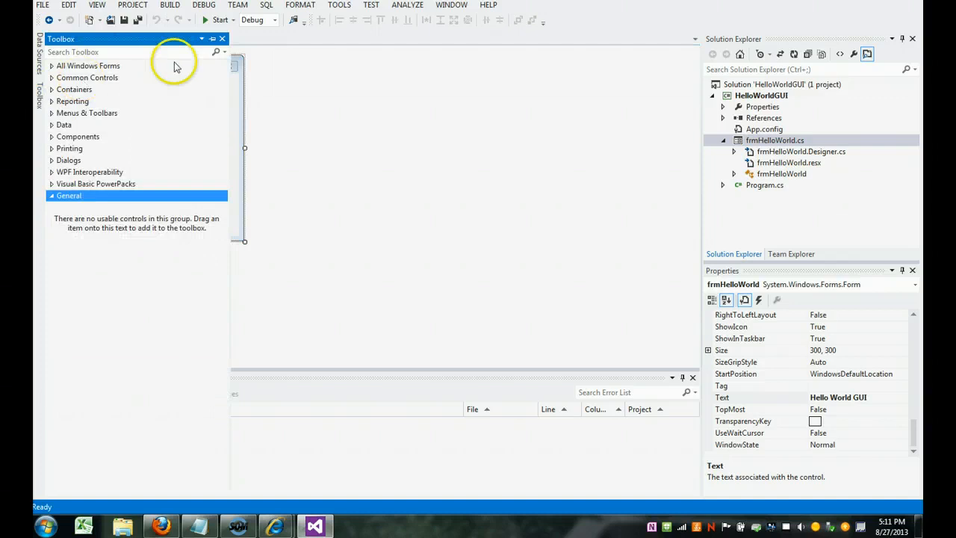
mouse_move(213, 39)
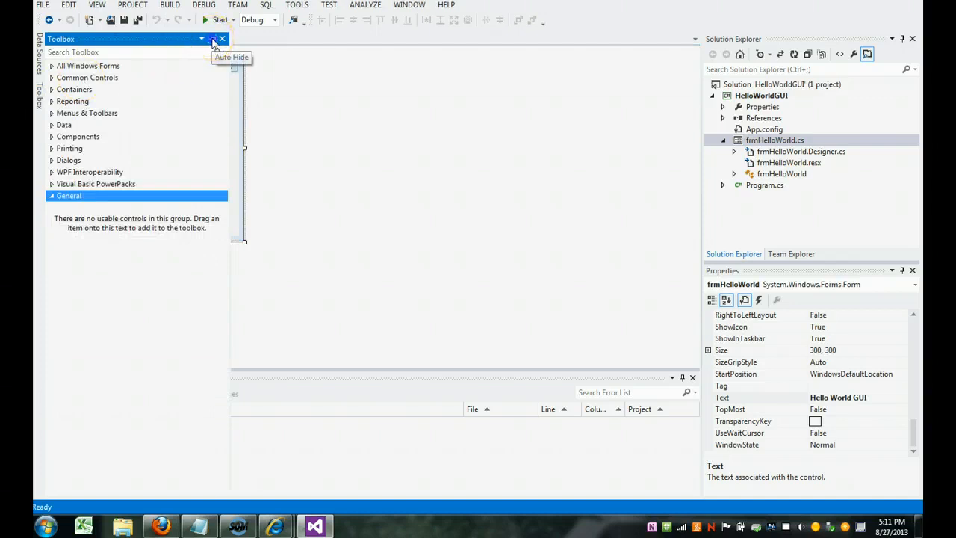
left_click(213, 39)
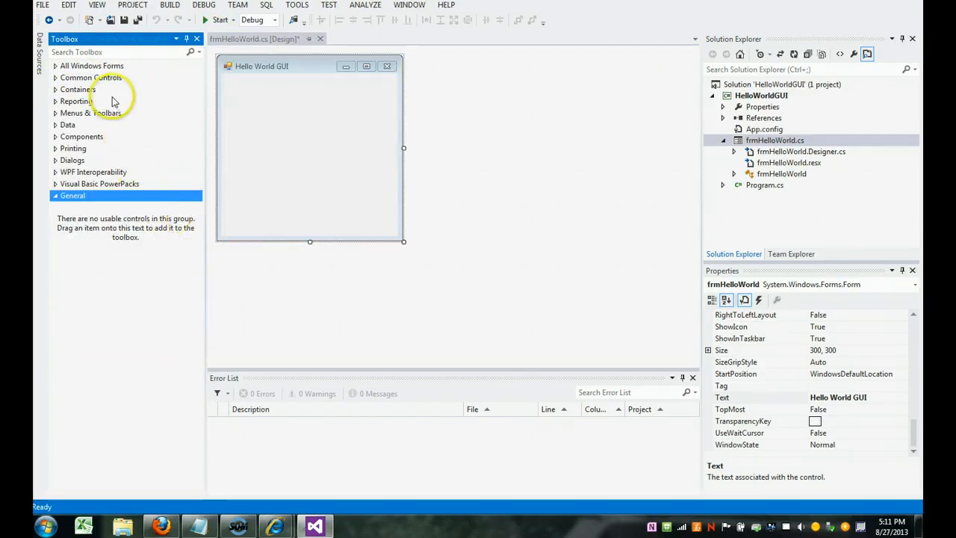
mouse_move(107, 78)
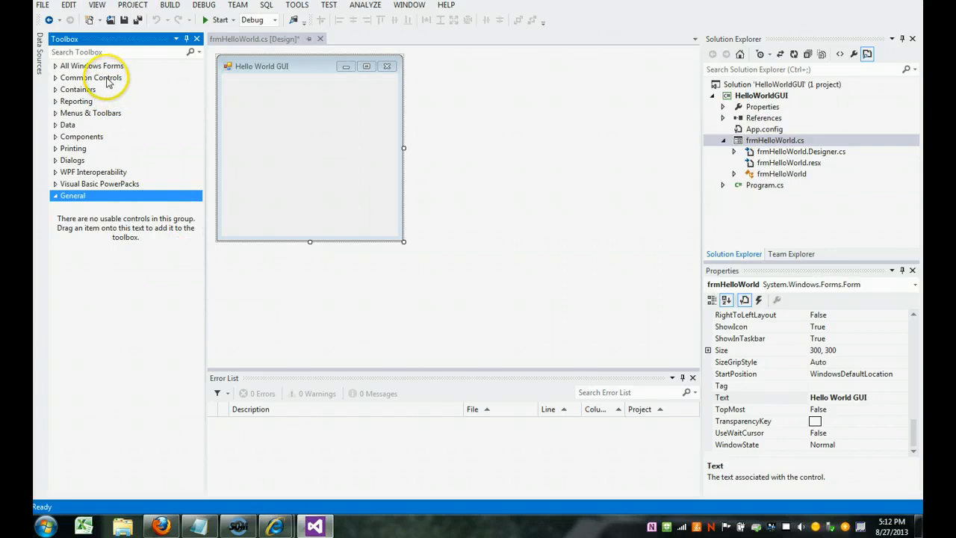
left_click(93, 77)
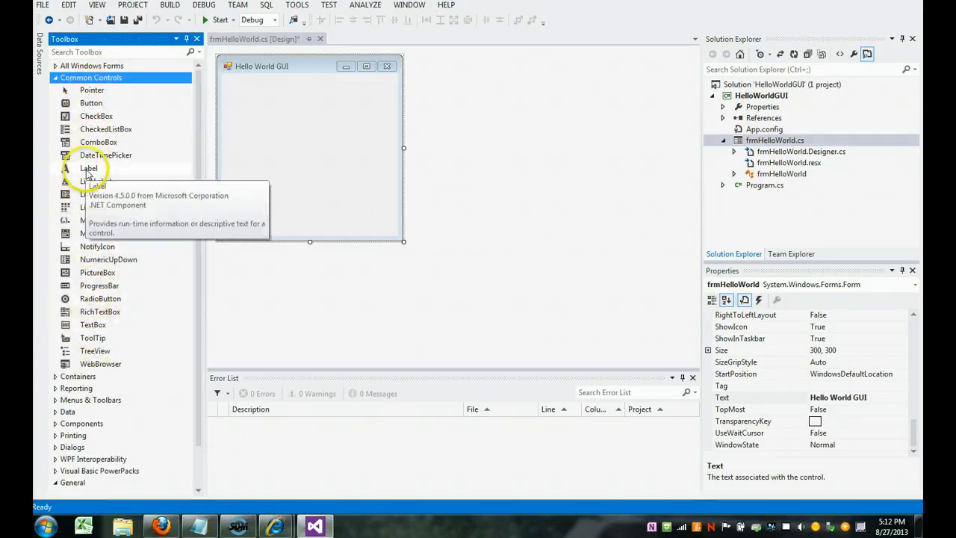
Place a Label at the form's top left and name it lblMessage.
left_click(90, 167)
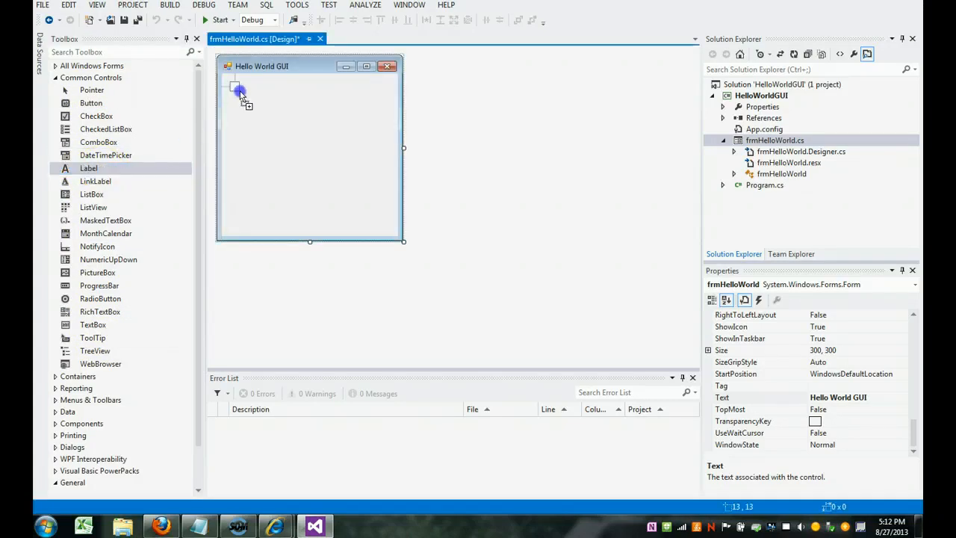
left_click_drag(88, 167, 239, 86)
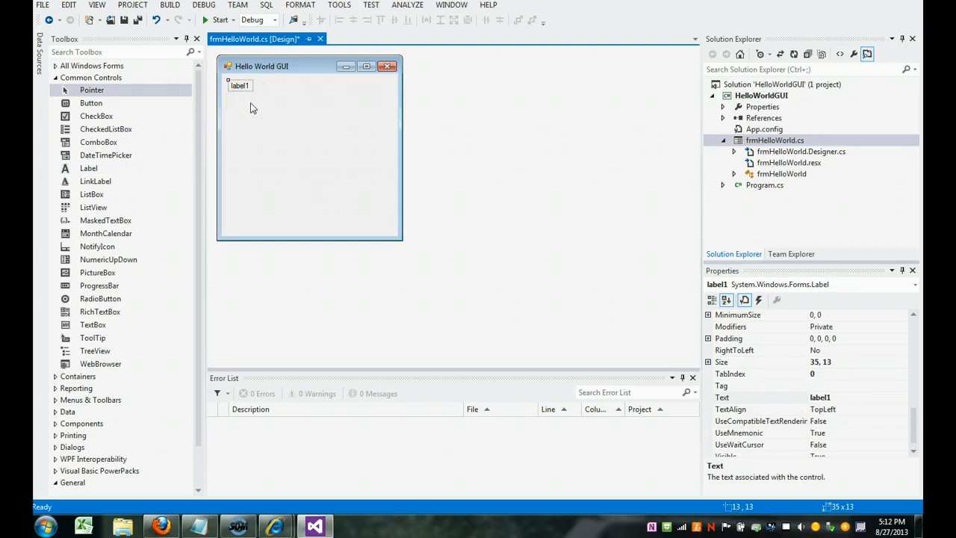
left_click(239, 85)
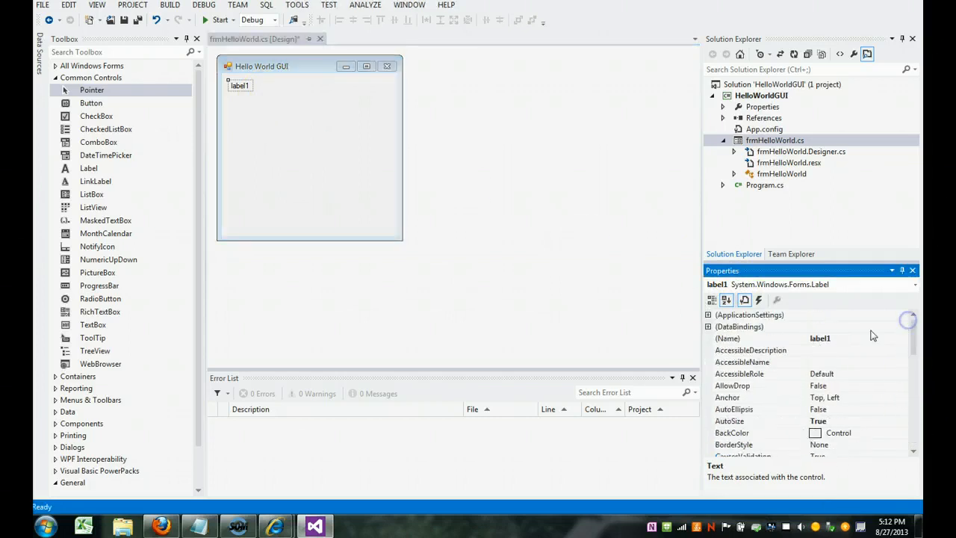
left_click(756, 338)
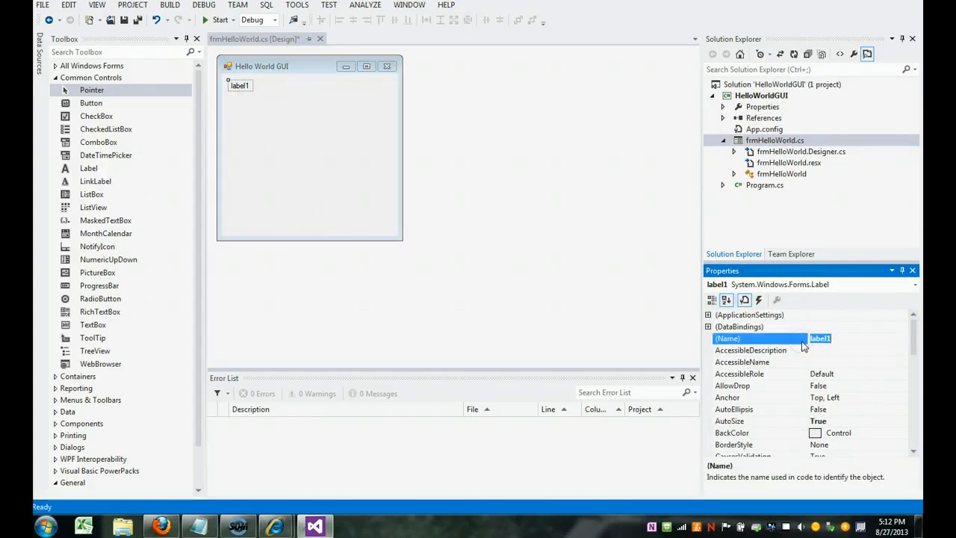
type("lblMess")
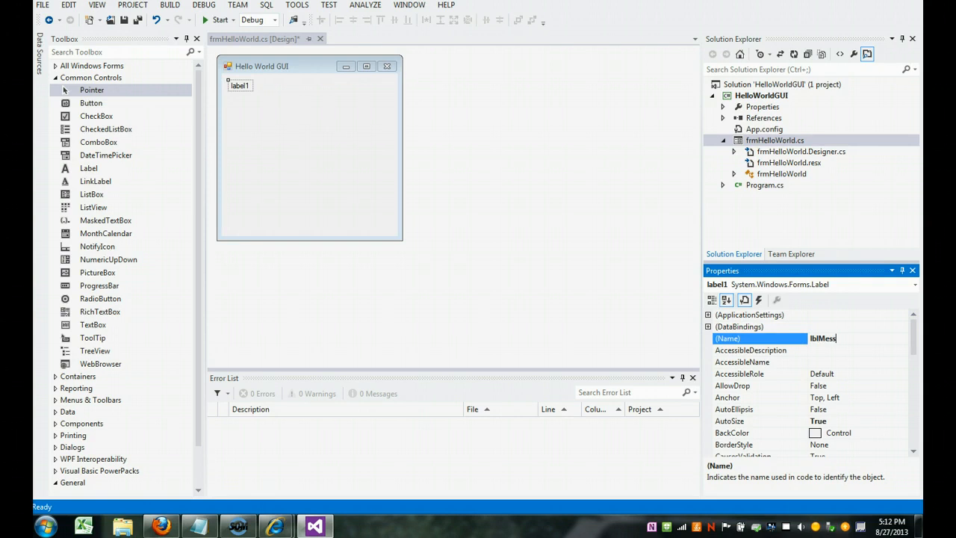
type("age")
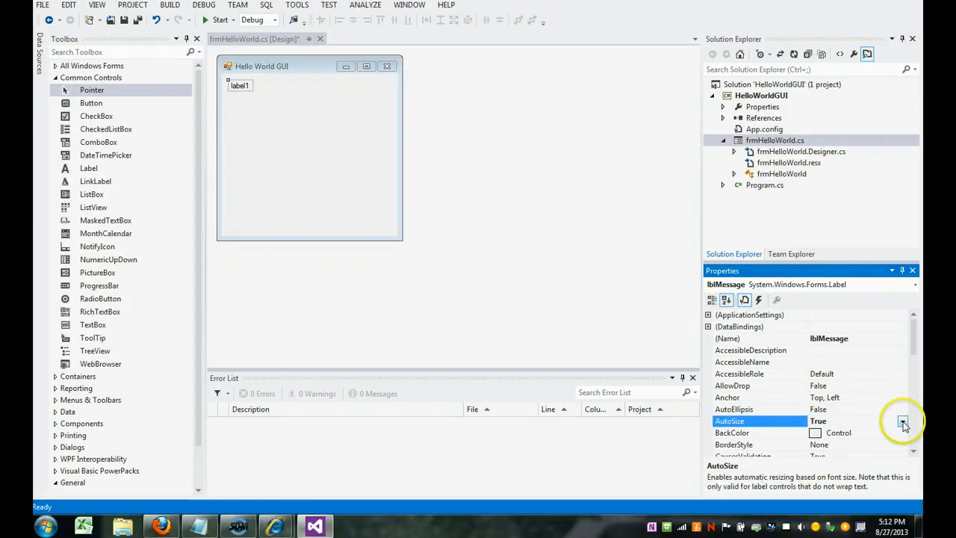
Set AutoSize False and BorderStyle Fixed3D, stretching the label across the form top.
left_click(903, 422)
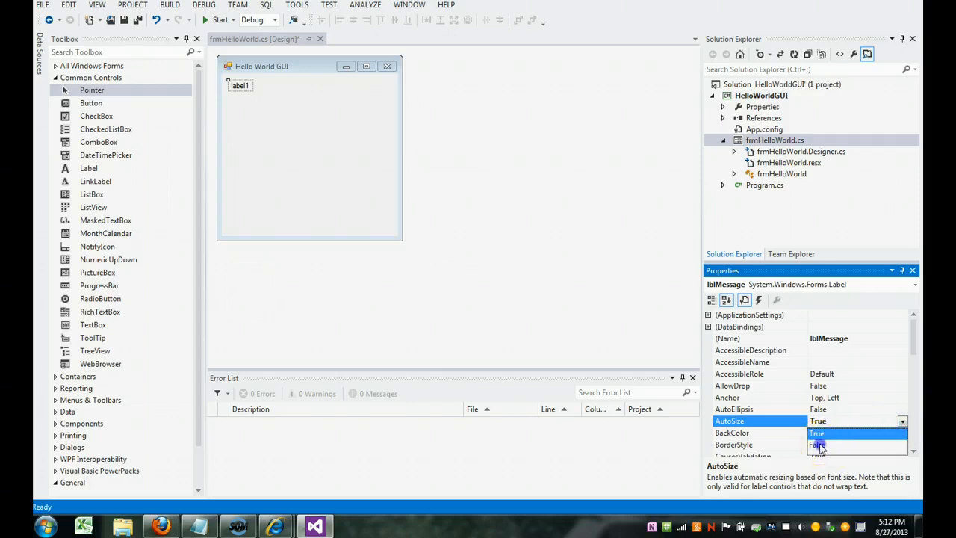
left_click(819, 445)
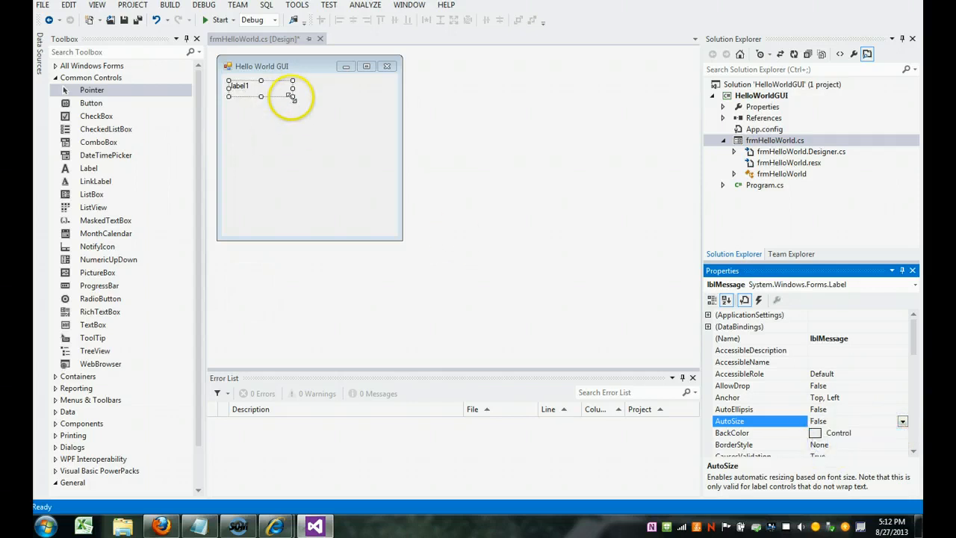
left_click_drag(293, 99, 367, 120)
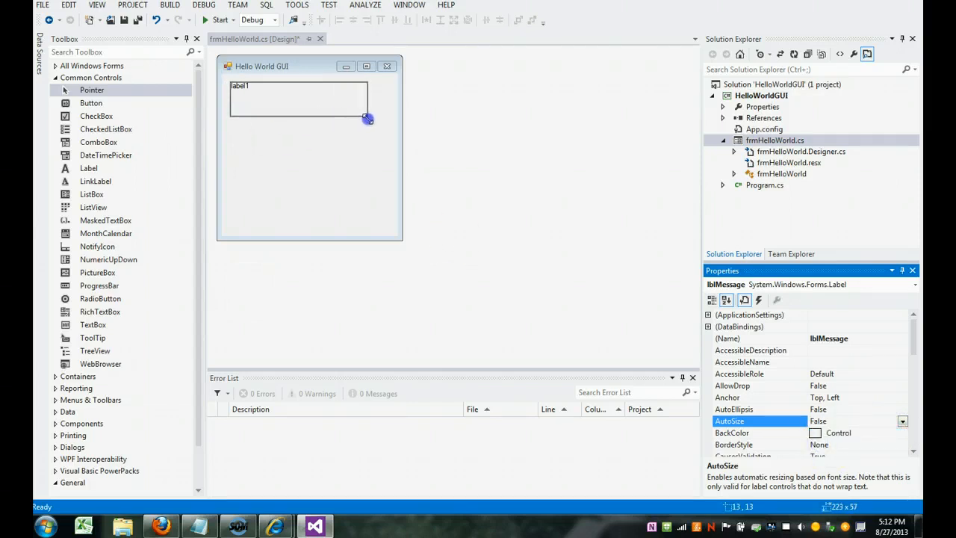
left_click_drag(367, 119, 386, 121)
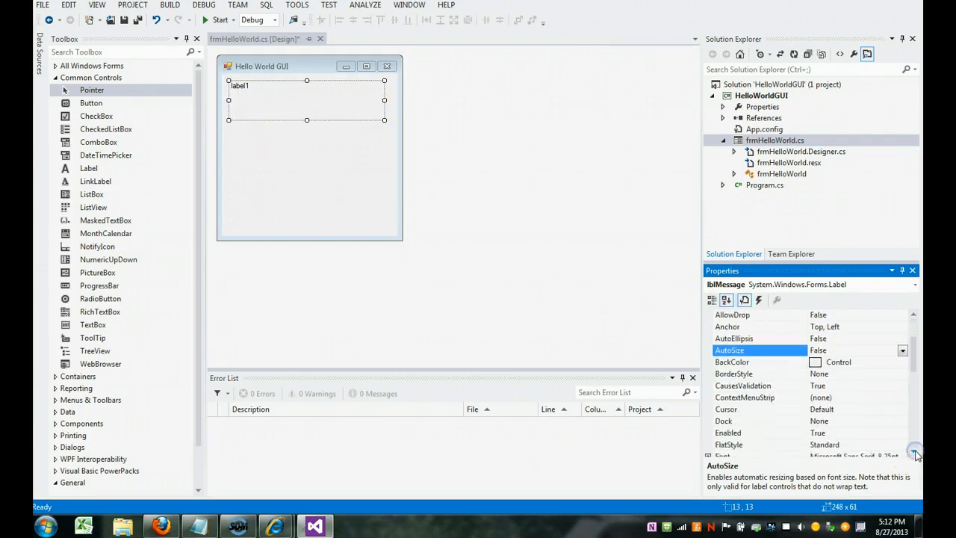
left_click(762, 374)
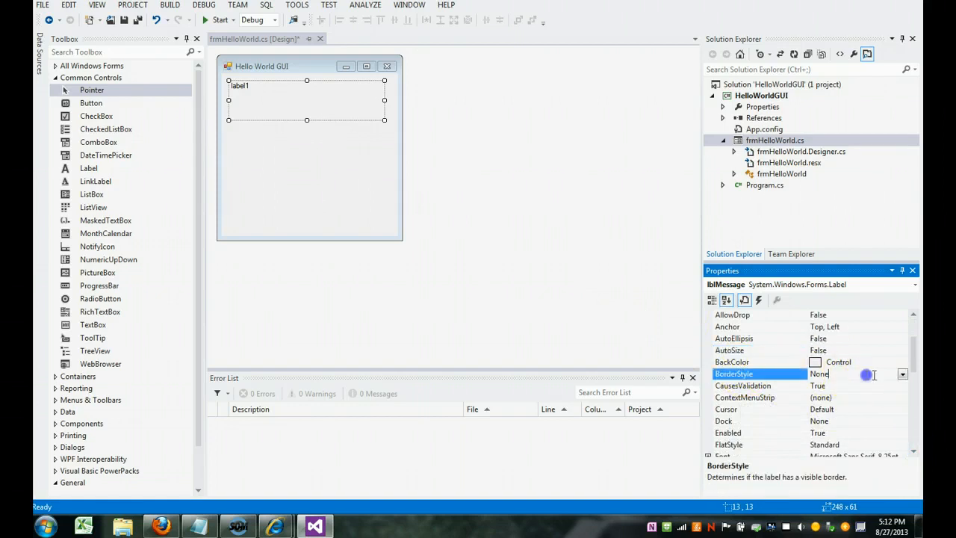
left_click(903, 374)
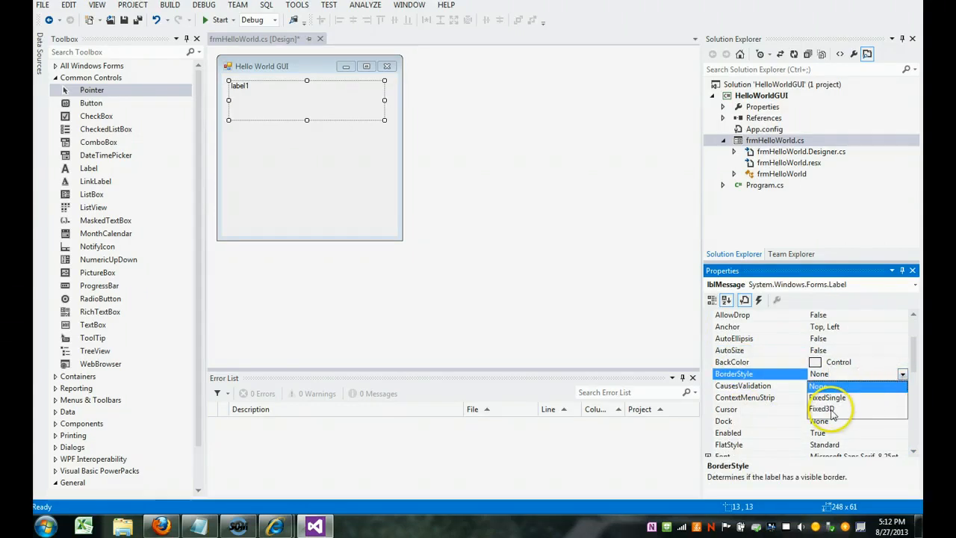
left_click(822, 409)
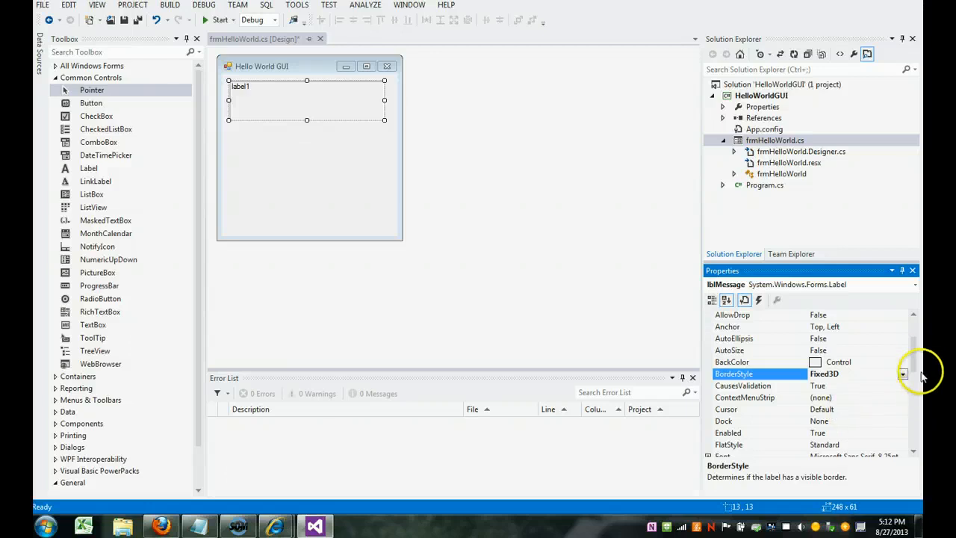
scroll("down", 3)
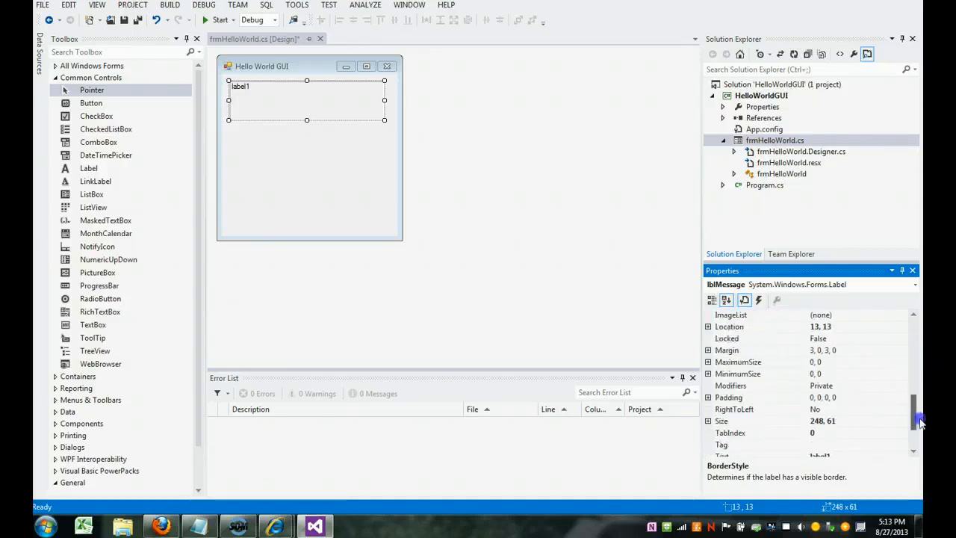
scroll("down", 3)
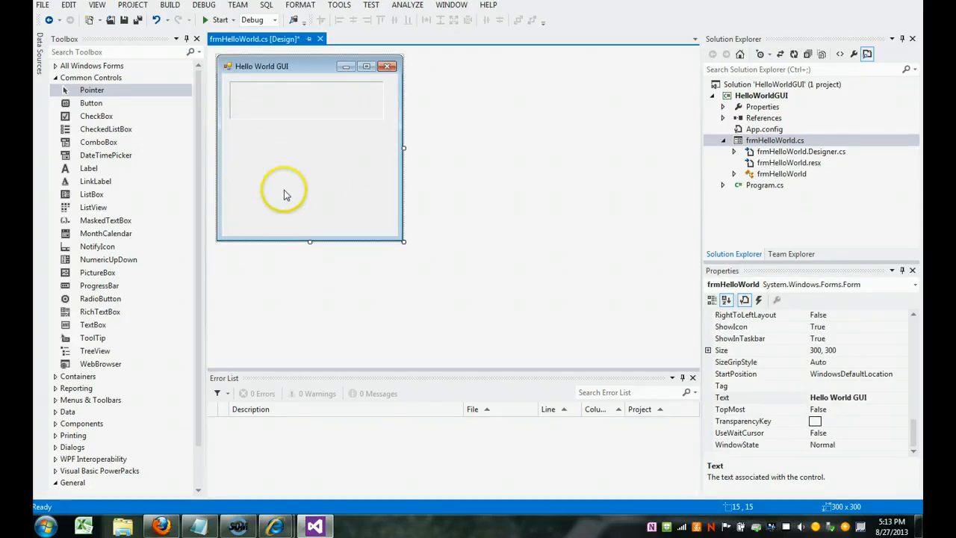
mouse_move(90, 101)
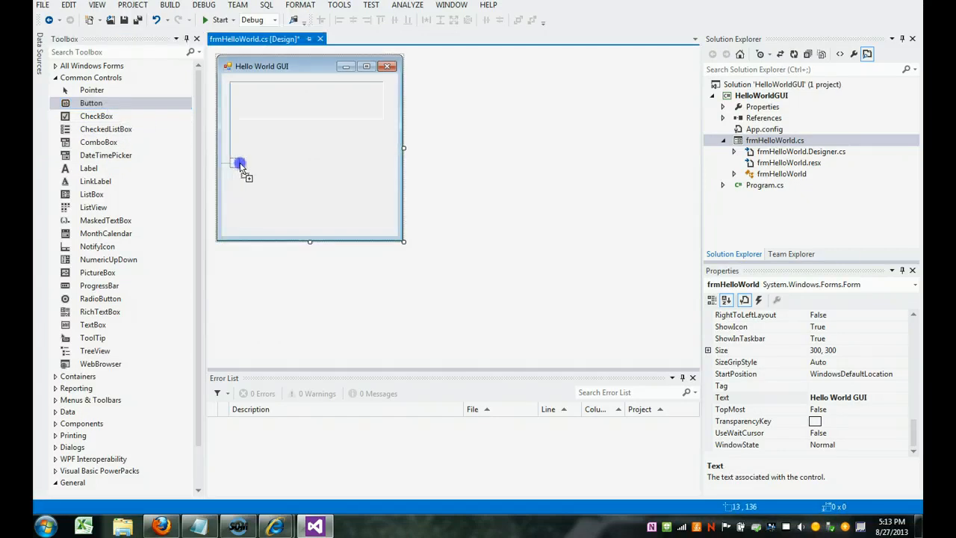
Place a button below the label, named btnHello with caption Hello.
left_click_drag(239, 162, 238, 149)
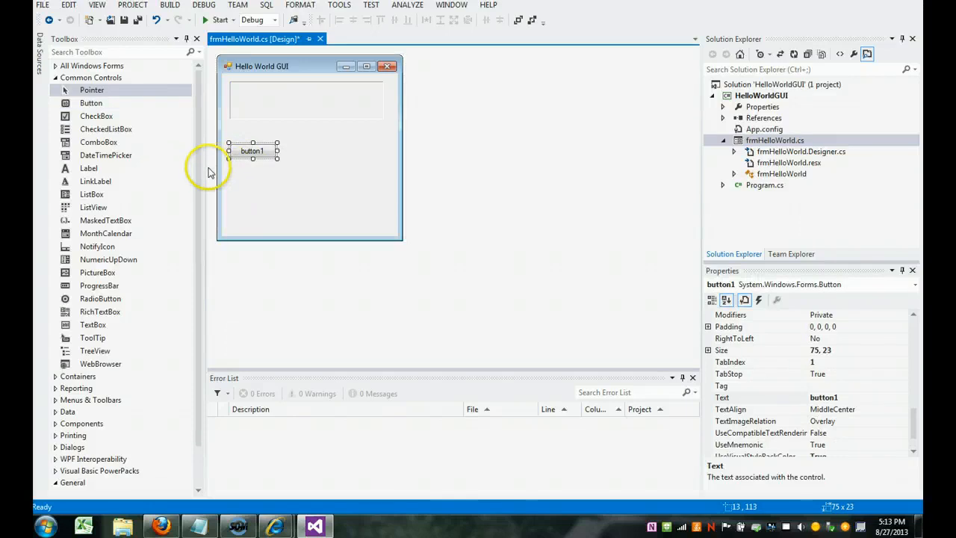
mouse_move(312, 212)
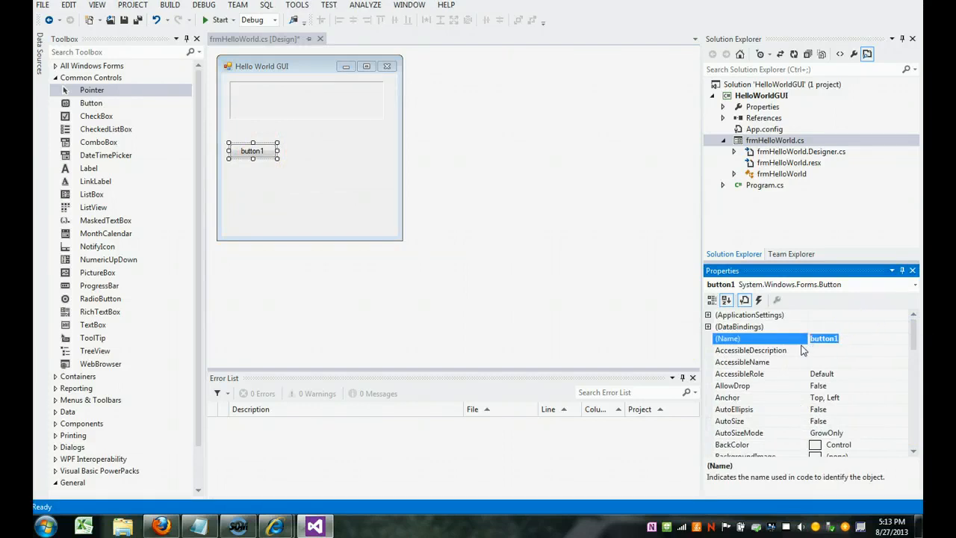
type("btn")
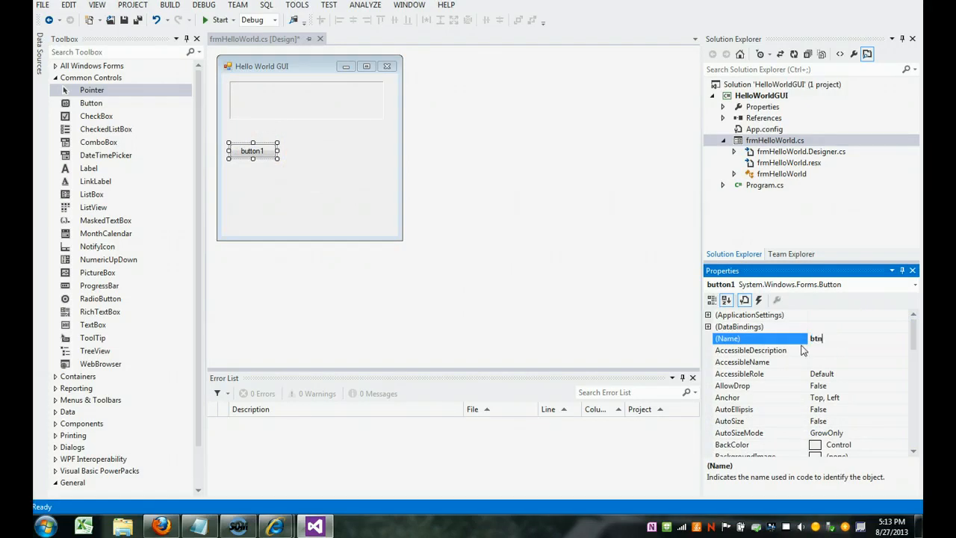
type("H")
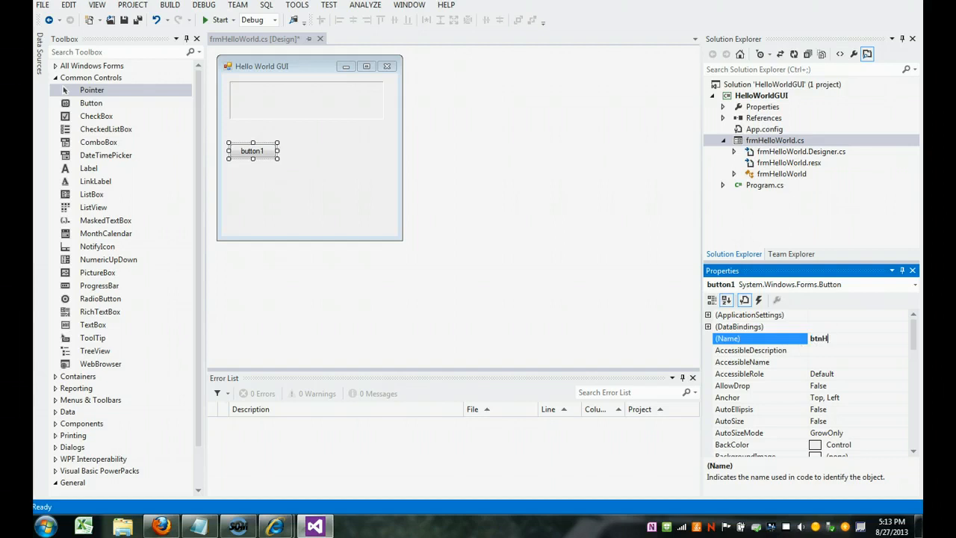
type("ello")
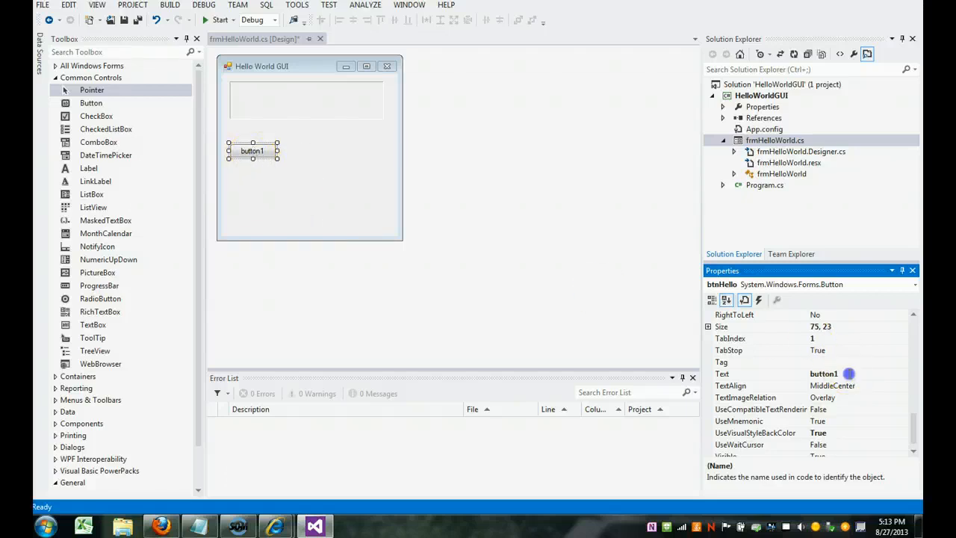
type("Hell")
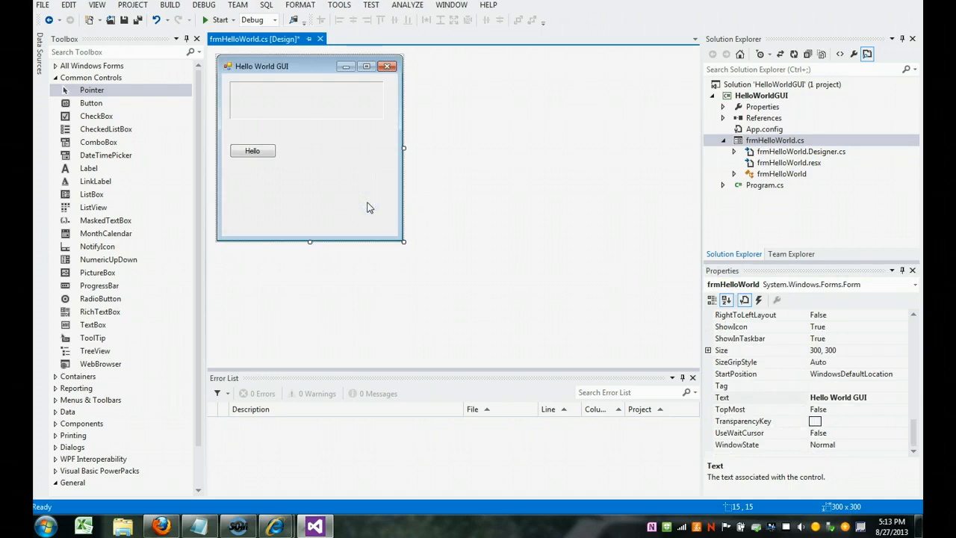
mouse_move(211, 204)
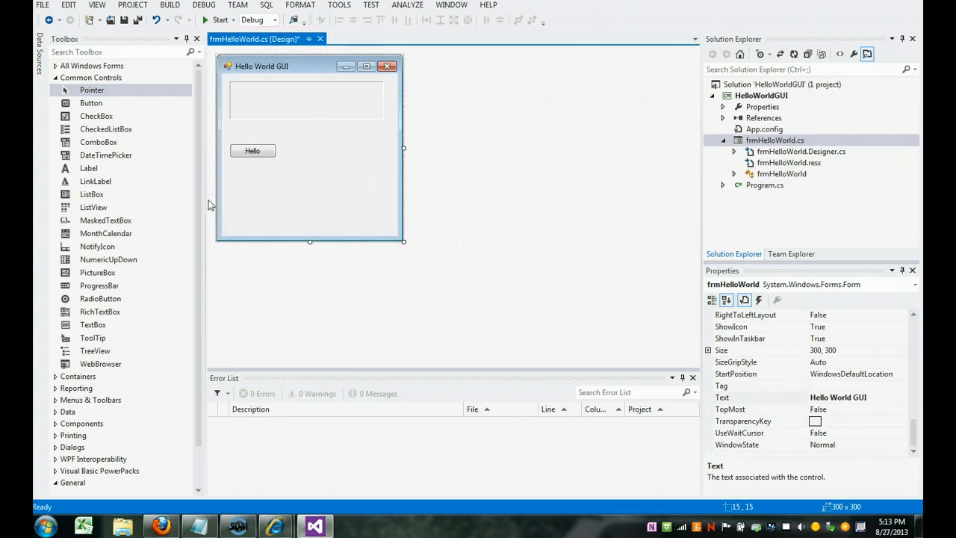
mouse_move(96, 116)
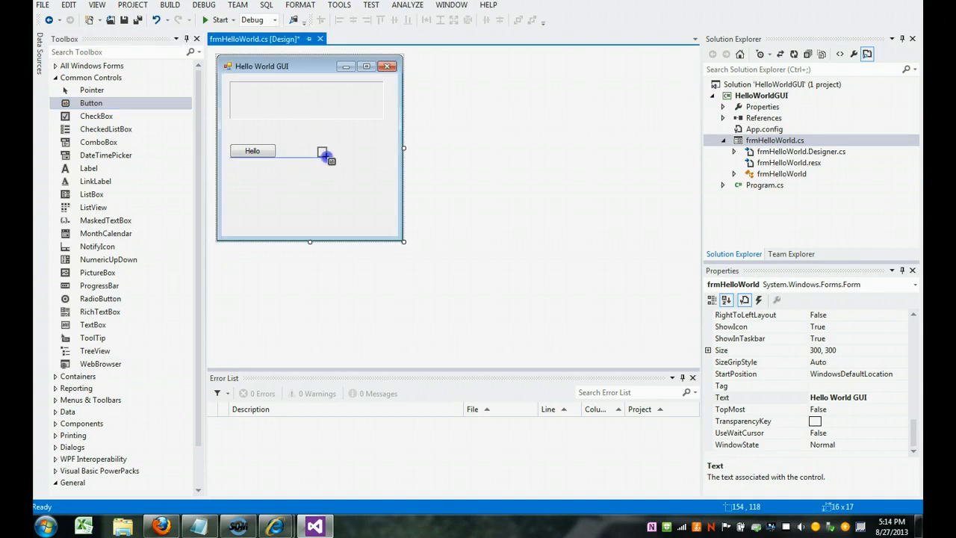
Place a second button beside Hello, named btnGoodBye with caption Goodbye.
left_click_drag(326, 159, 381, 161)
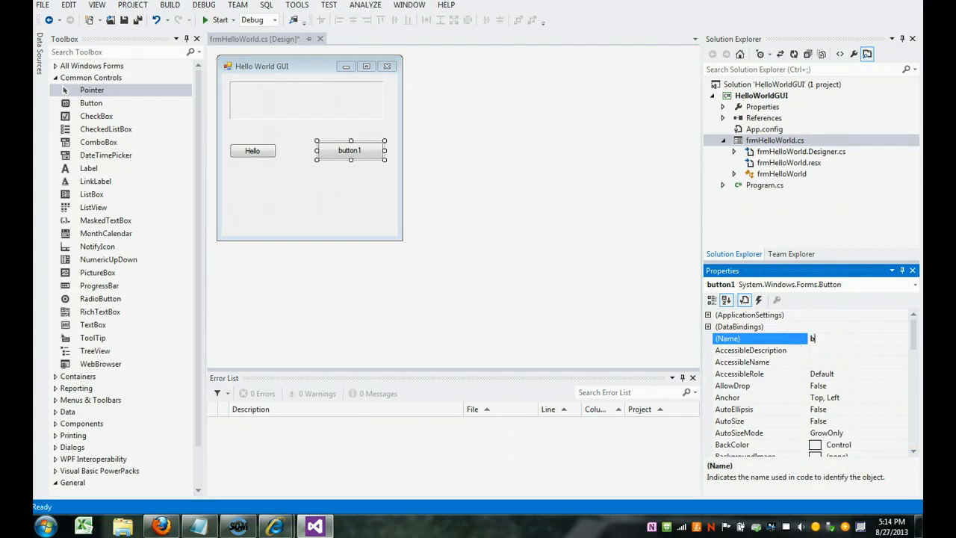
type("btnGood")
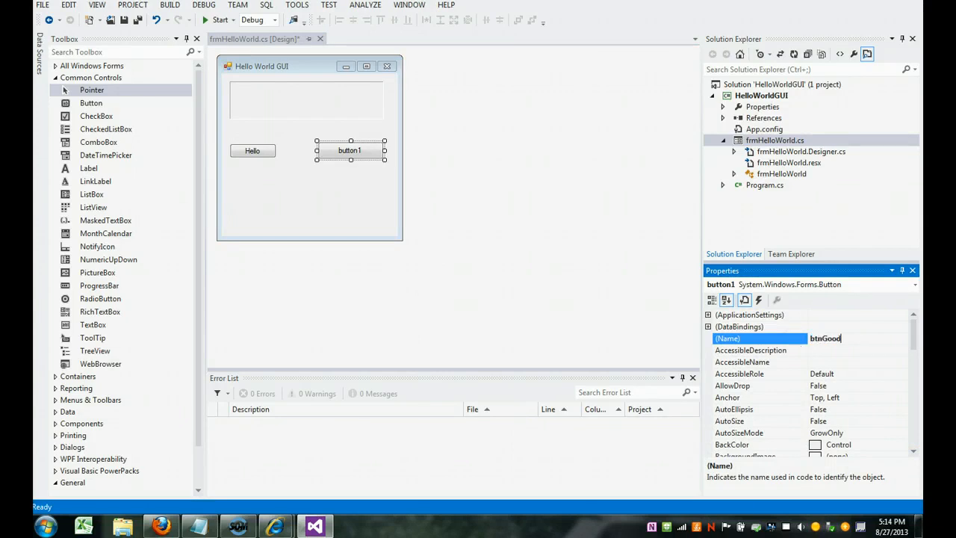
type("Bye")
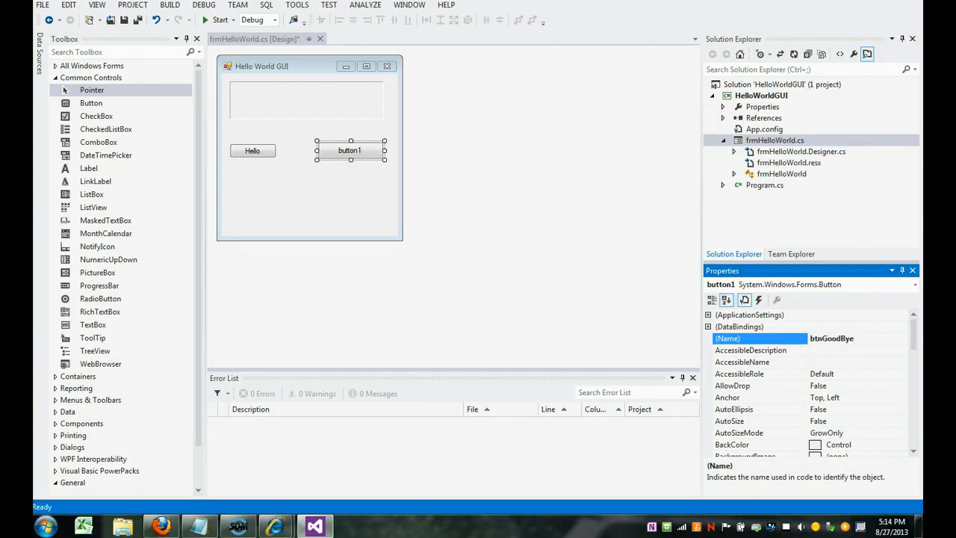
scroll("down", 3)
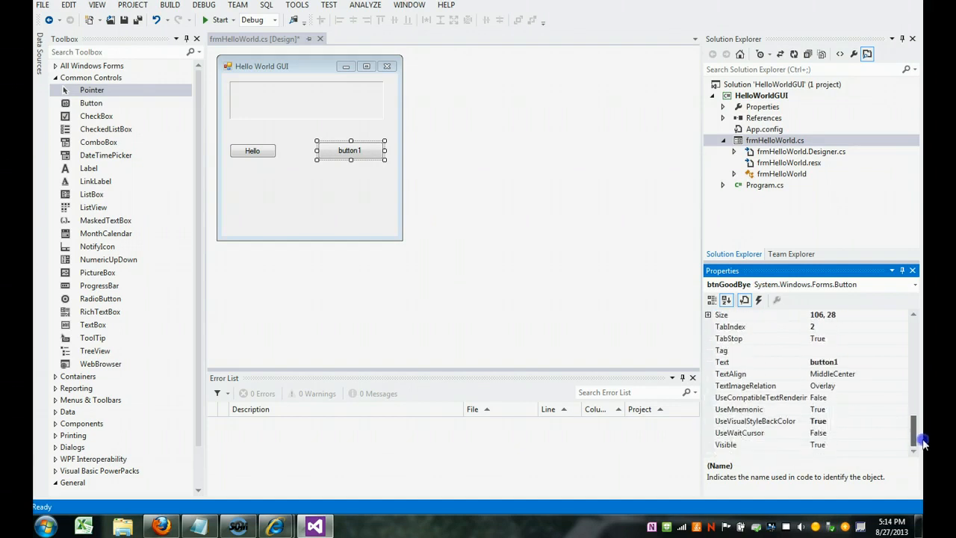
left_click(755, 362)
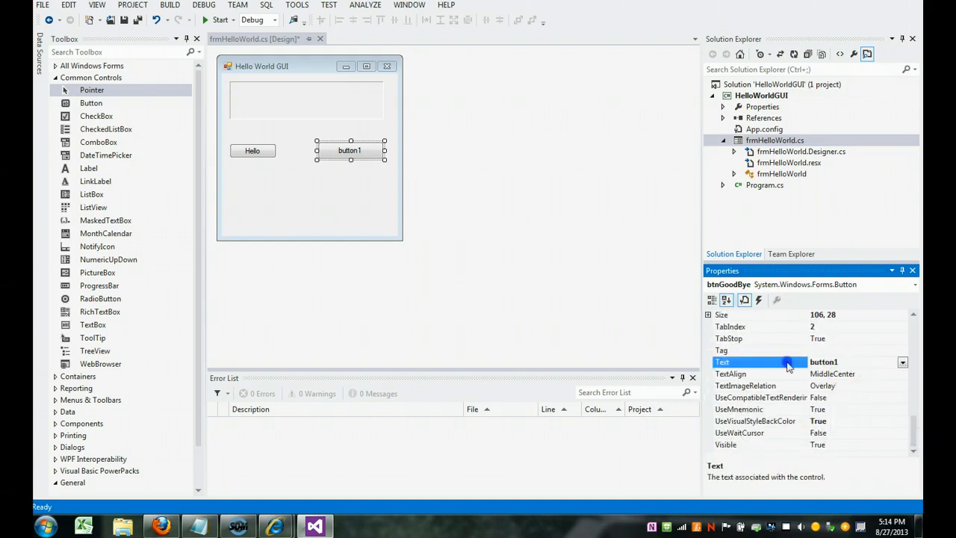
type("Goodbye")
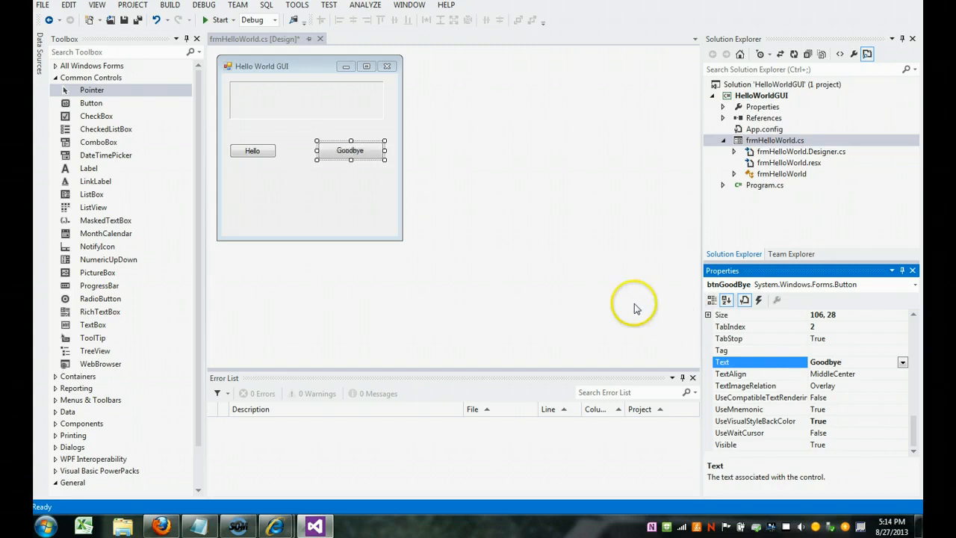
left_click(89, 102)
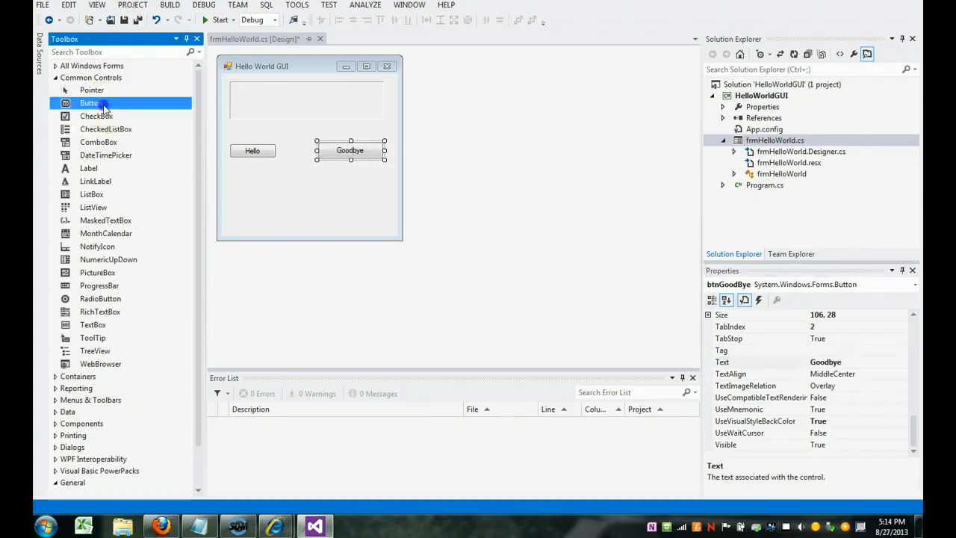
Place a third button below the others, named btnExit with caption Exit.
left_click(311, 194)
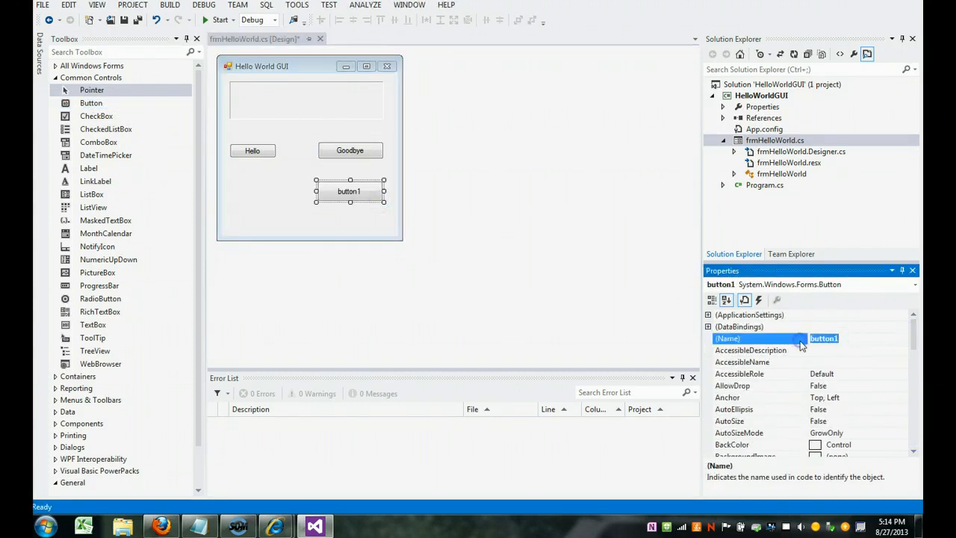
type("btnExit")
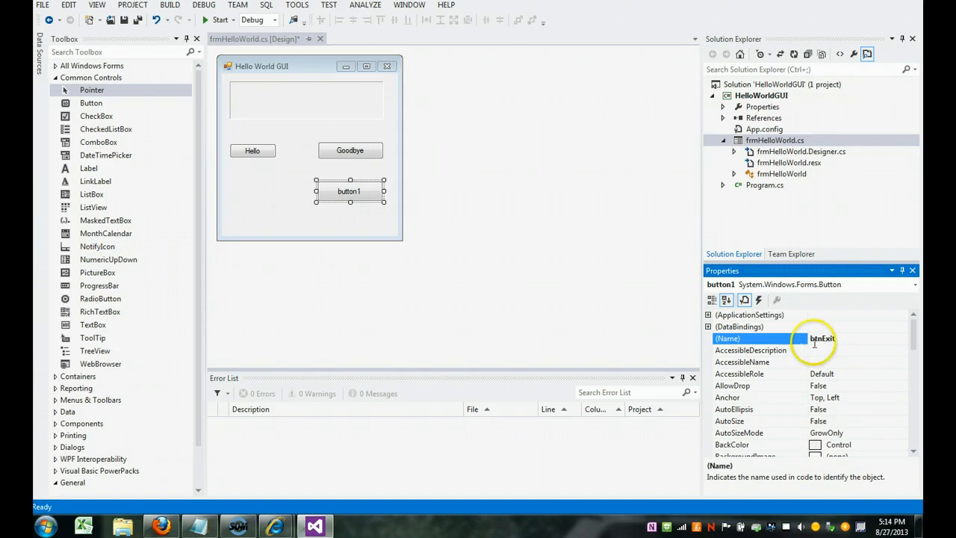
scroll("down", 3)
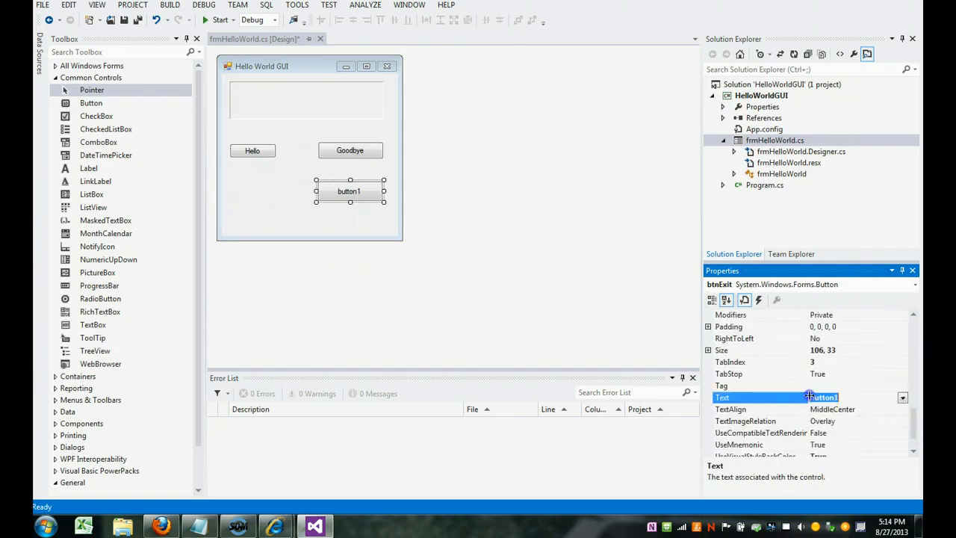
type("Exit")
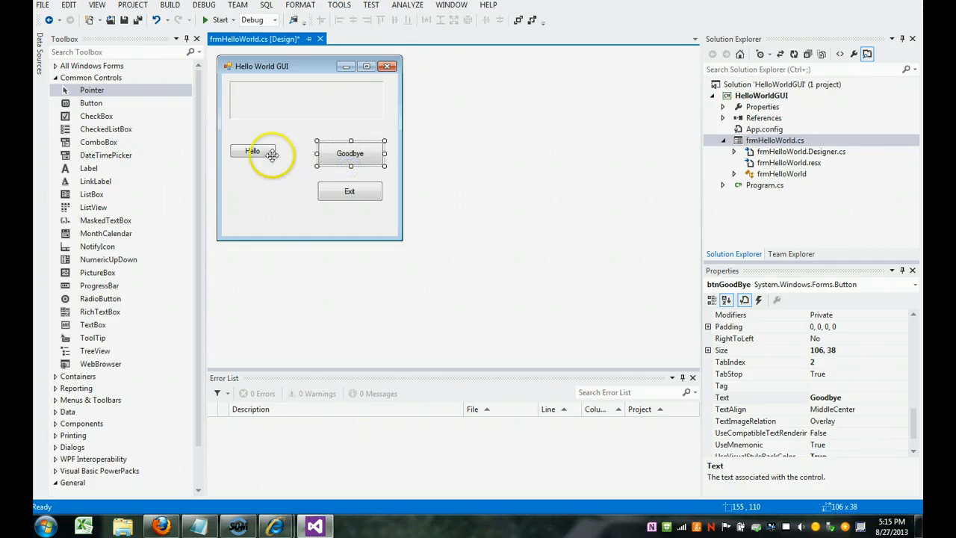
Nudge Hello toward Goodbye and centre Exit below the two buttons.
left_click(253, 153)
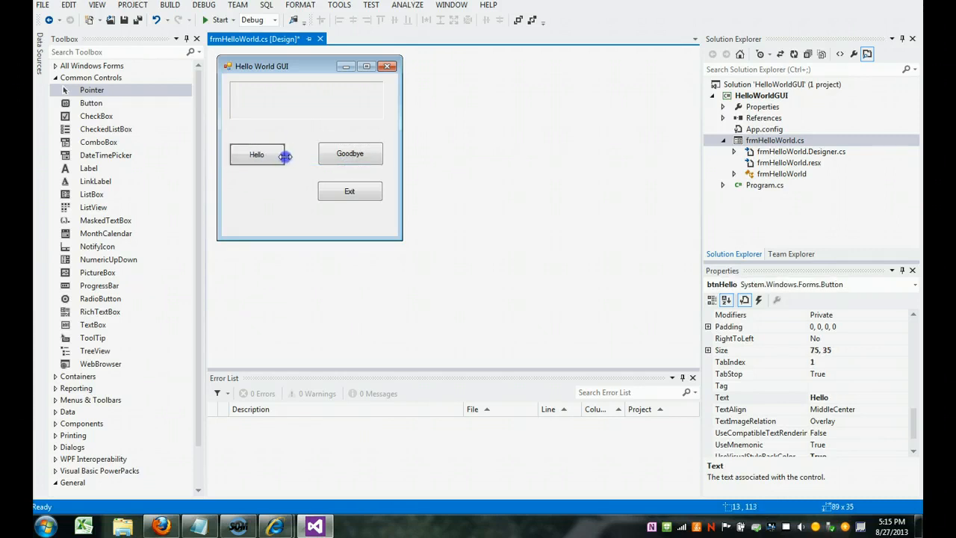
left_click_drag(284, 154, 302, 154)
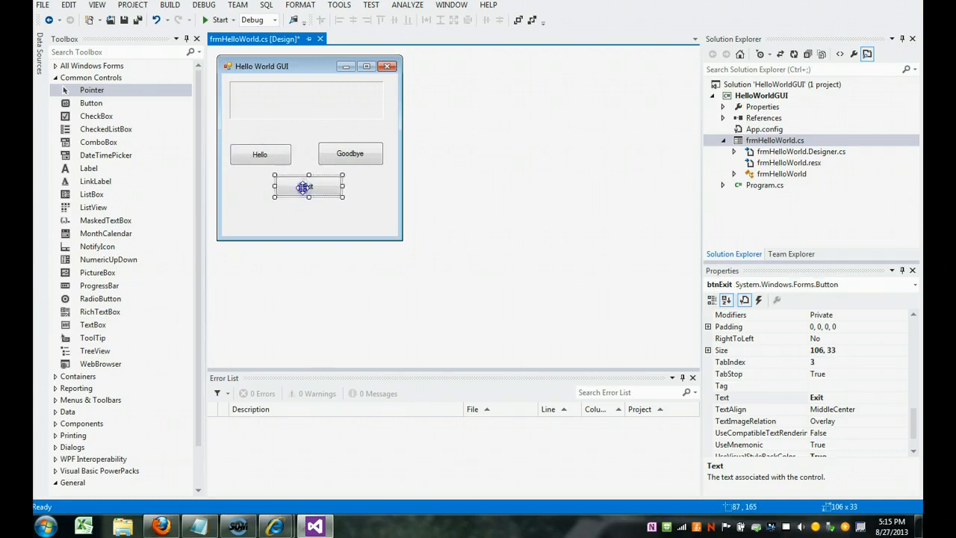
left_click_drag(305, 186, 349, 188)
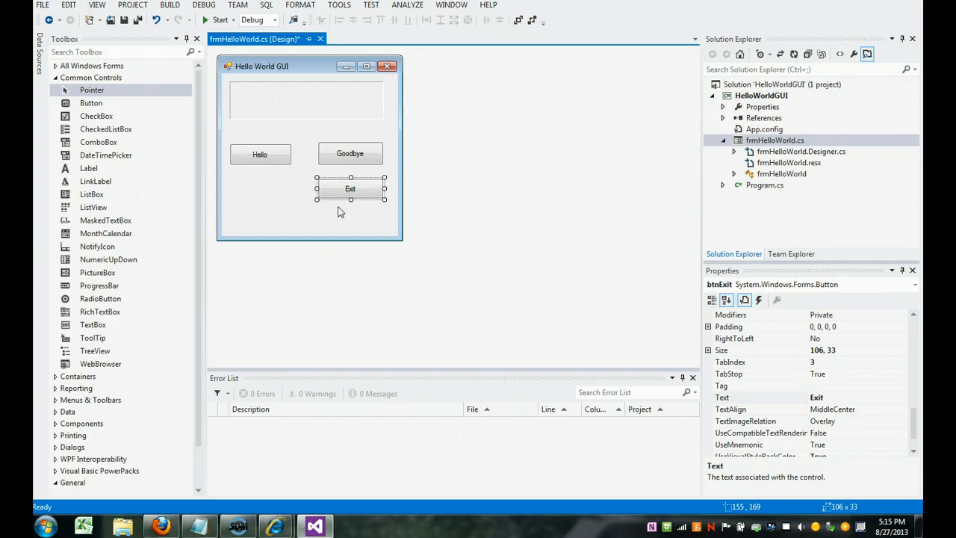
left_click(515, 154)
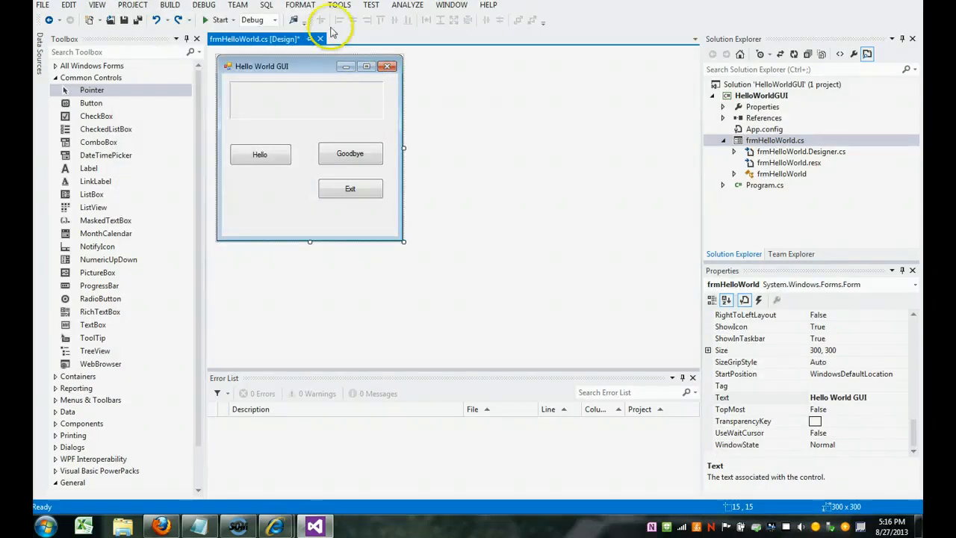
mouse_move(290, 206)
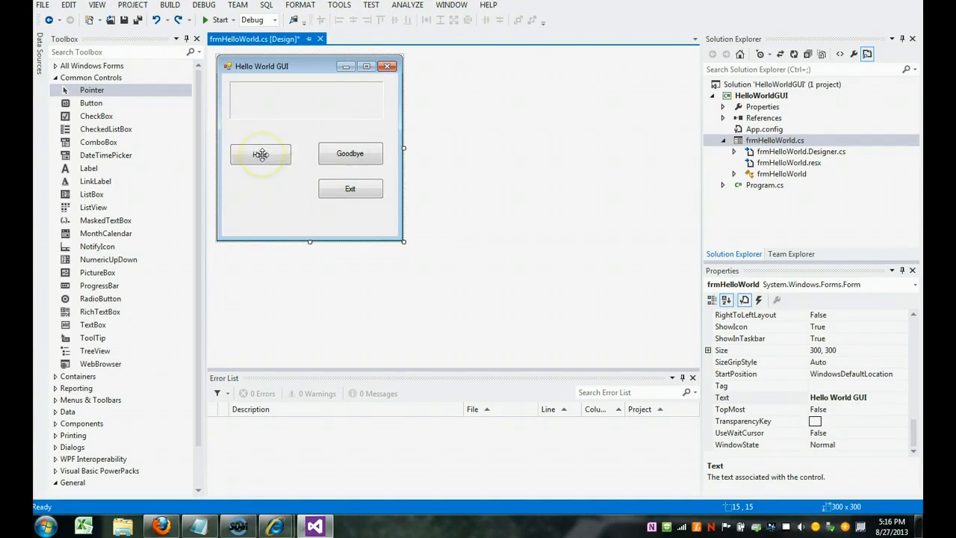
Select the Hello, Goodbye and Exit buttons together and make them the same size.
left_click(260, 154)
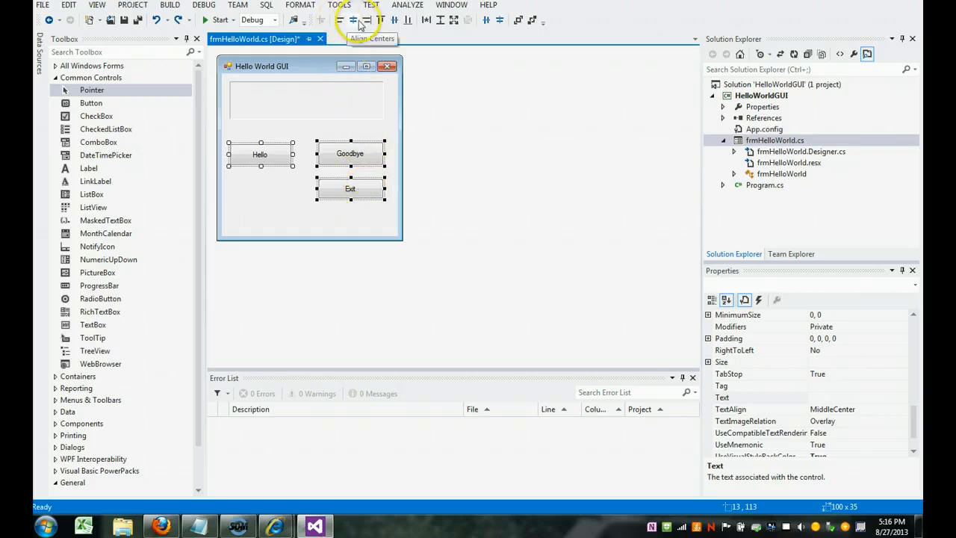
mouse_move(448, 21)
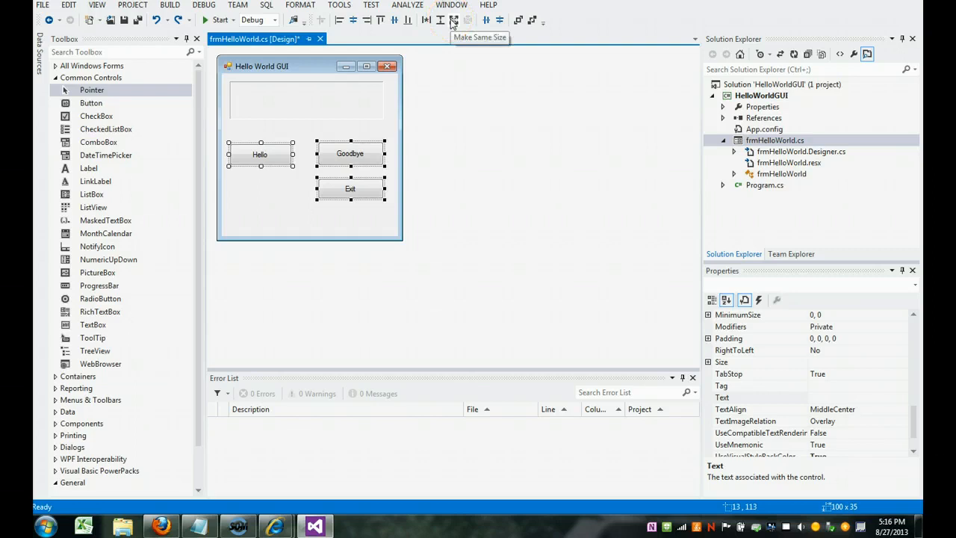
left_click(451, 21)
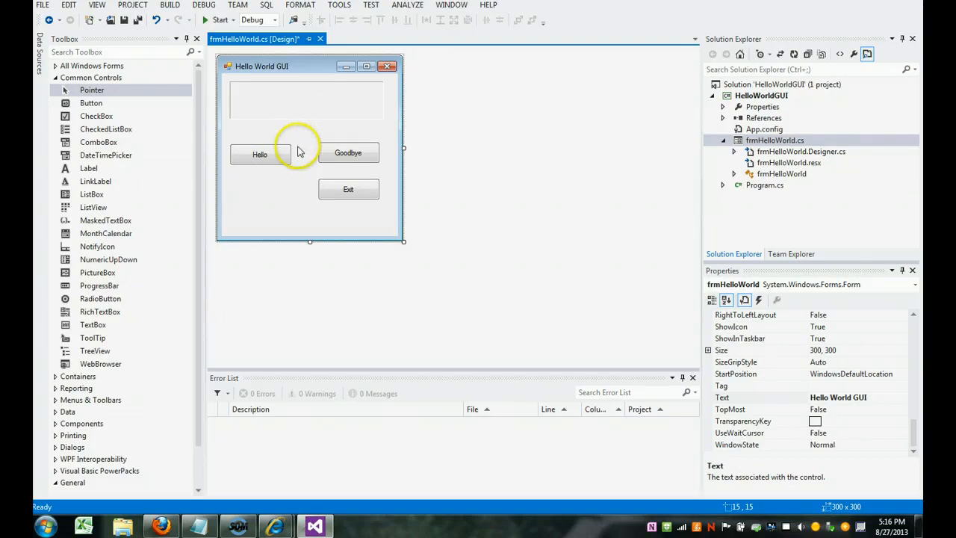
Set lblMessage's TextAlign property to MiddleCenter.
left_click(306, 98)
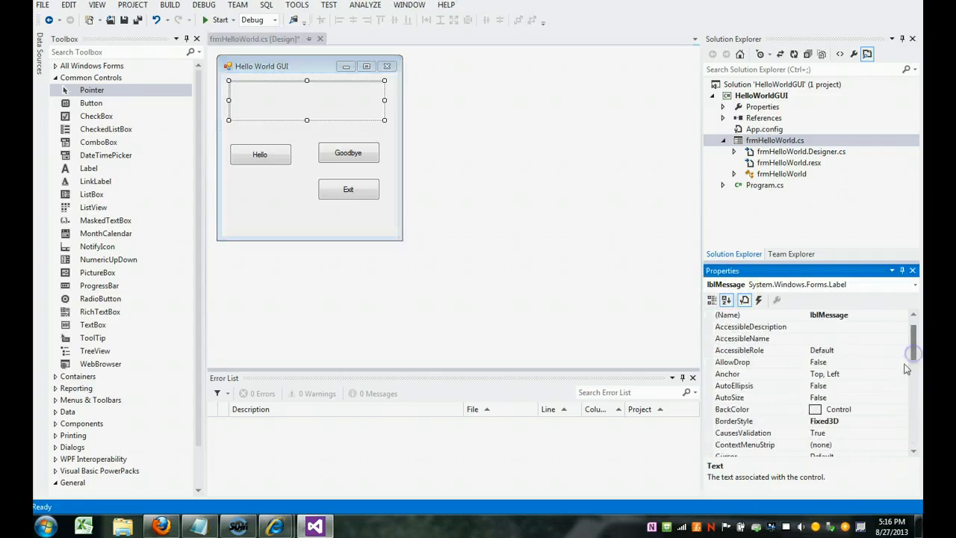
mouse_move(864, 409)
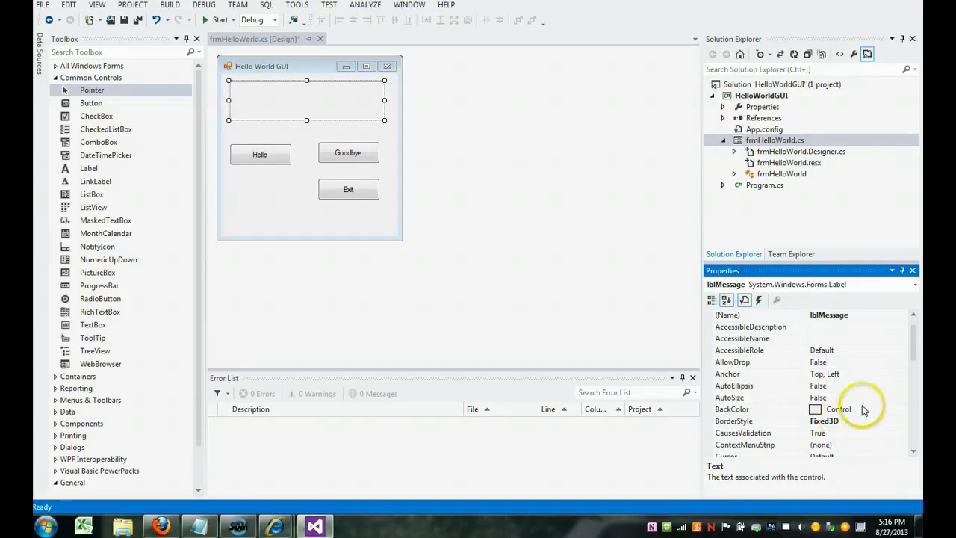
mouse_move(912, 387)
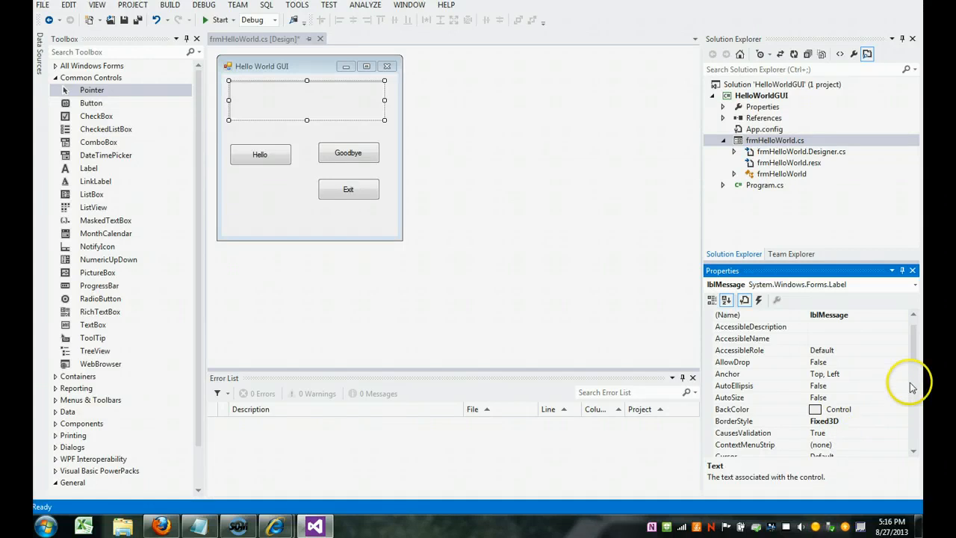
scroll("down", 3)
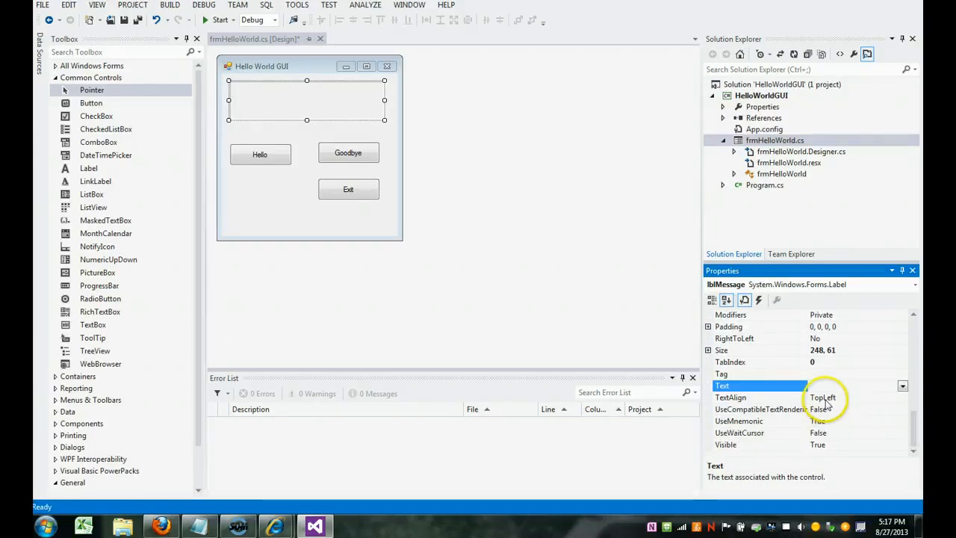
left_click(760, 398)
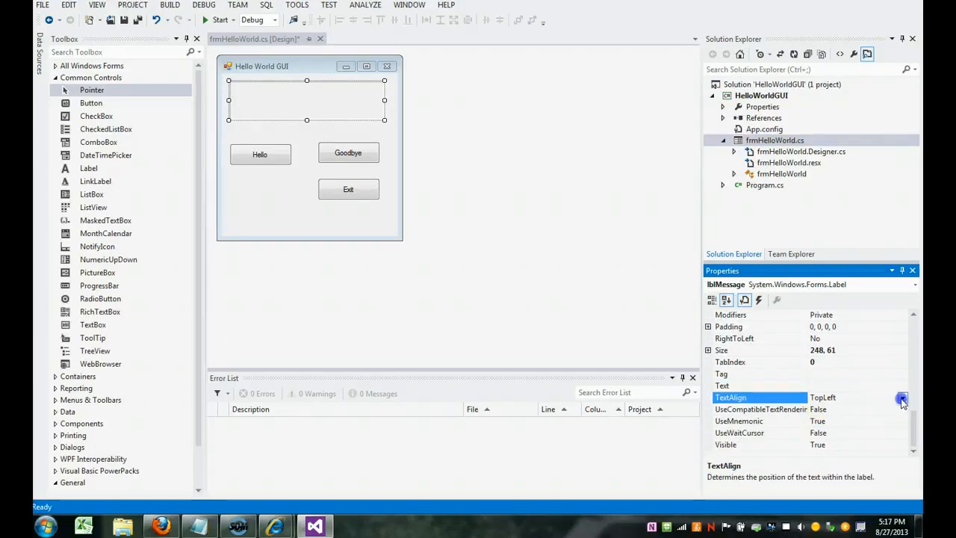
left_click(902, 398)
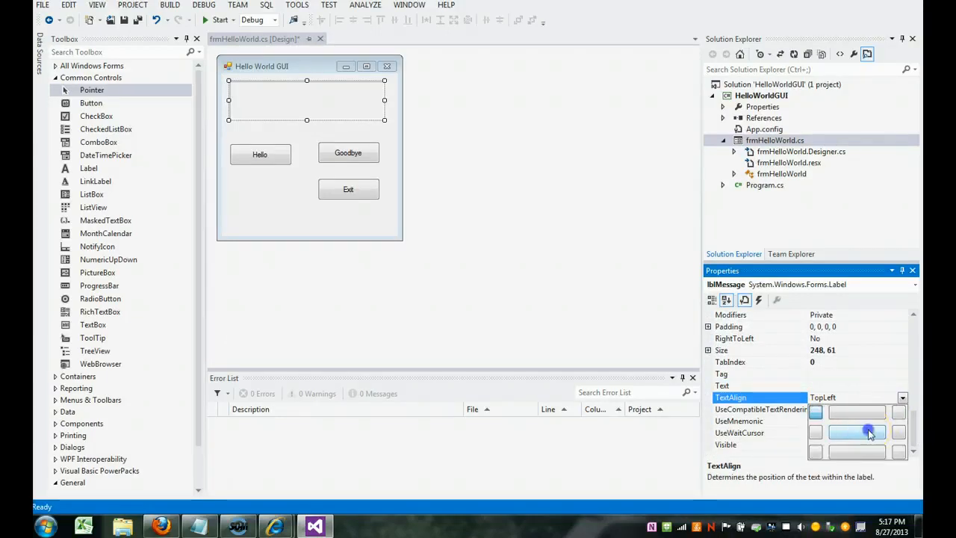
left_click(857, 431)
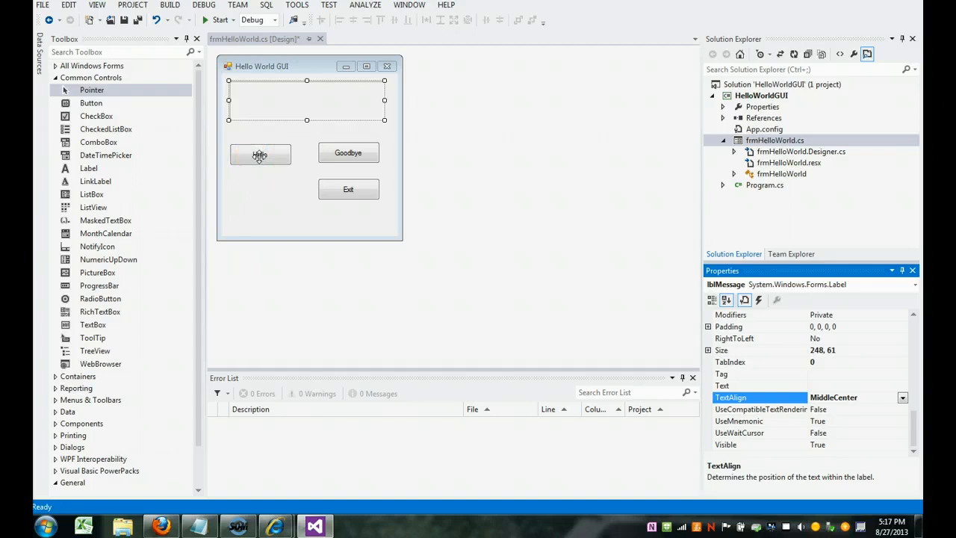
In the Hello button's Click handler, set lblMessage.Text = "Hello";.
double_click(260, 152)
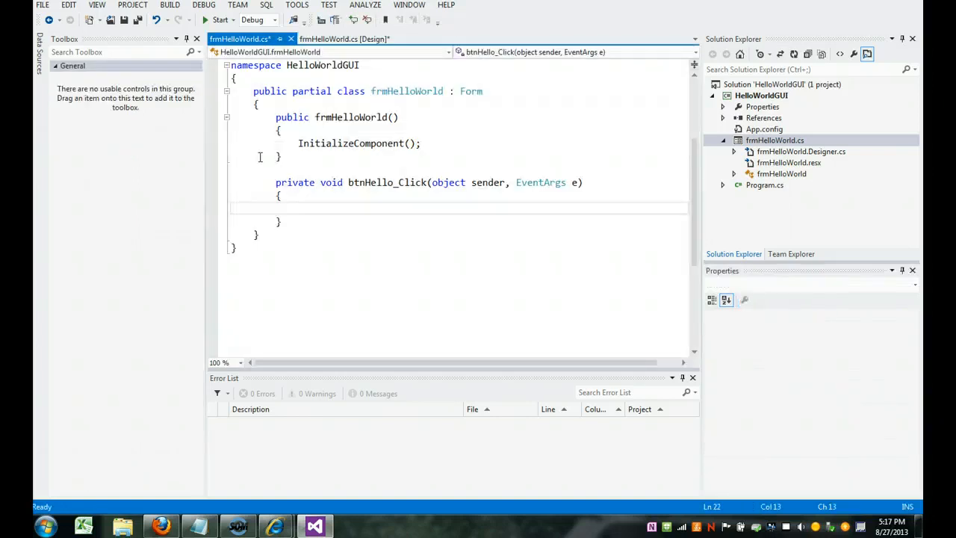
mouse_move(344, 183)
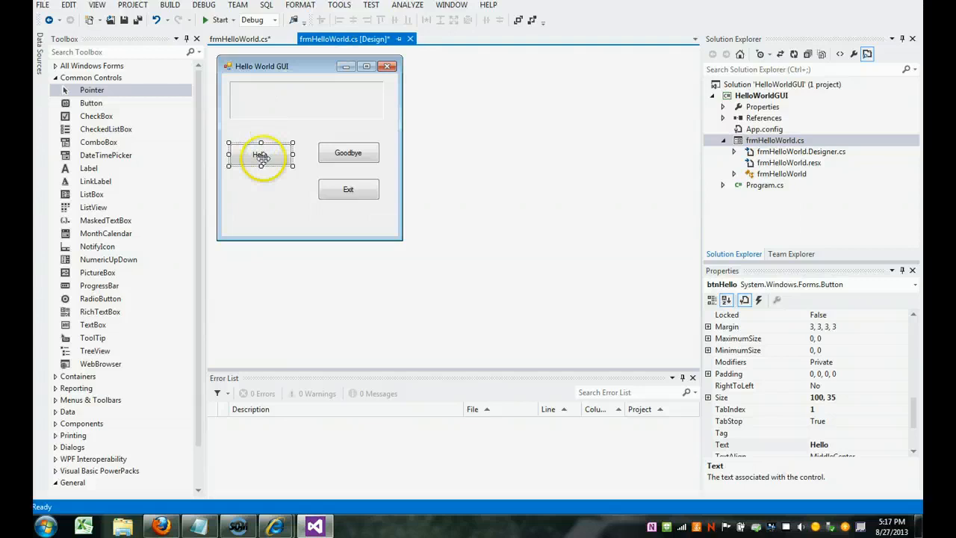
double_click(260, 154)
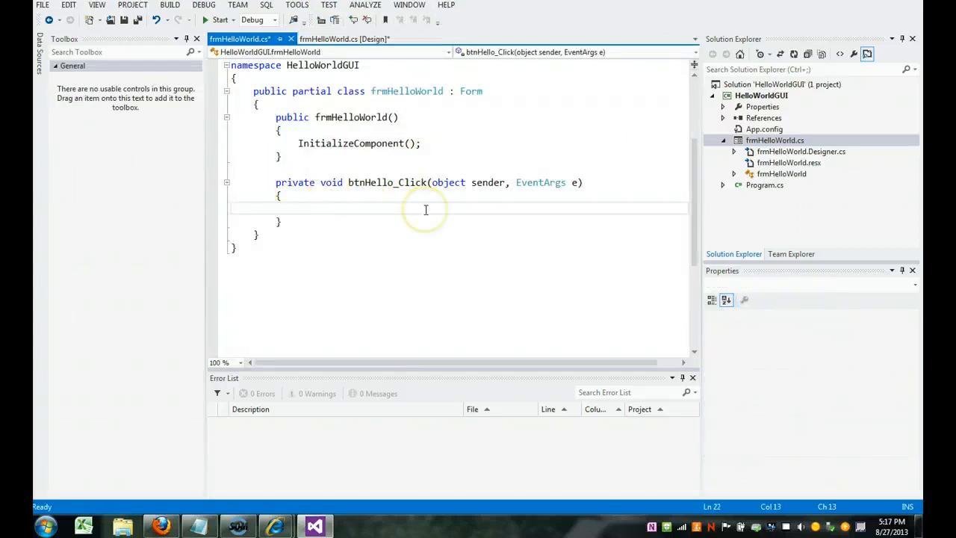
type("lblMessage.")
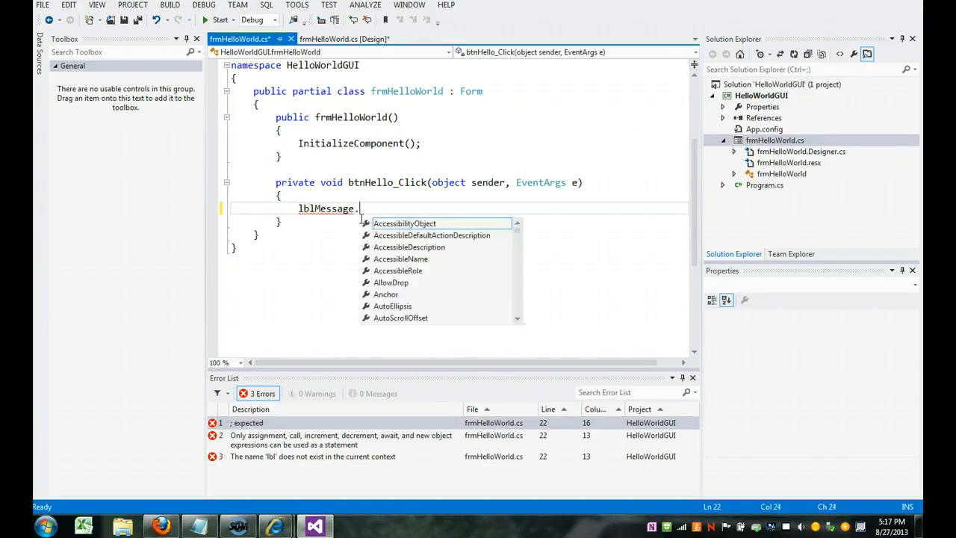
type("Text")
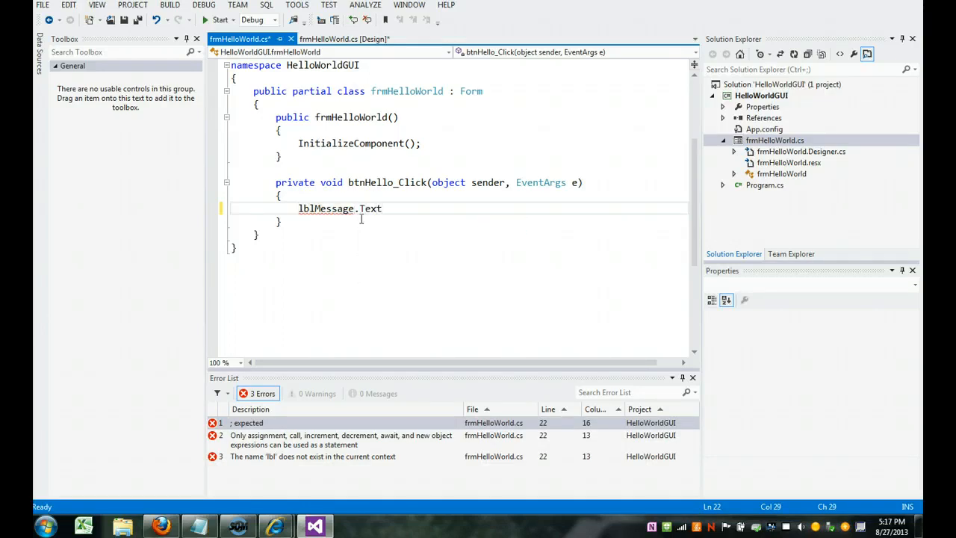
type("= \"Hello")
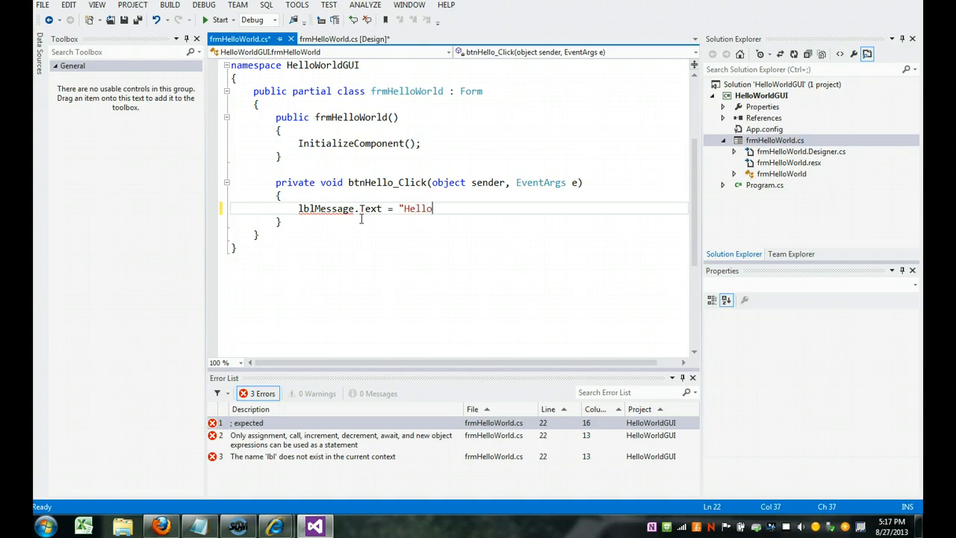
type("\";")
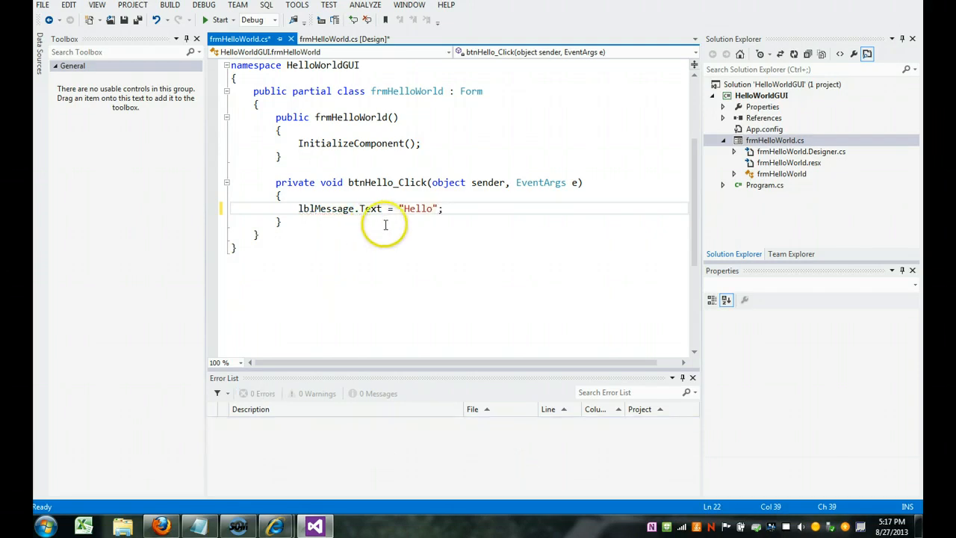
mouse_move(376, 182)
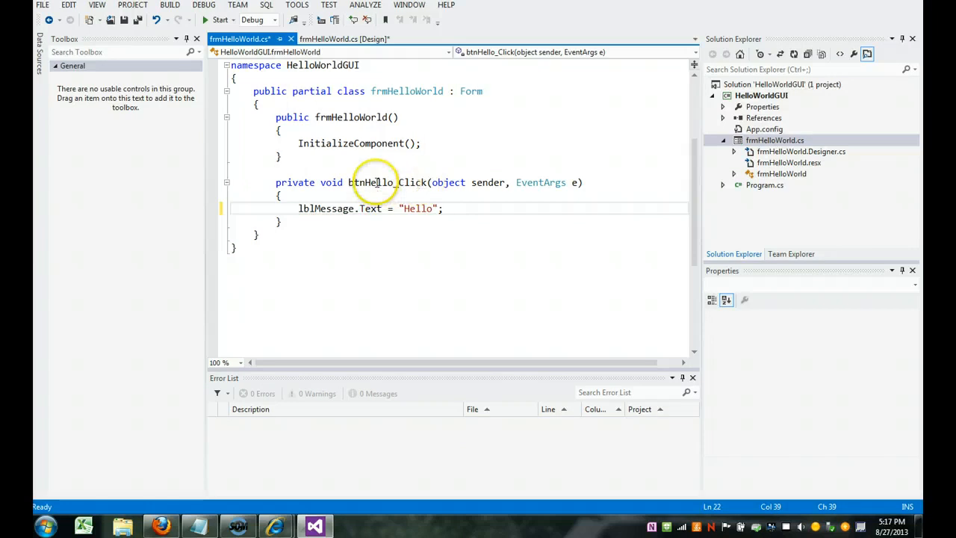
mouse_move(422, 209)
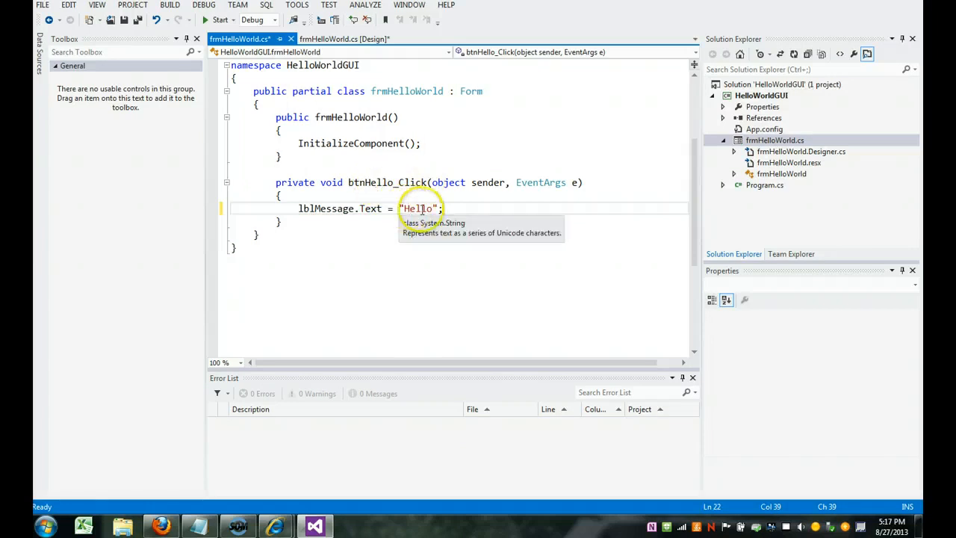
mouse_move(326, 209)
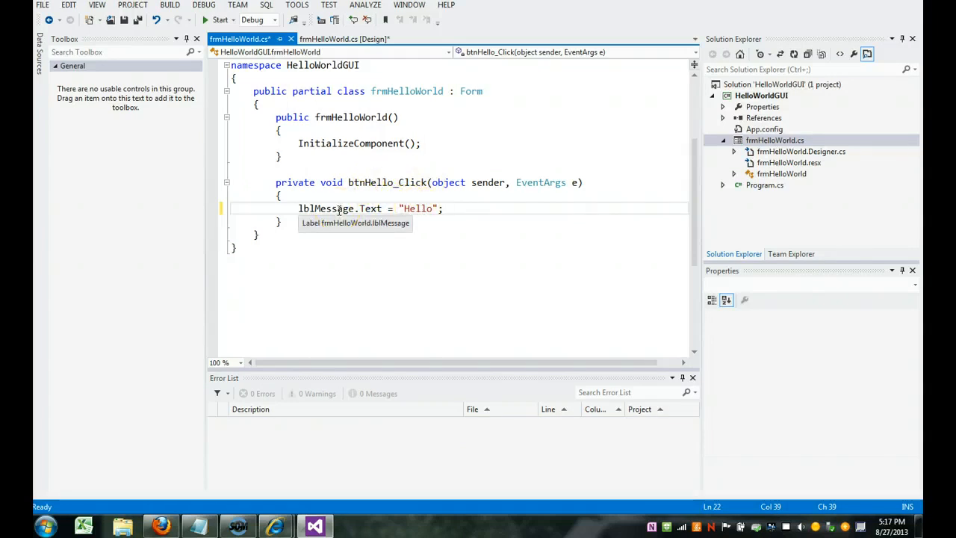
mouse_move(329, 39)
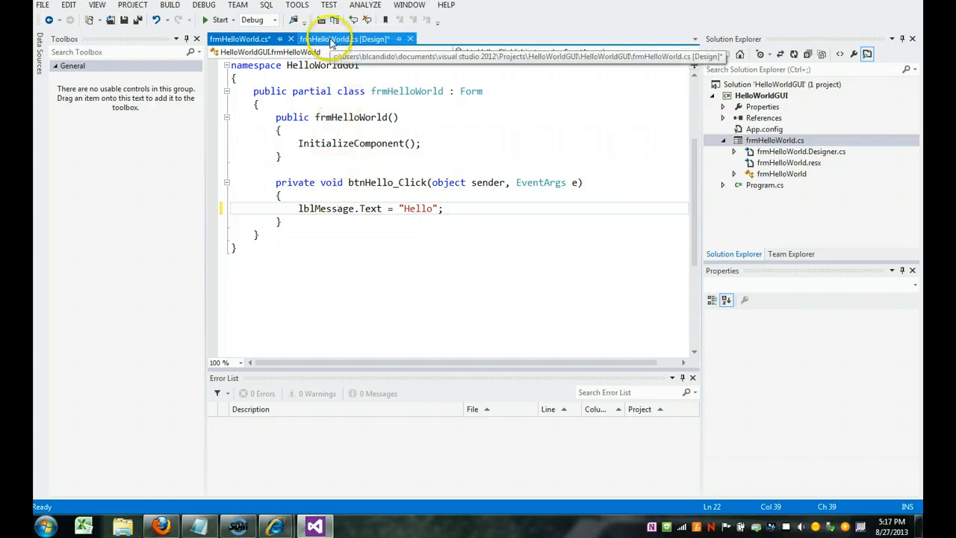
Create the Goodbye button's Click handler and start its lblMessage.Text assignment.
left_click(343, 39)
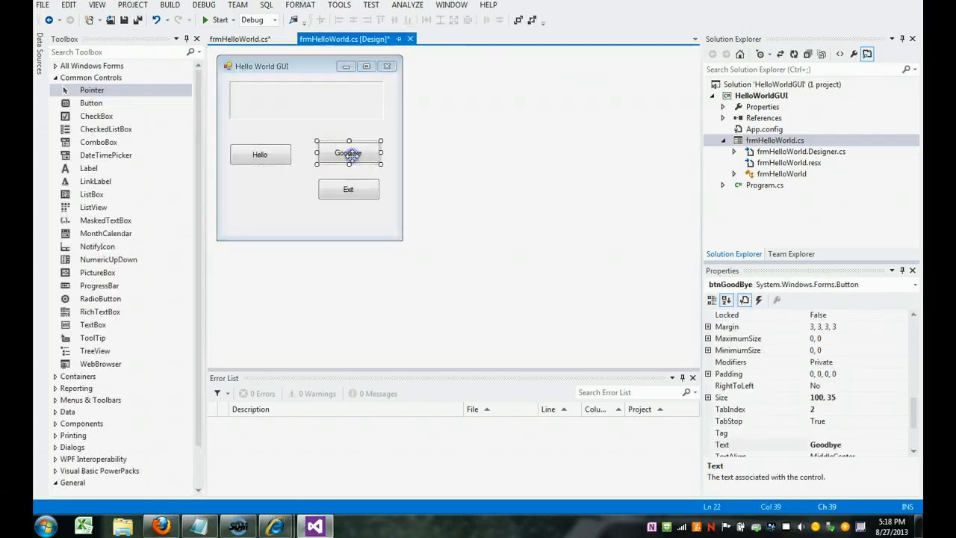
double_click(349, 152)
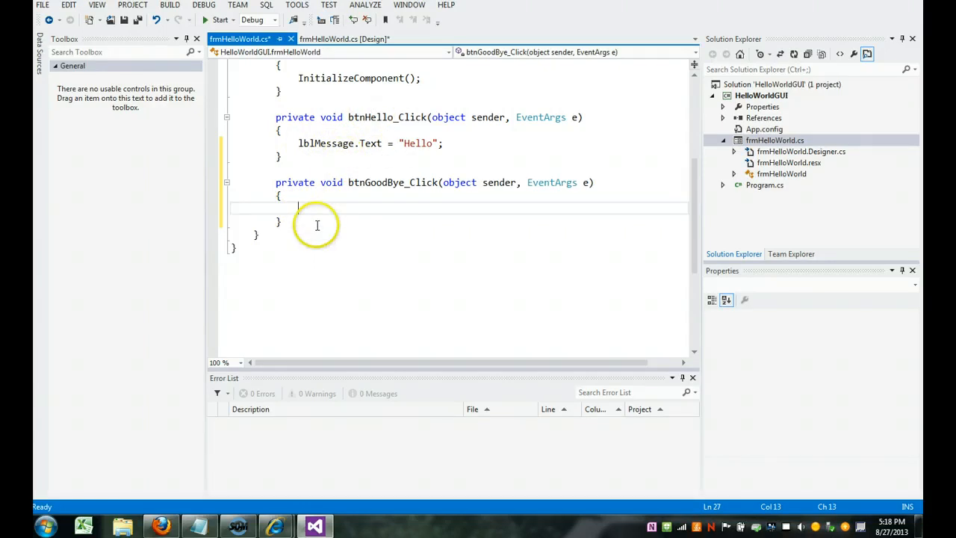
type("lbl")
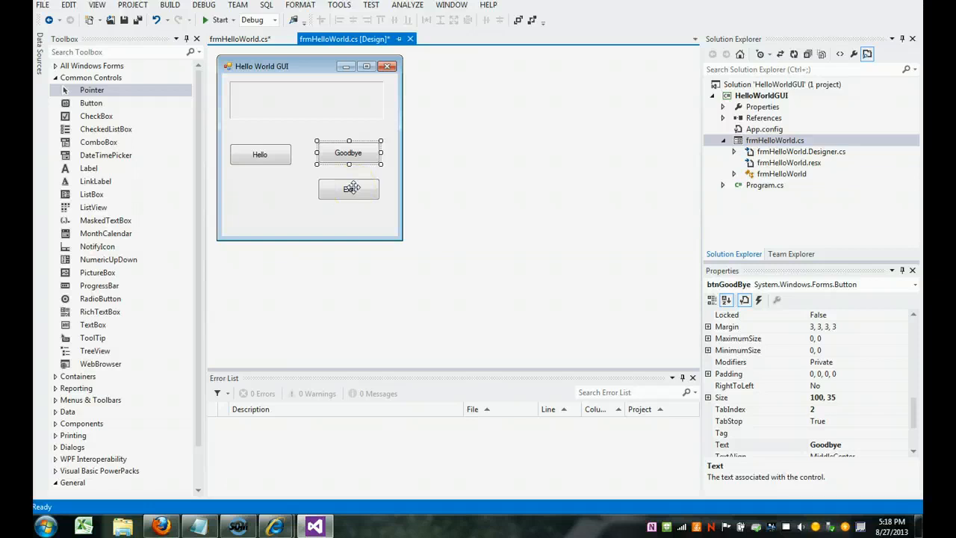
Create btnExit_Click and have it call Application.Exit();.
left_click(348, 188)
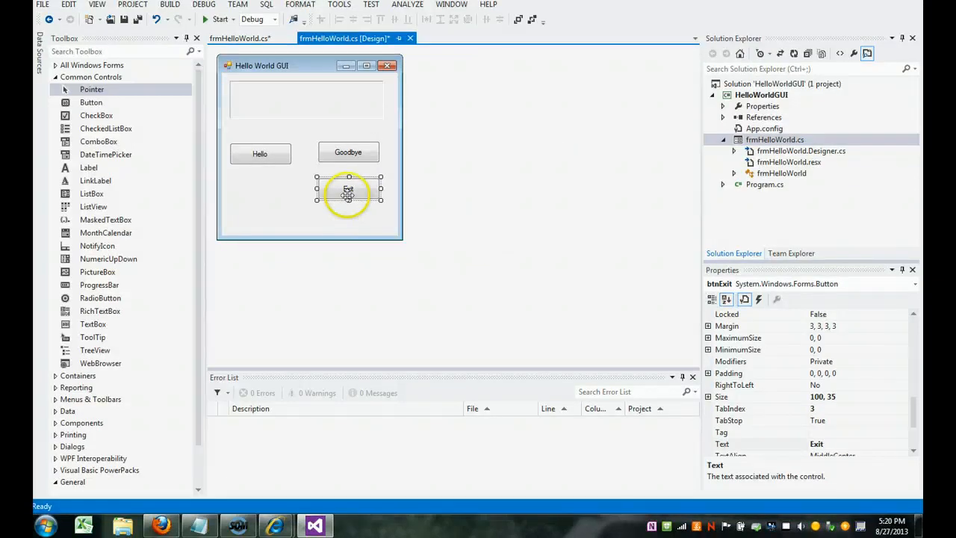
double_click(349, 191)
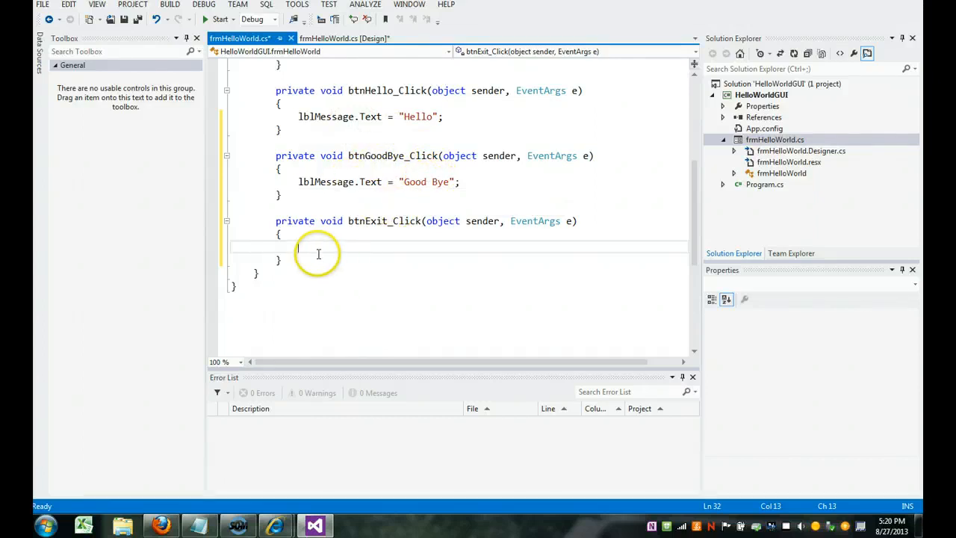
left_click(320, 248)
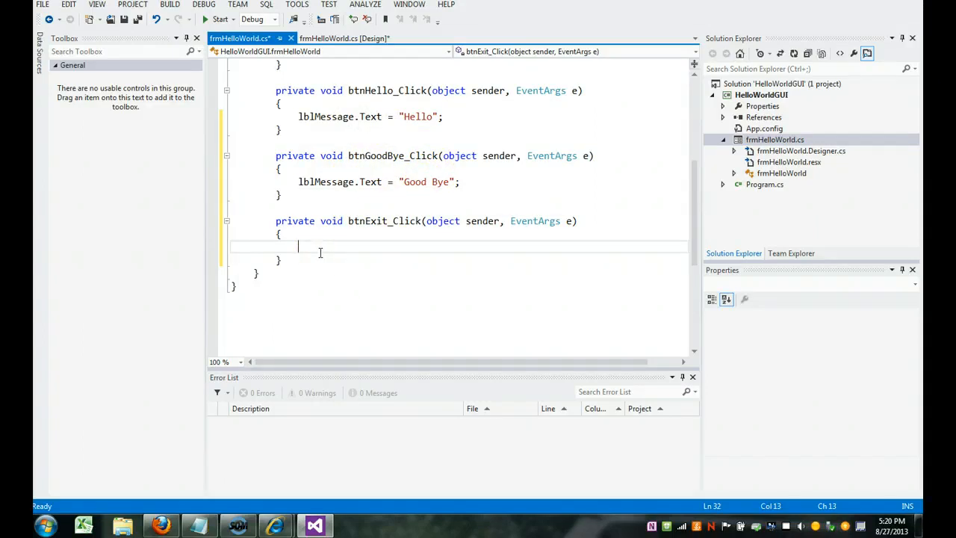
type("Application.E")
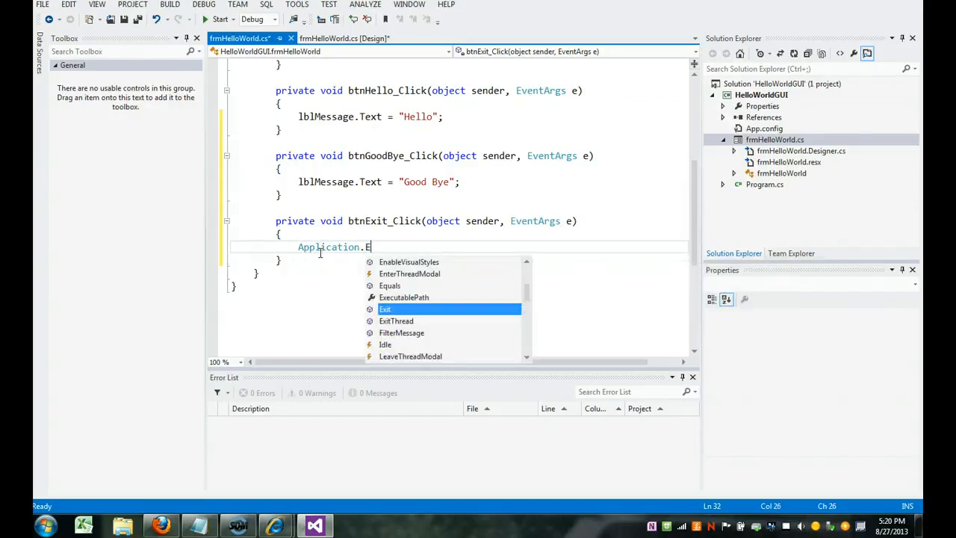
type("x")
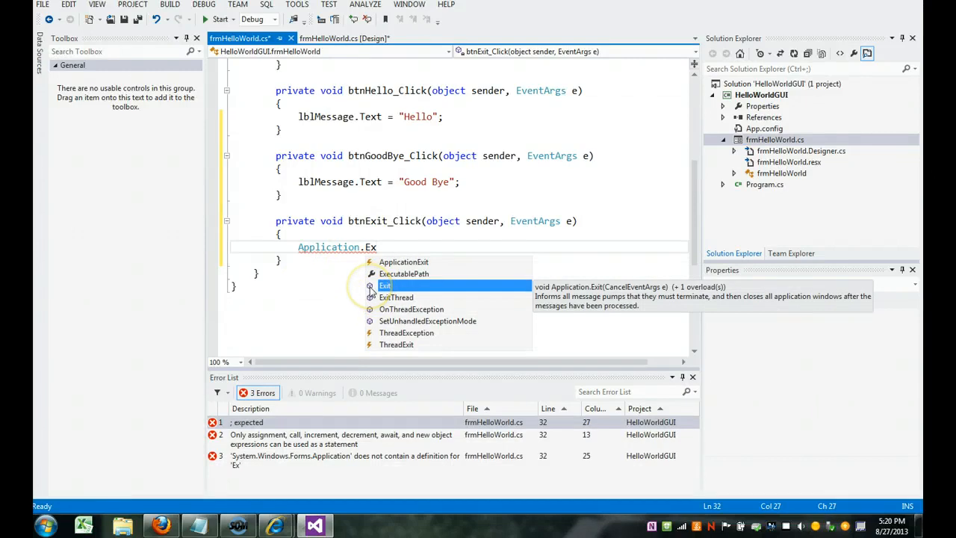
mouse_move(374, 206)
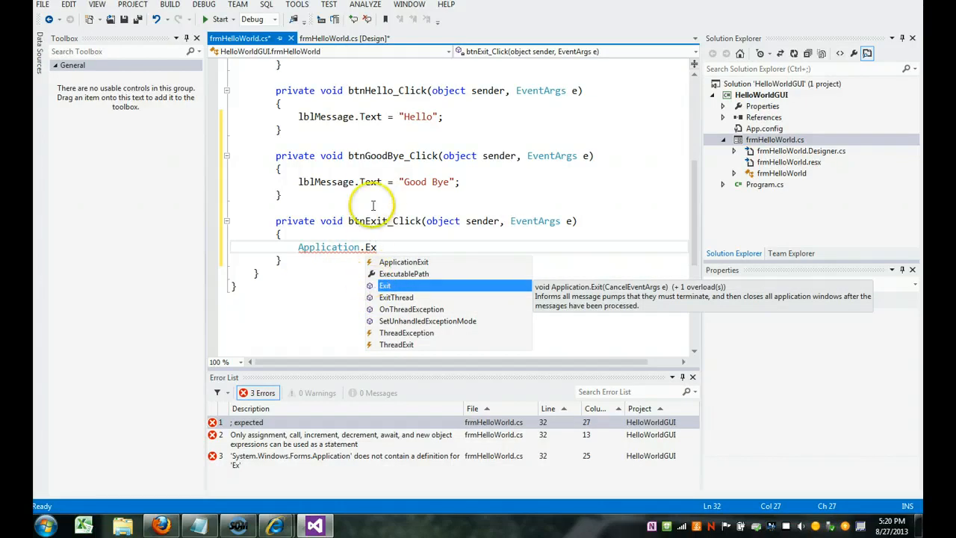
mouse_move(370, 182)
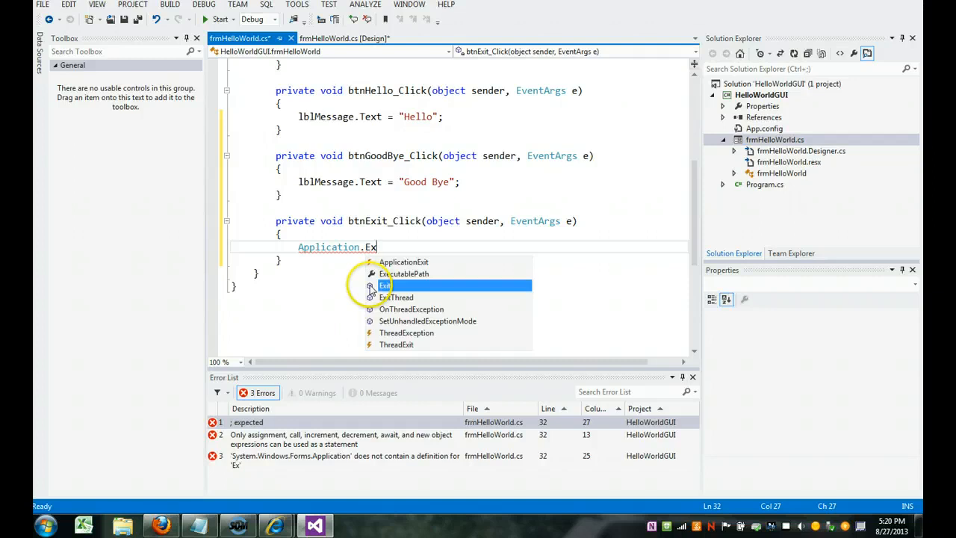
mouse_move(415, 182)
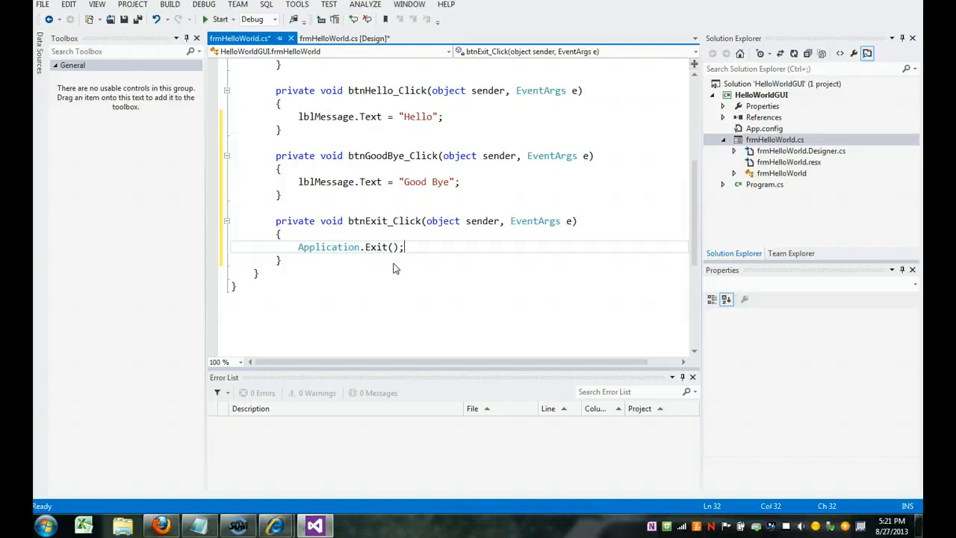
key("BackSpace")
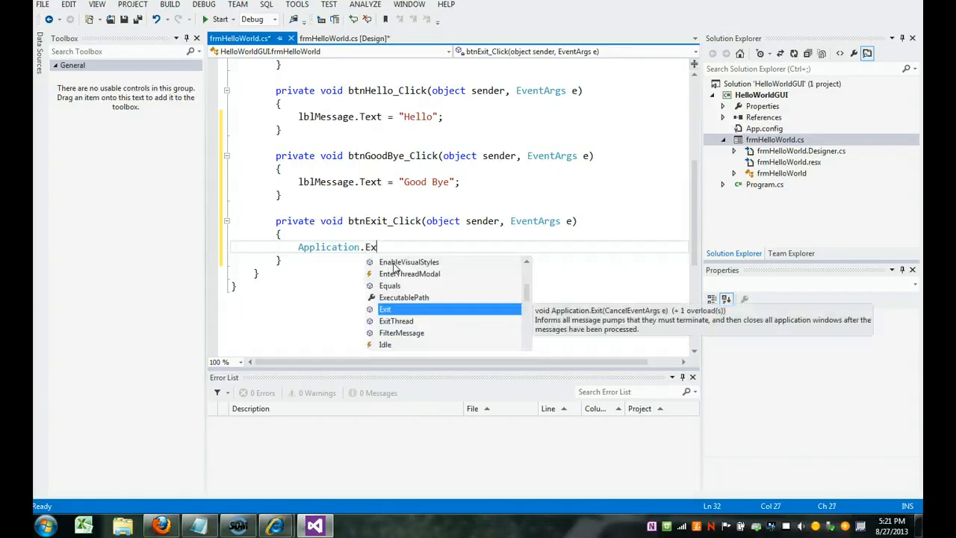
type("i")
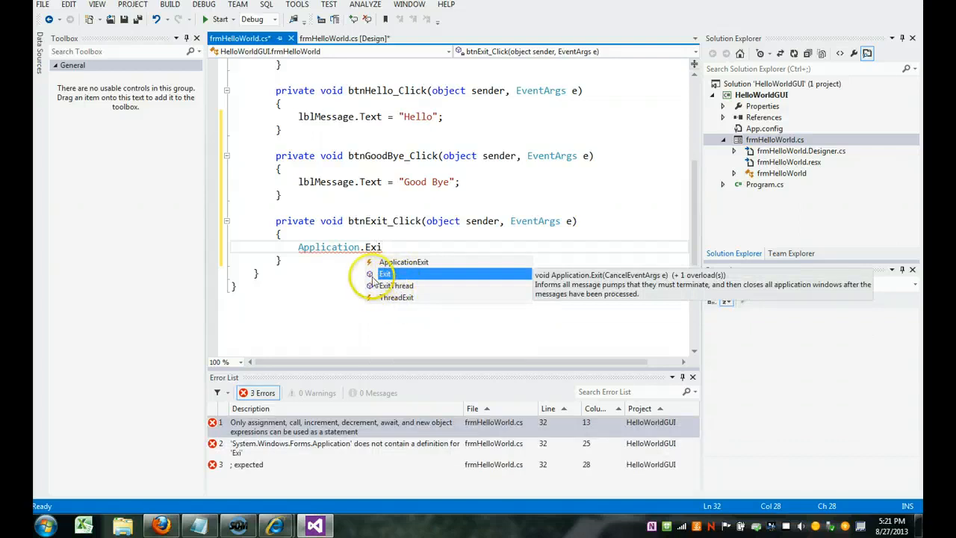
type("t();")
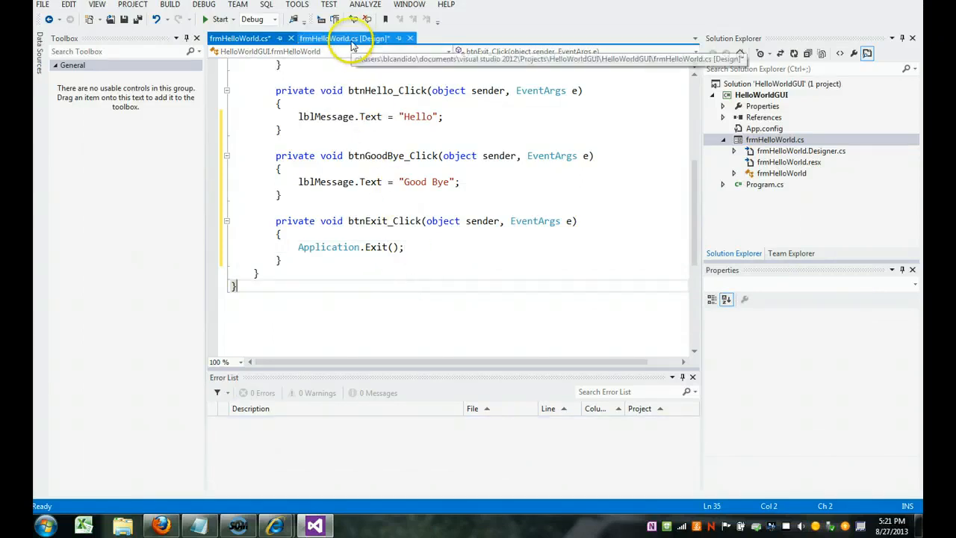
Run the form, show the Hello message, then close it with Exit.
left_click(344, 39)
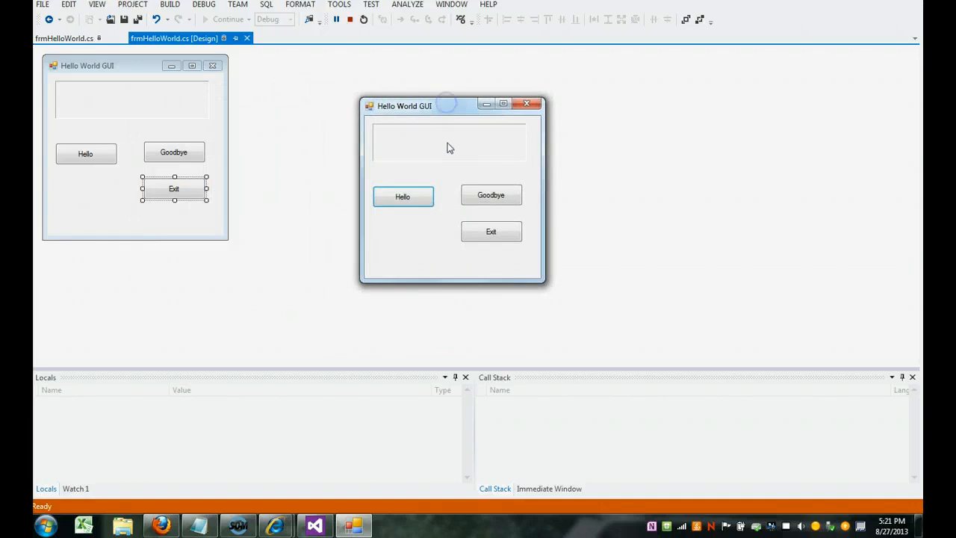
left_click(404, 196)
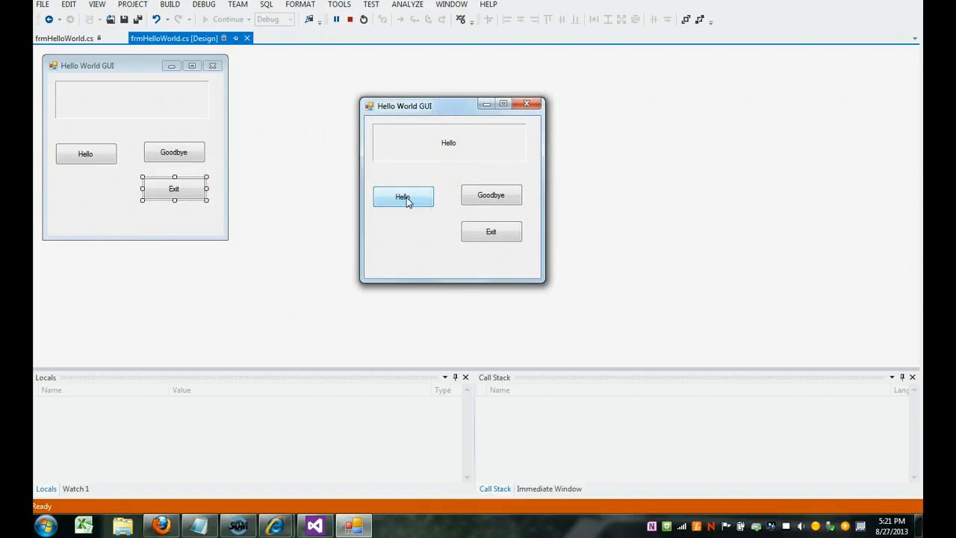
left_click(490, 194)
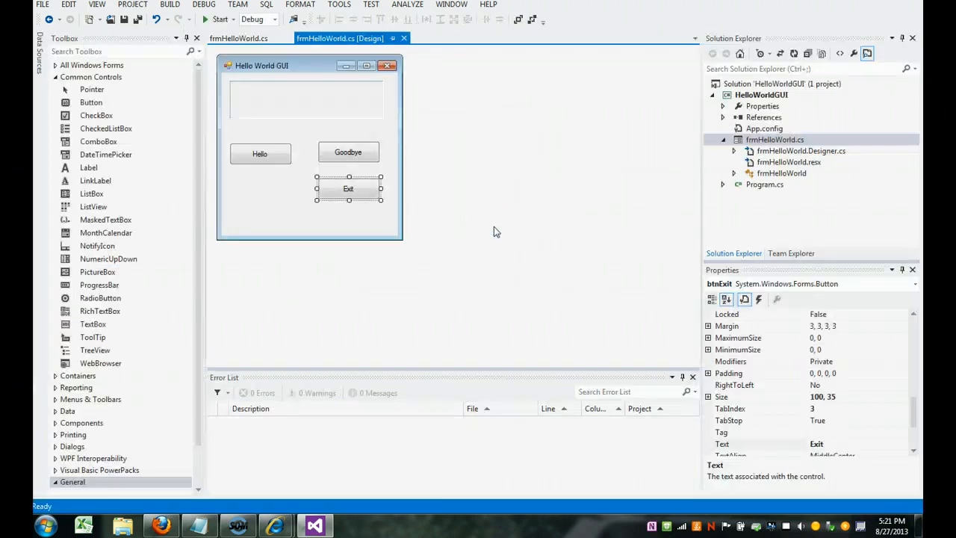
Set the form's StartPosition to CenterScreen.
left_click(262, 65)
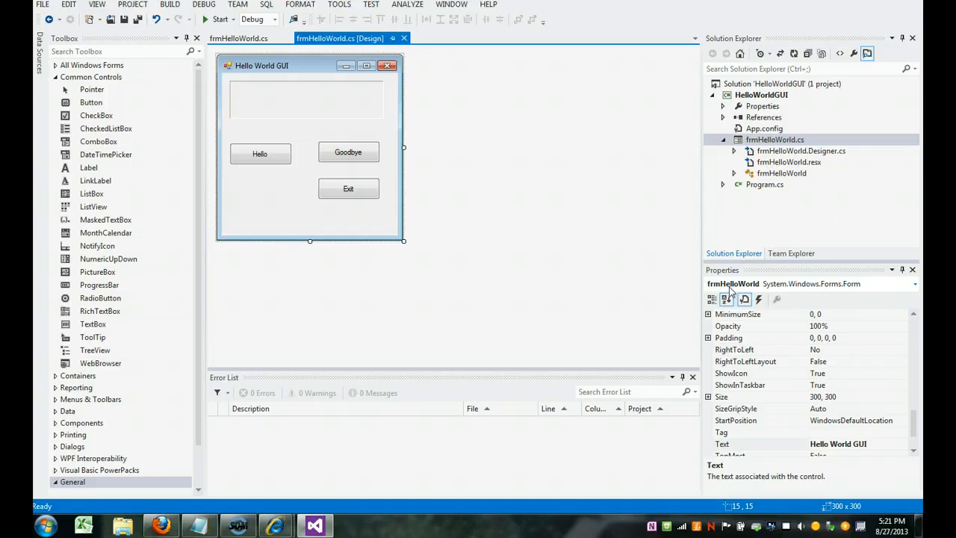
left_click(260, 152)
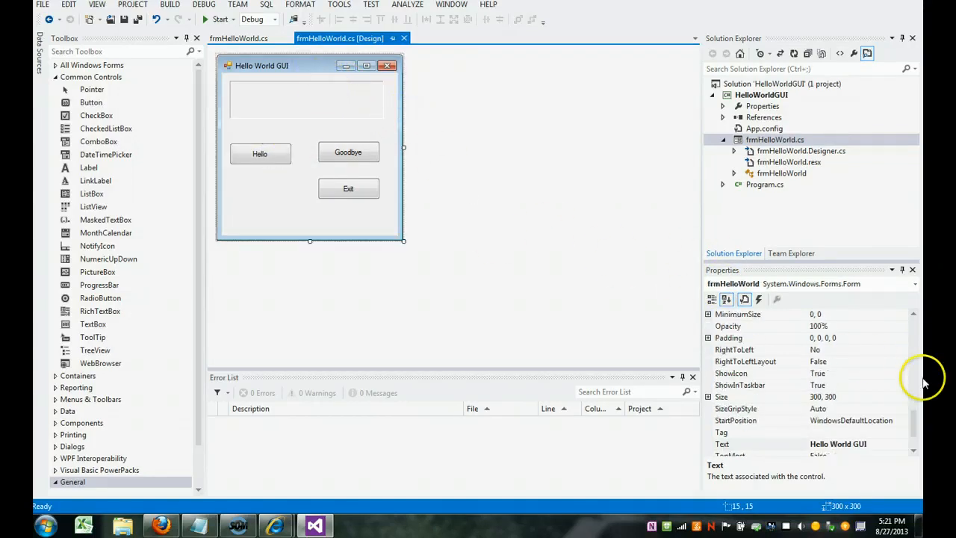
mouse_move(801, 422)
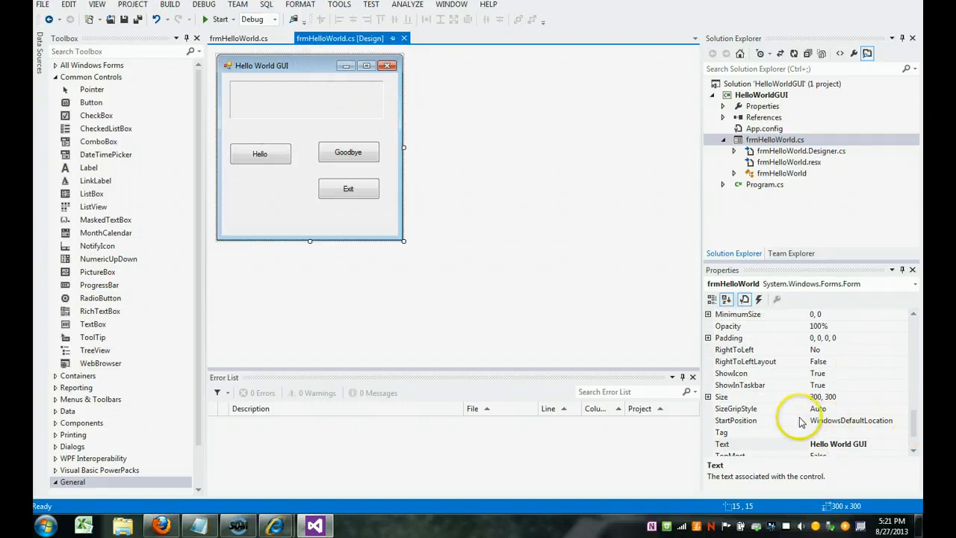
left_click(902, 420)
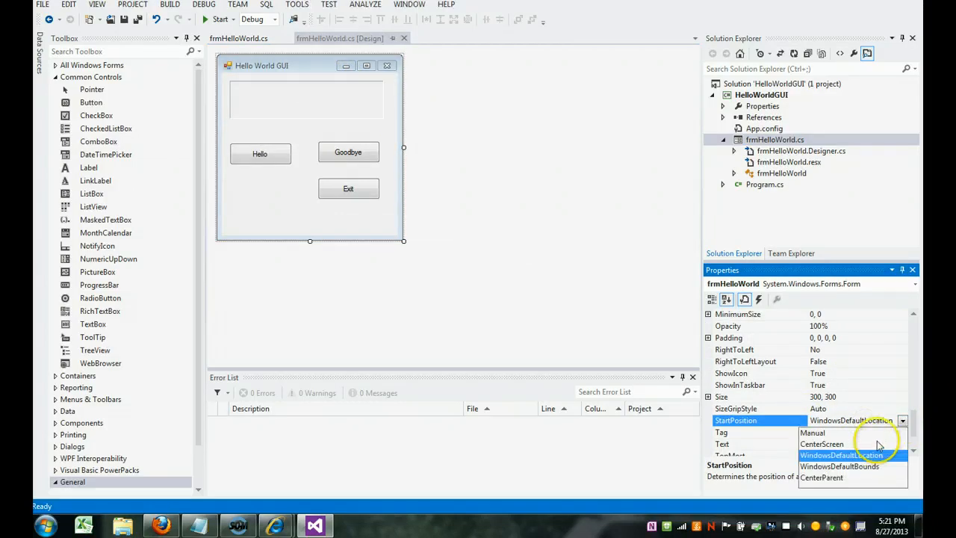
left_click(822, 444)
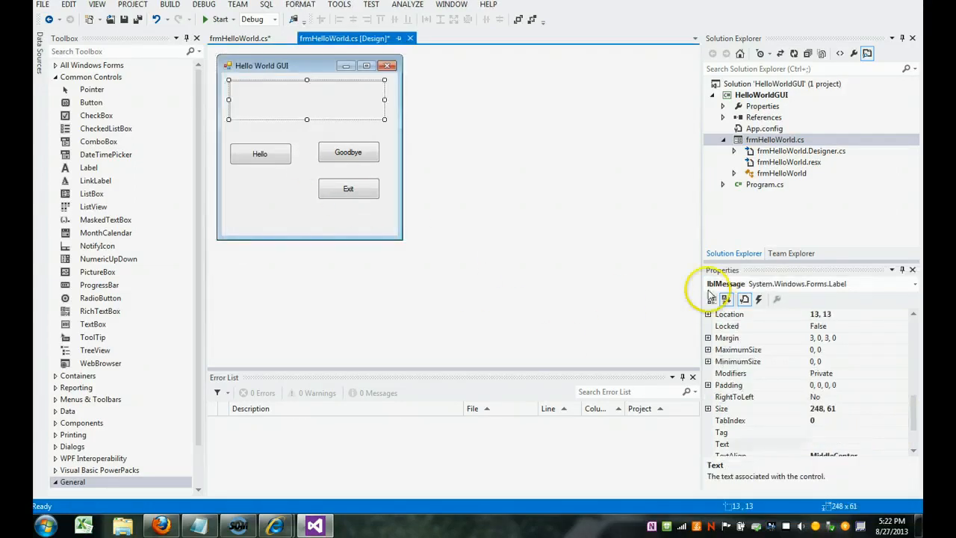
Give lblMessage a bold 14-point font through the Font dialog.
scroll("down", 3)
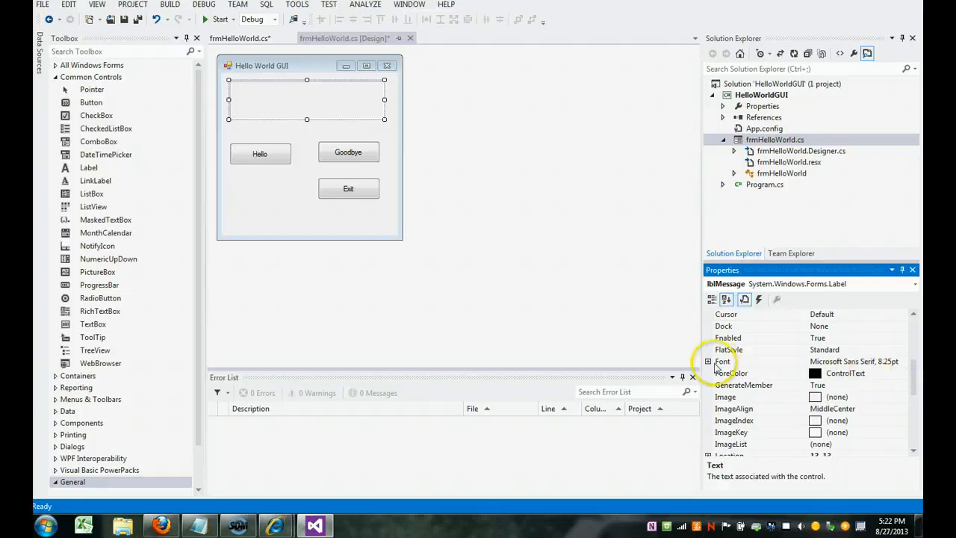
left_click(723, 360)
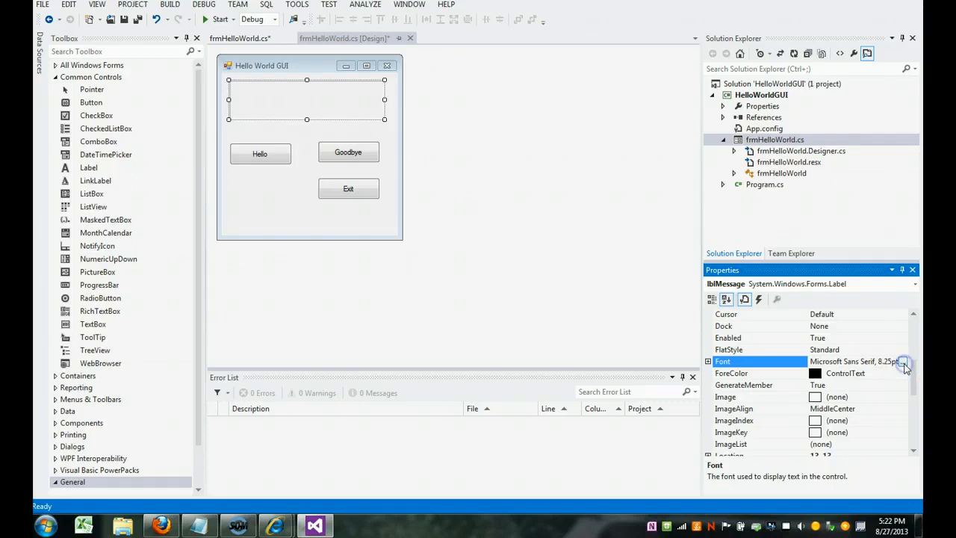
left_click(904, 364)
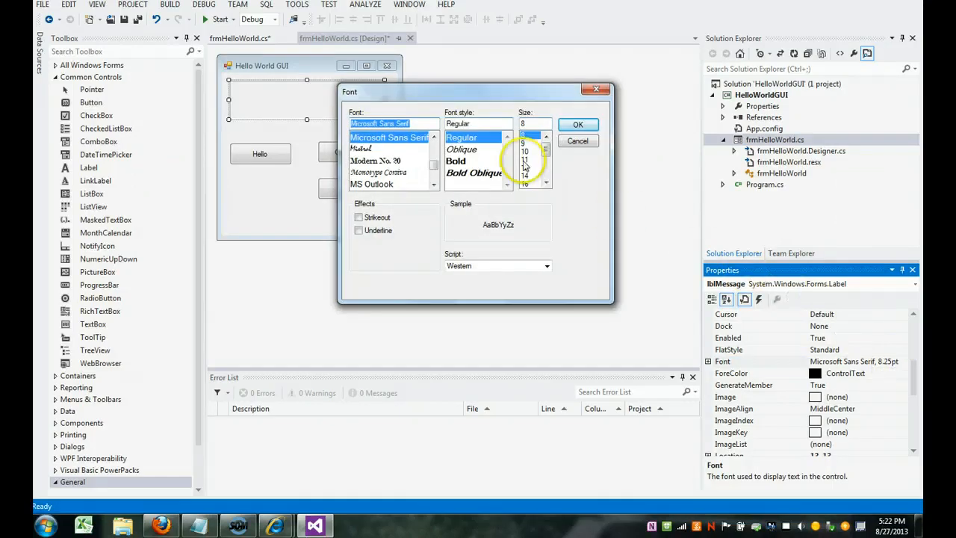
left_click(526, 177)
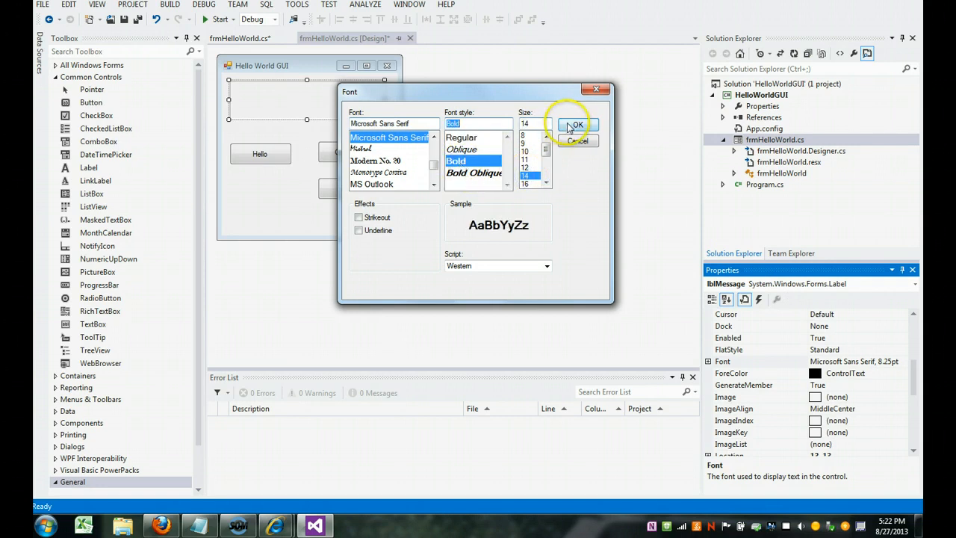
left_click(575, 124)
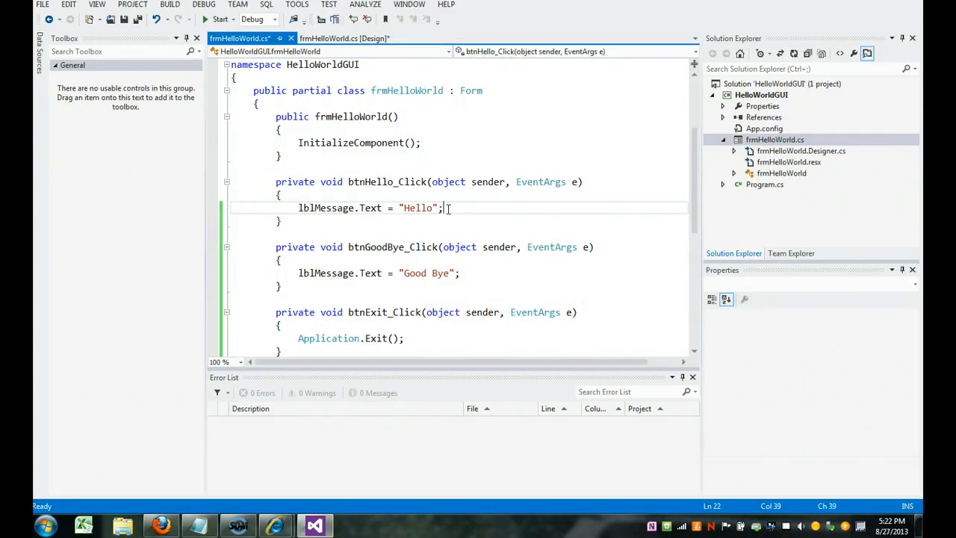
Add lblMessage.ForeColor = Color.Green; to btnHello_Click and Color.Red to btnGoodBye_Click.
type("lblMessage.F")
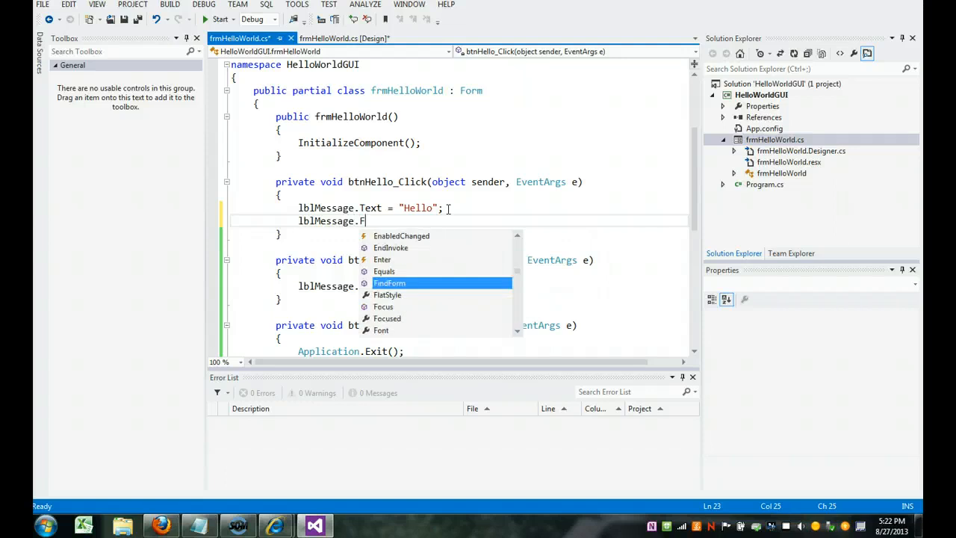
type("oreColor")
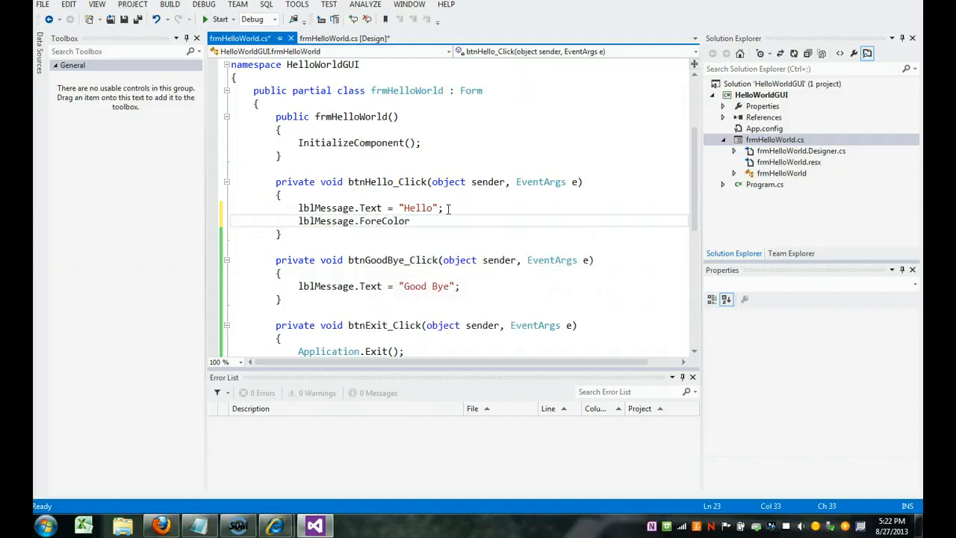
type("=")
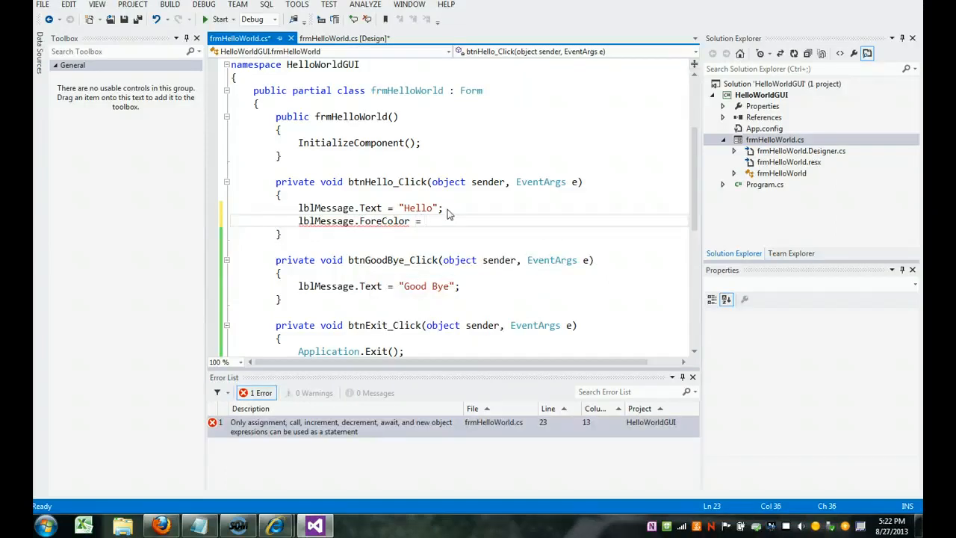
type("Color.")
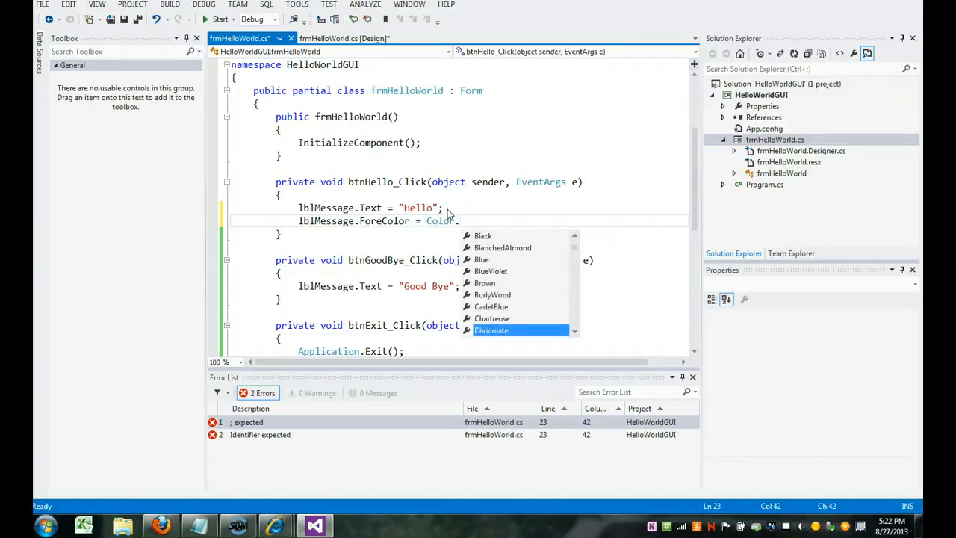
type("gr")
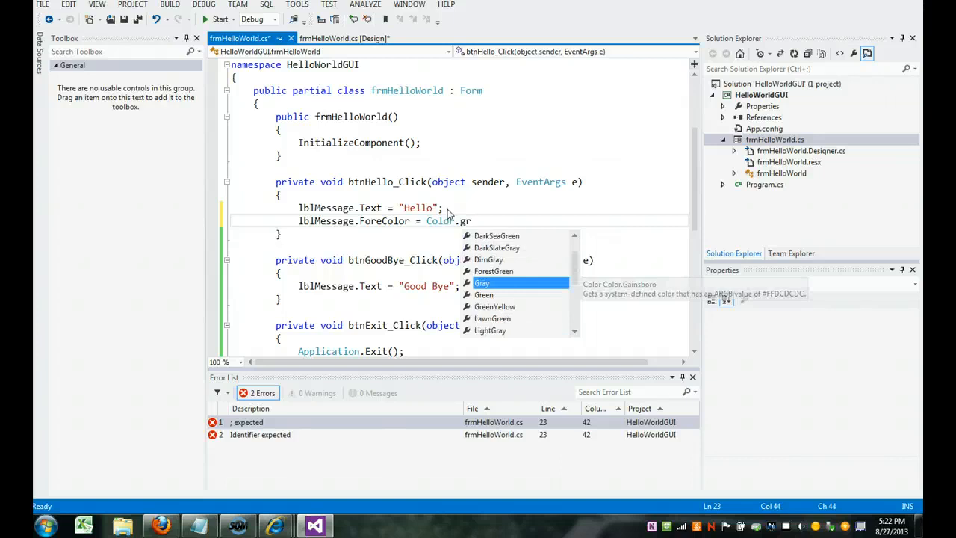
type("reen;")
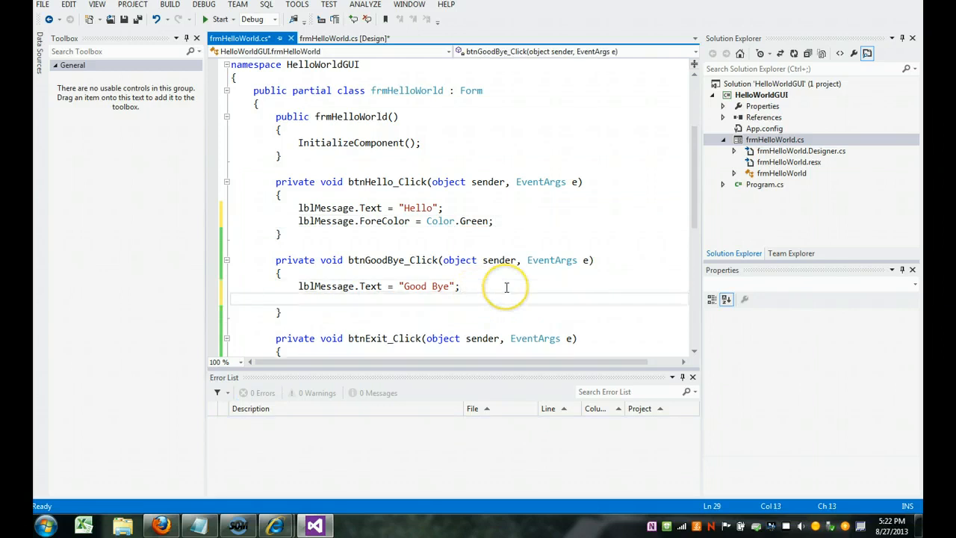
type("lbl")
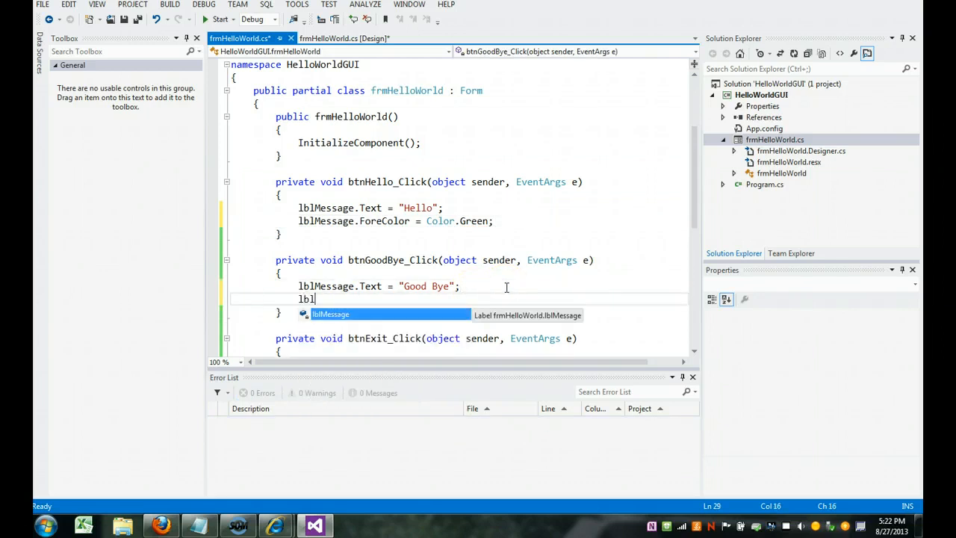
type("Message.ForeColor = Color.Red")
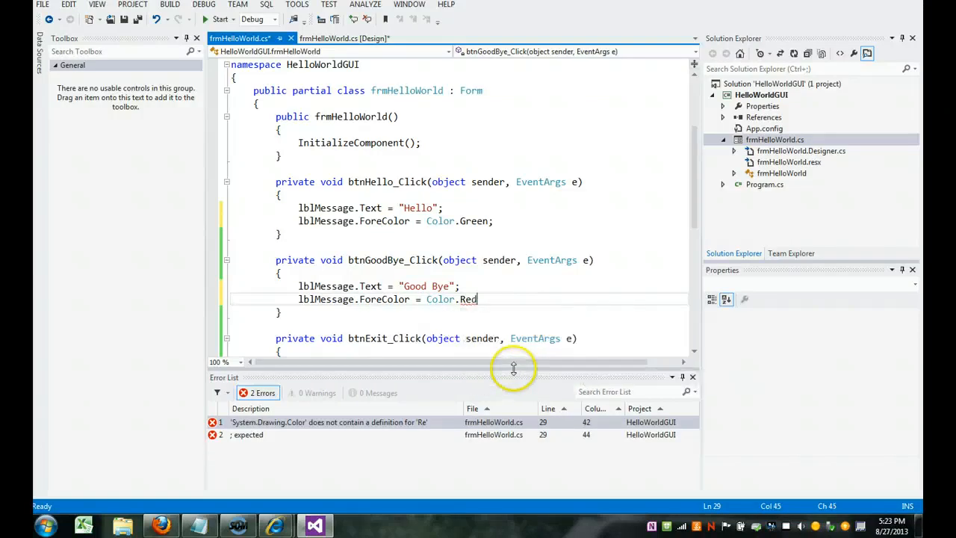
type(";")
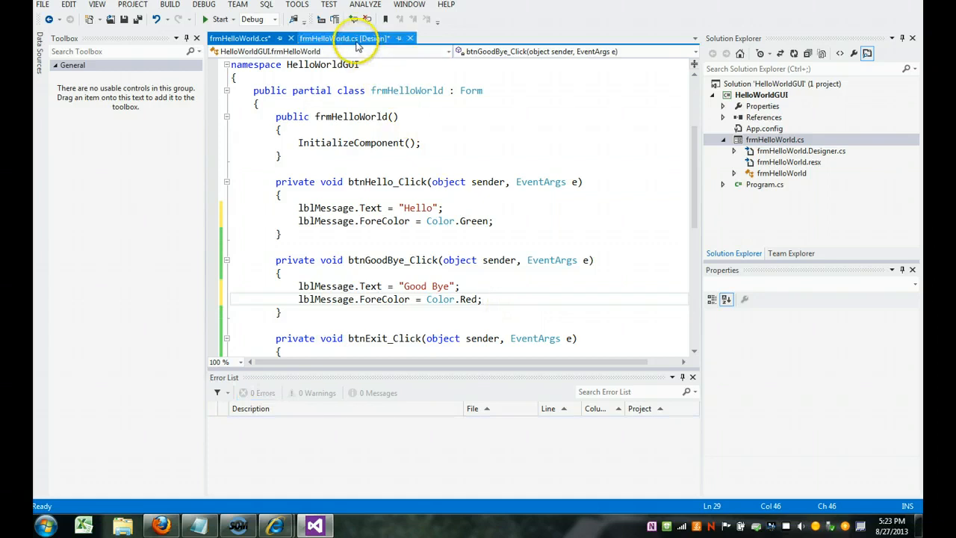
Run the centred form, show green Hello then red Good Bye, and exit.
left_click(344, 39)
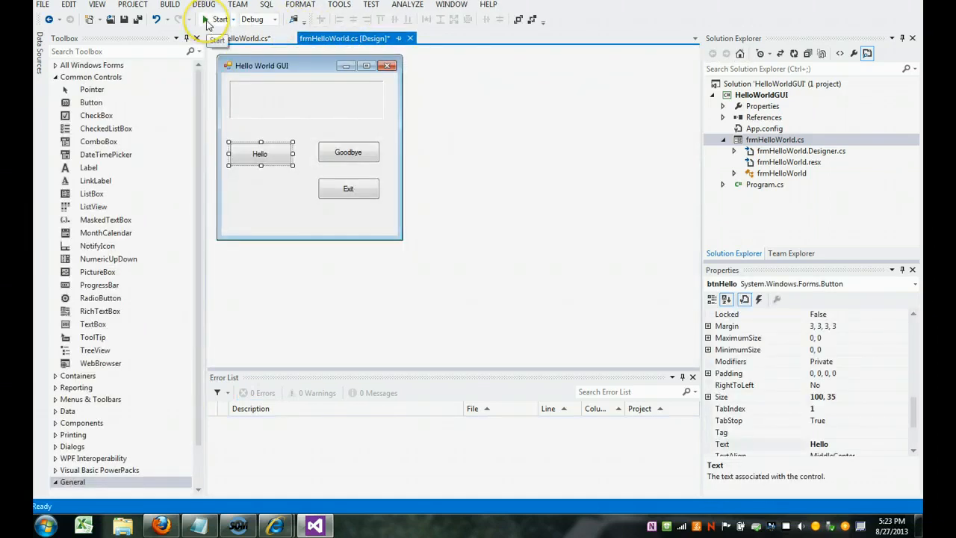
left_click(220, 18)
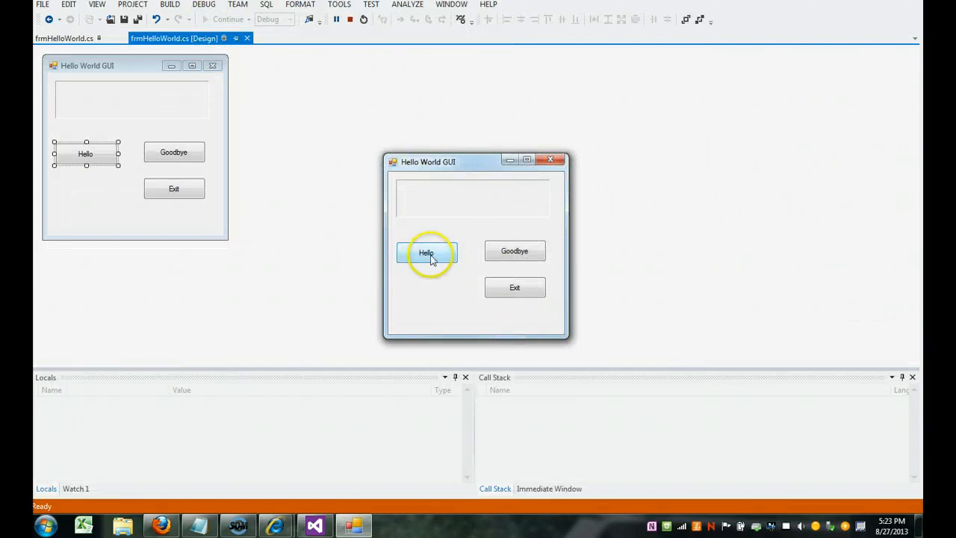
left_click(425, 252)
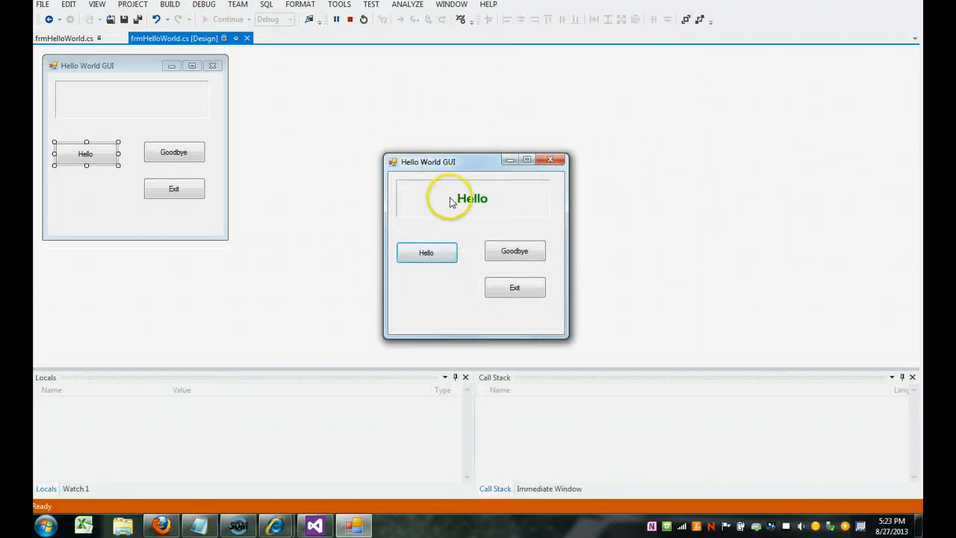
left_click(514, 251)
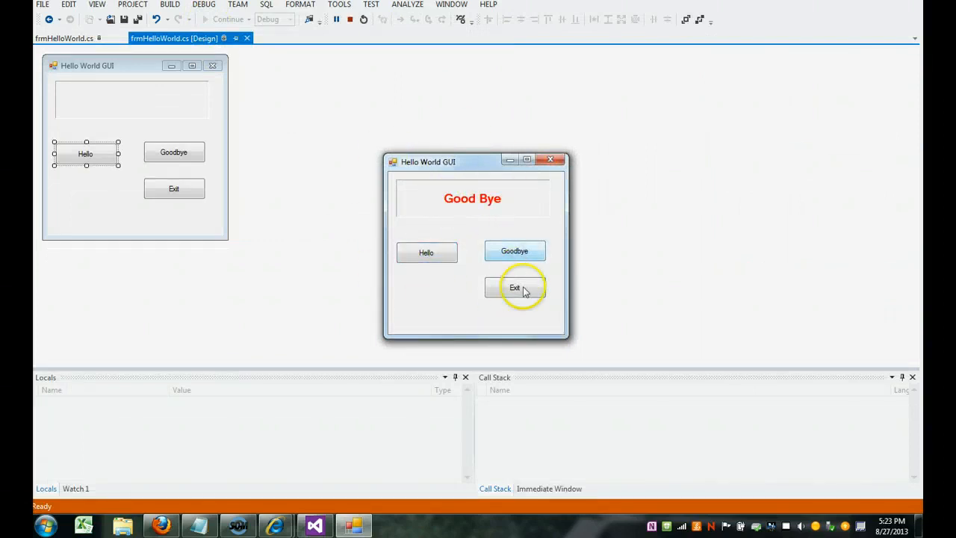
left_click(514, 287)
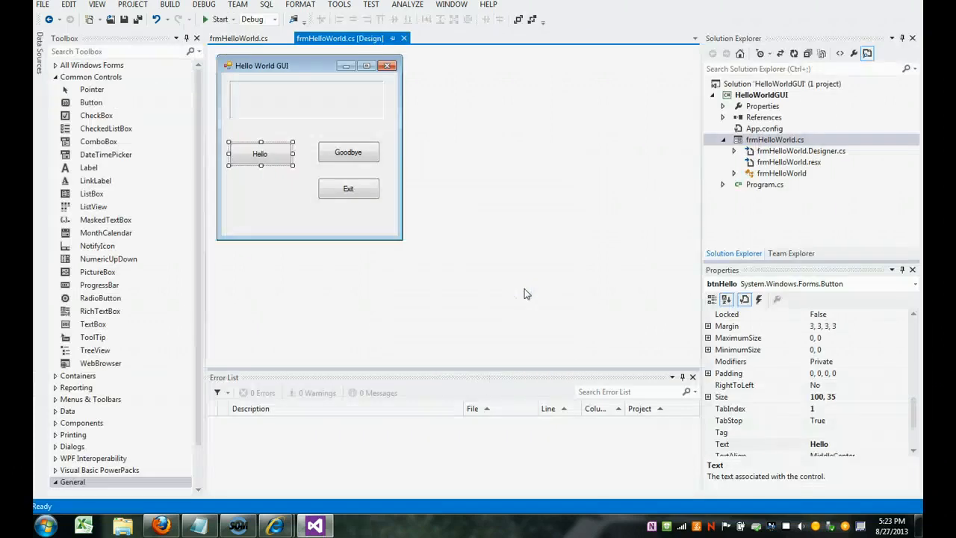